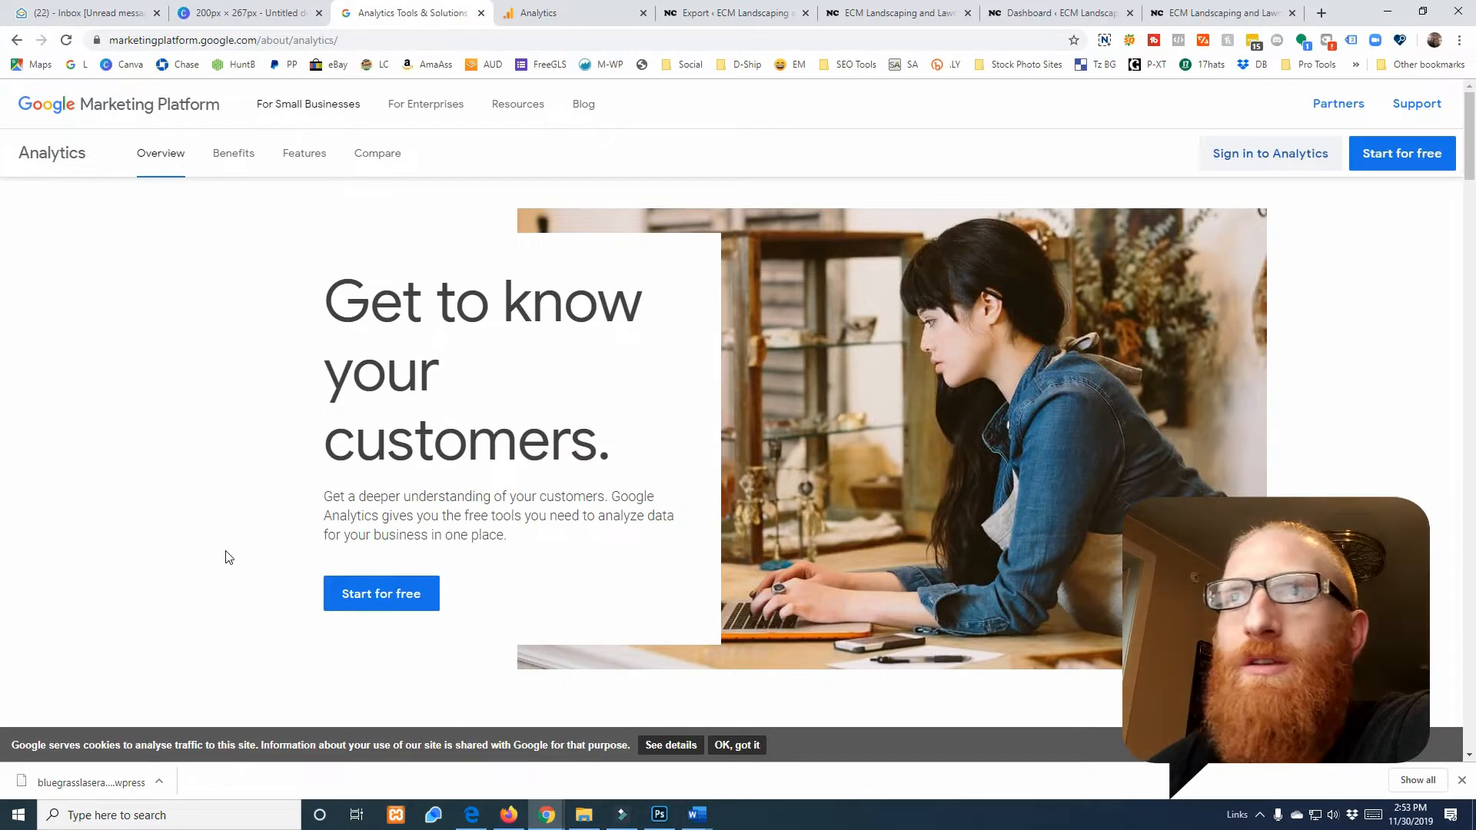
pyautogui.moveTo(237, 619)
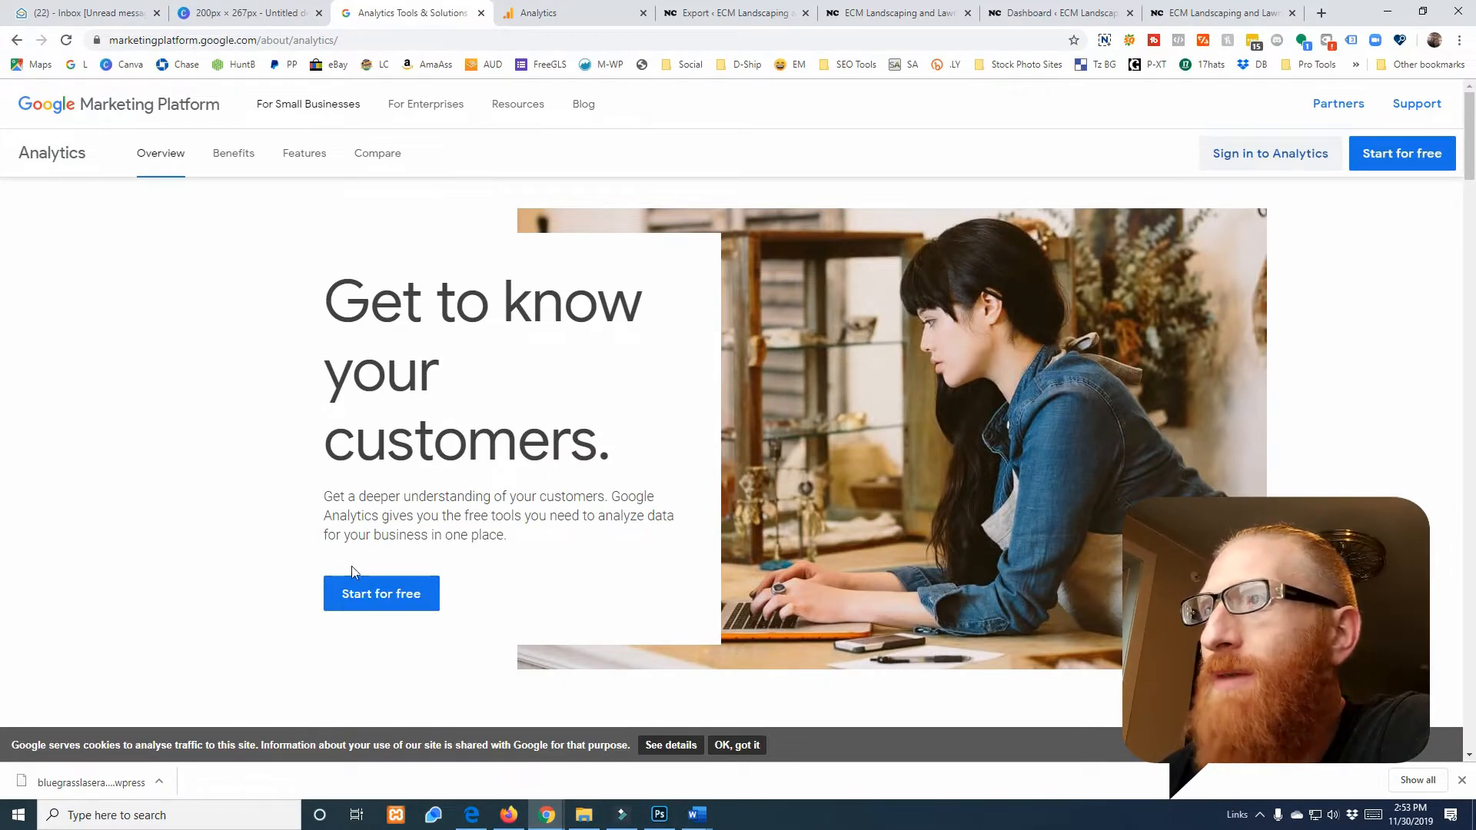
pyautogui.moveTo(1270, 154)
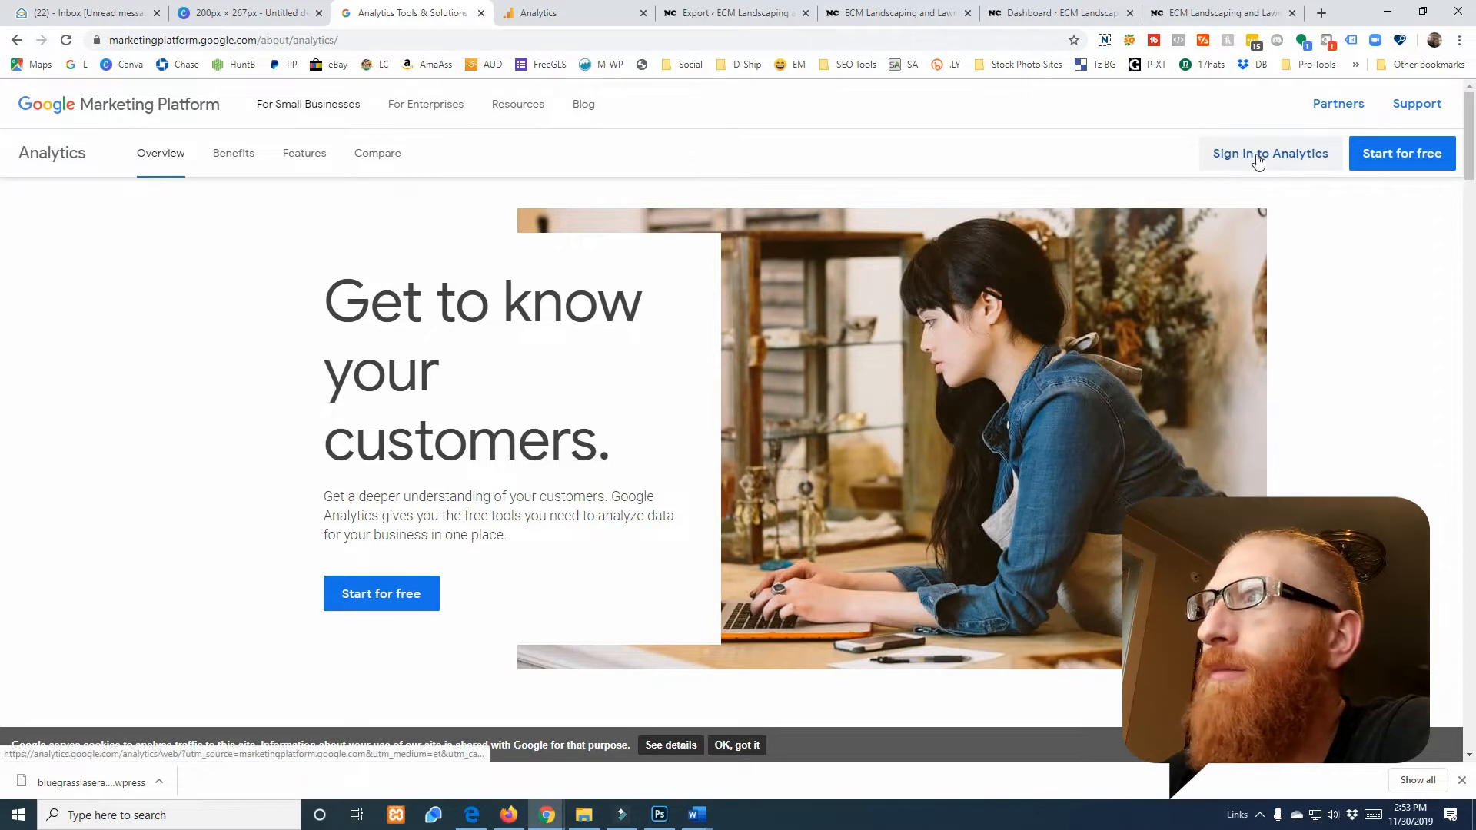
# Sign in from the Marketing Platform page and land on the Analytics Home for All Web Site Data
pyautogui.click(1255, 157)
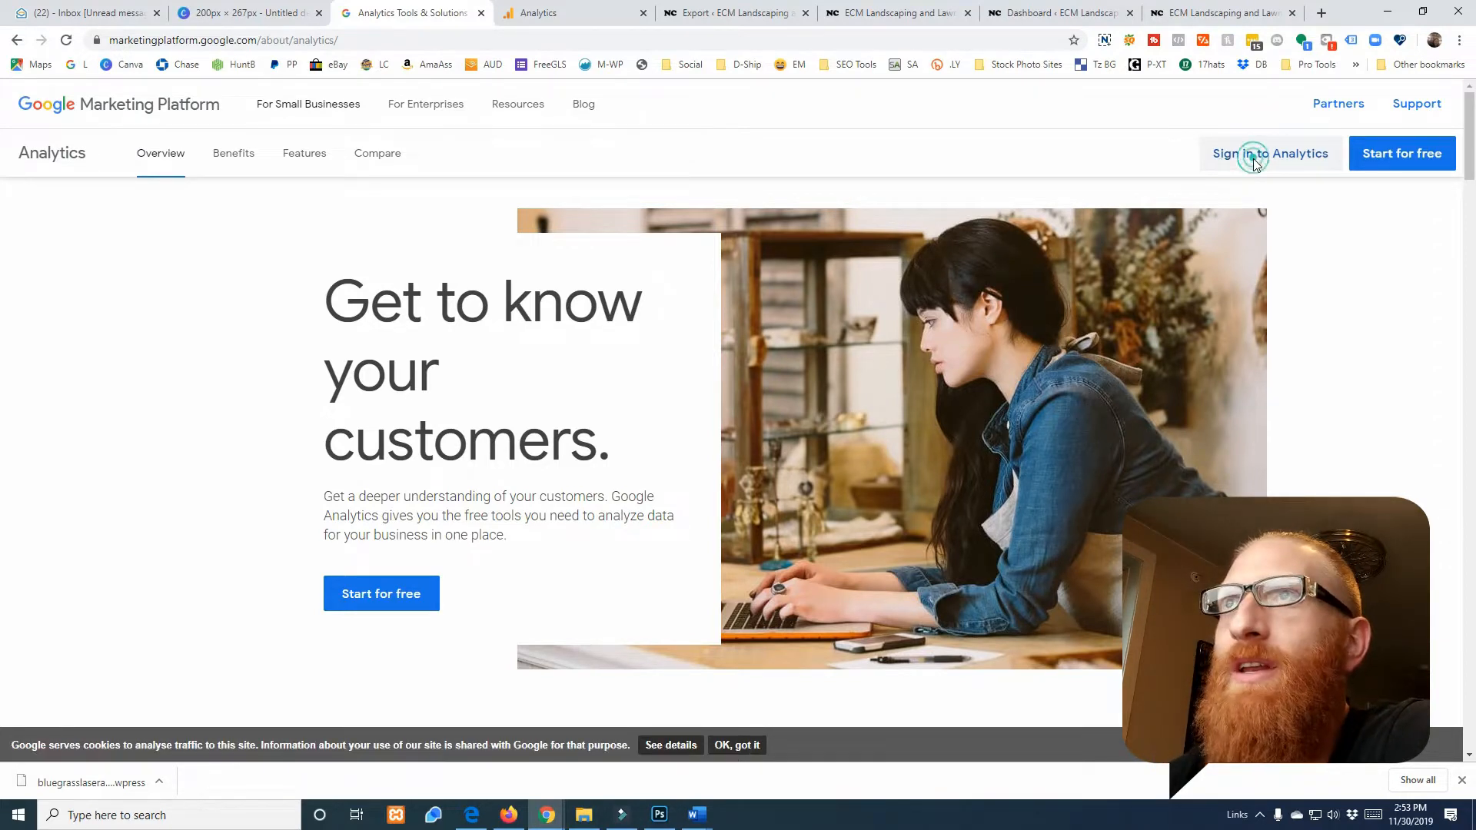
pyautogui.click(1268, 154)
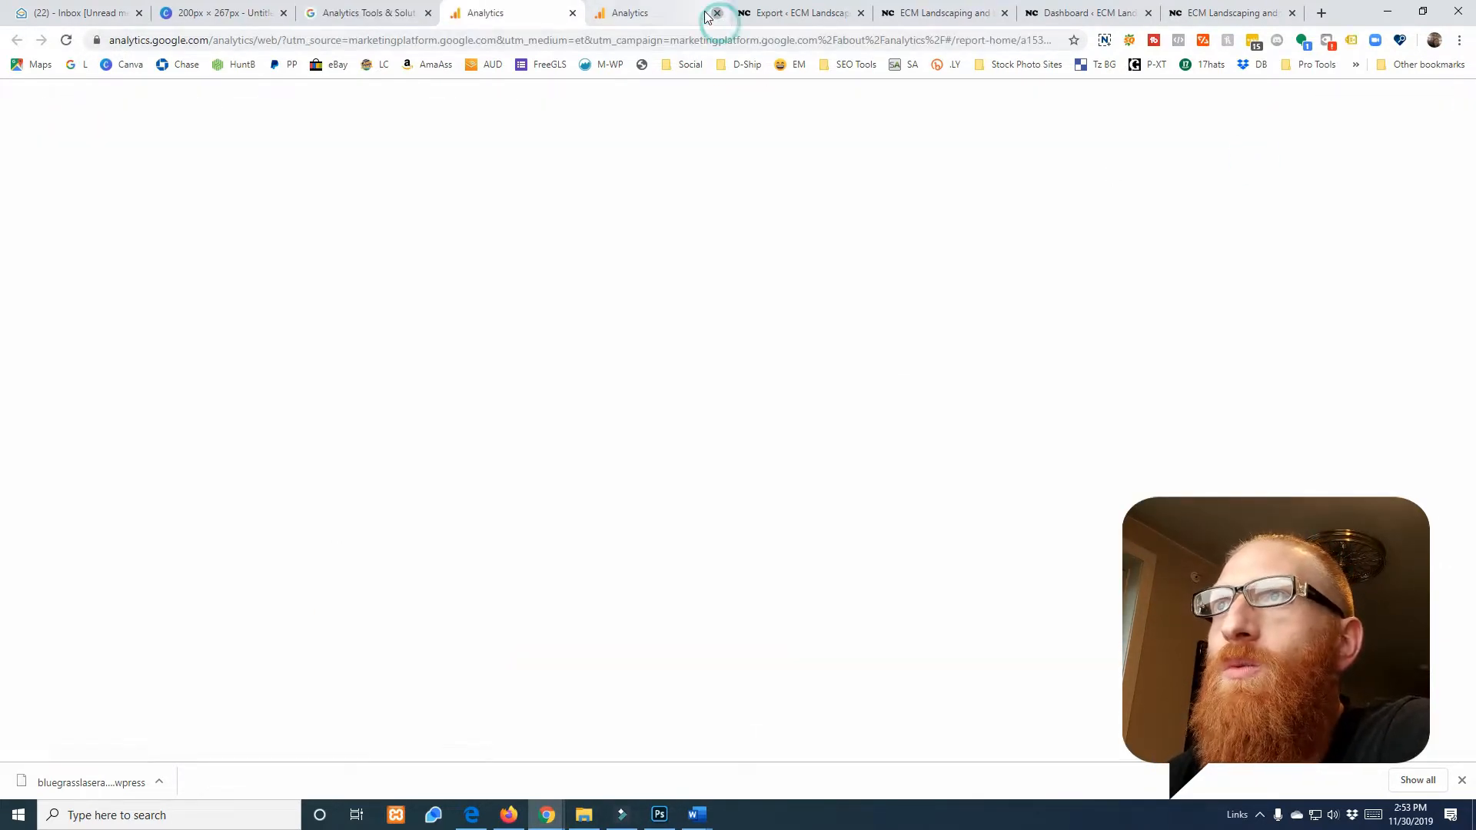
pyautogui.click(715, 12)
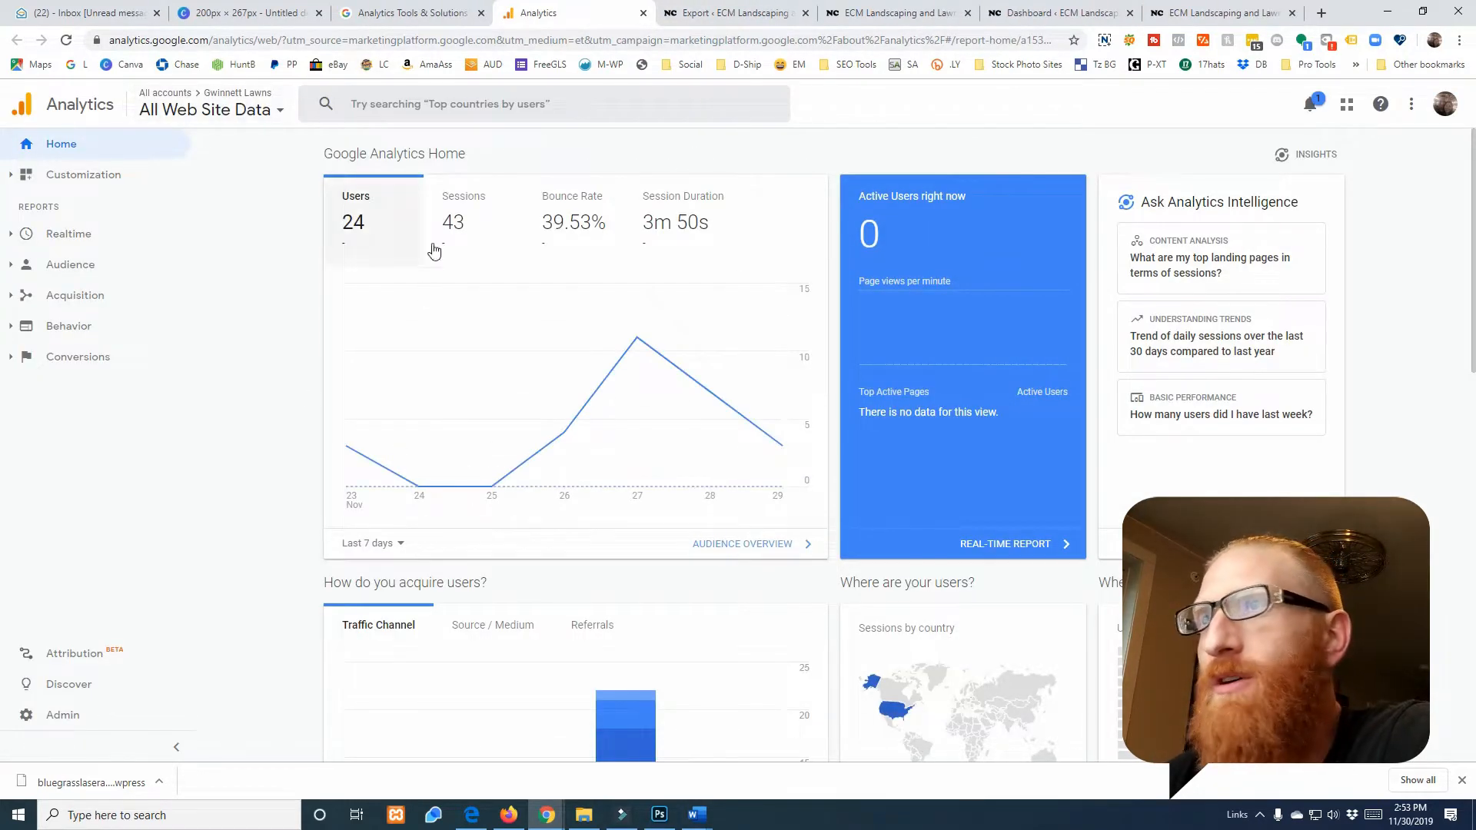
pyautogui.moveTo(346, 446)
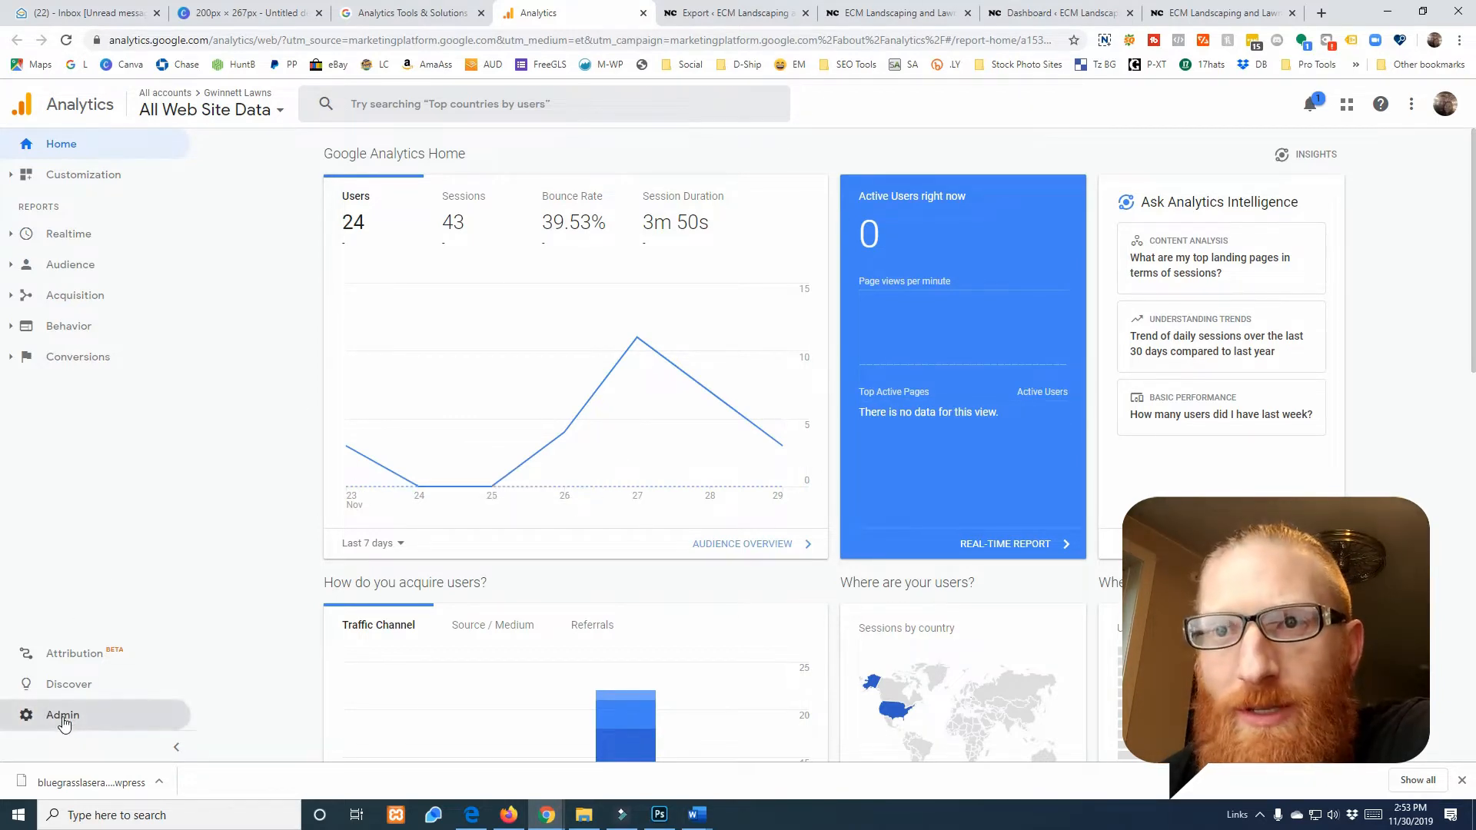
# From Admin, start a new account named ECM Lawns and continue past account setup
pyautogui.click(62, 715)
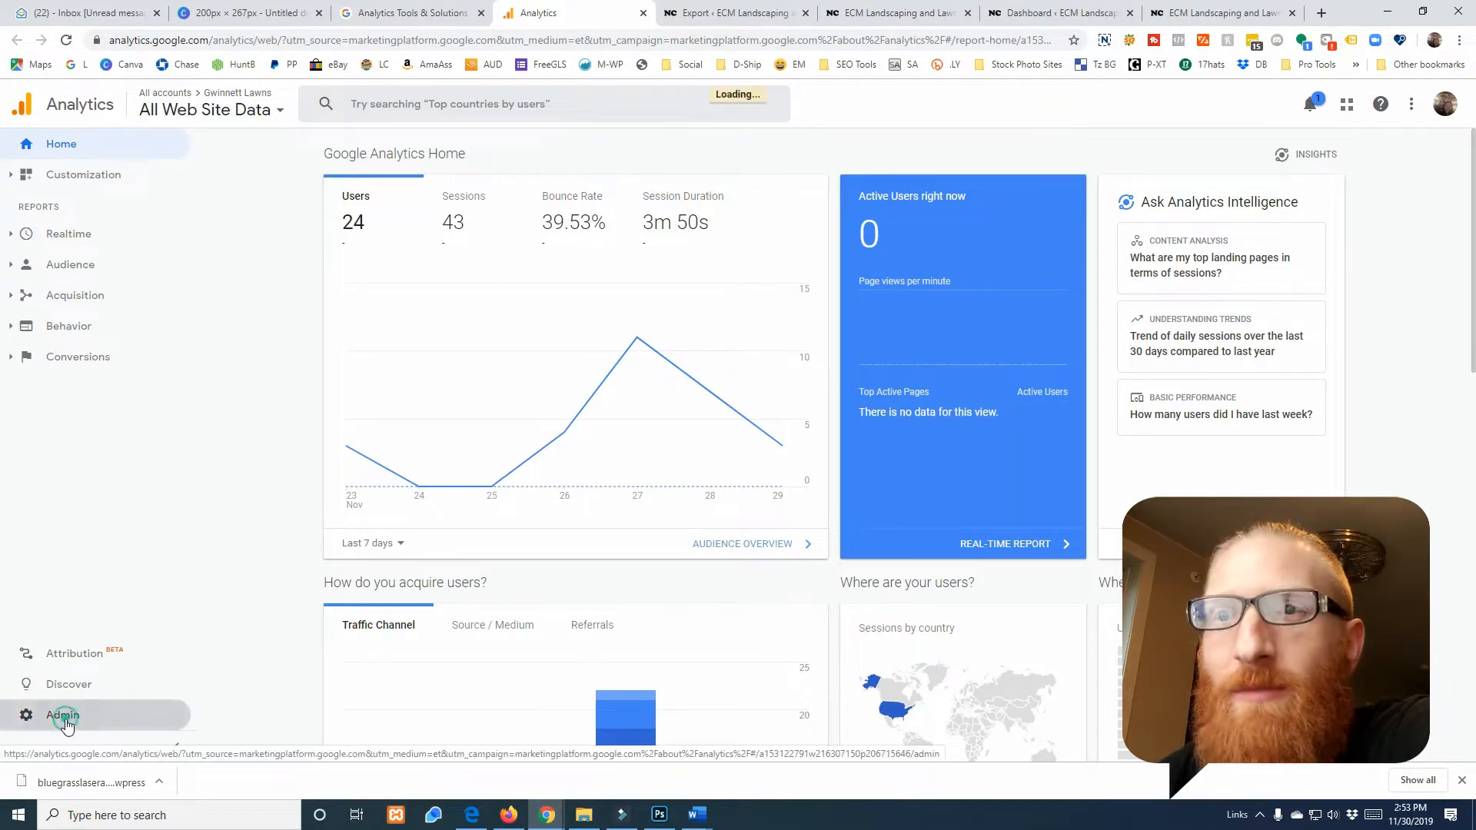
pyautogui.click(65, 715)
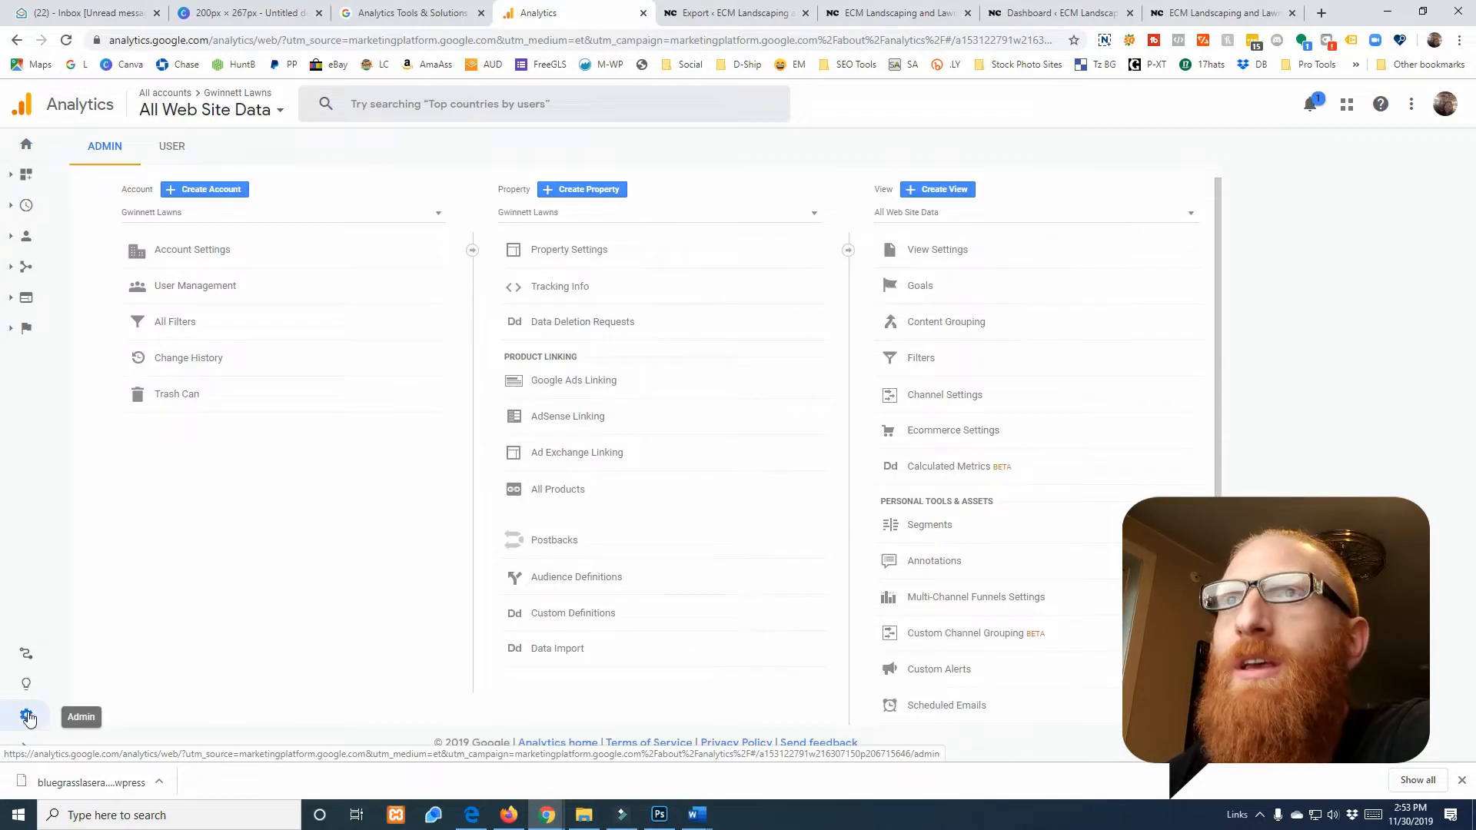
pyautogui.moveTo(204, 189)
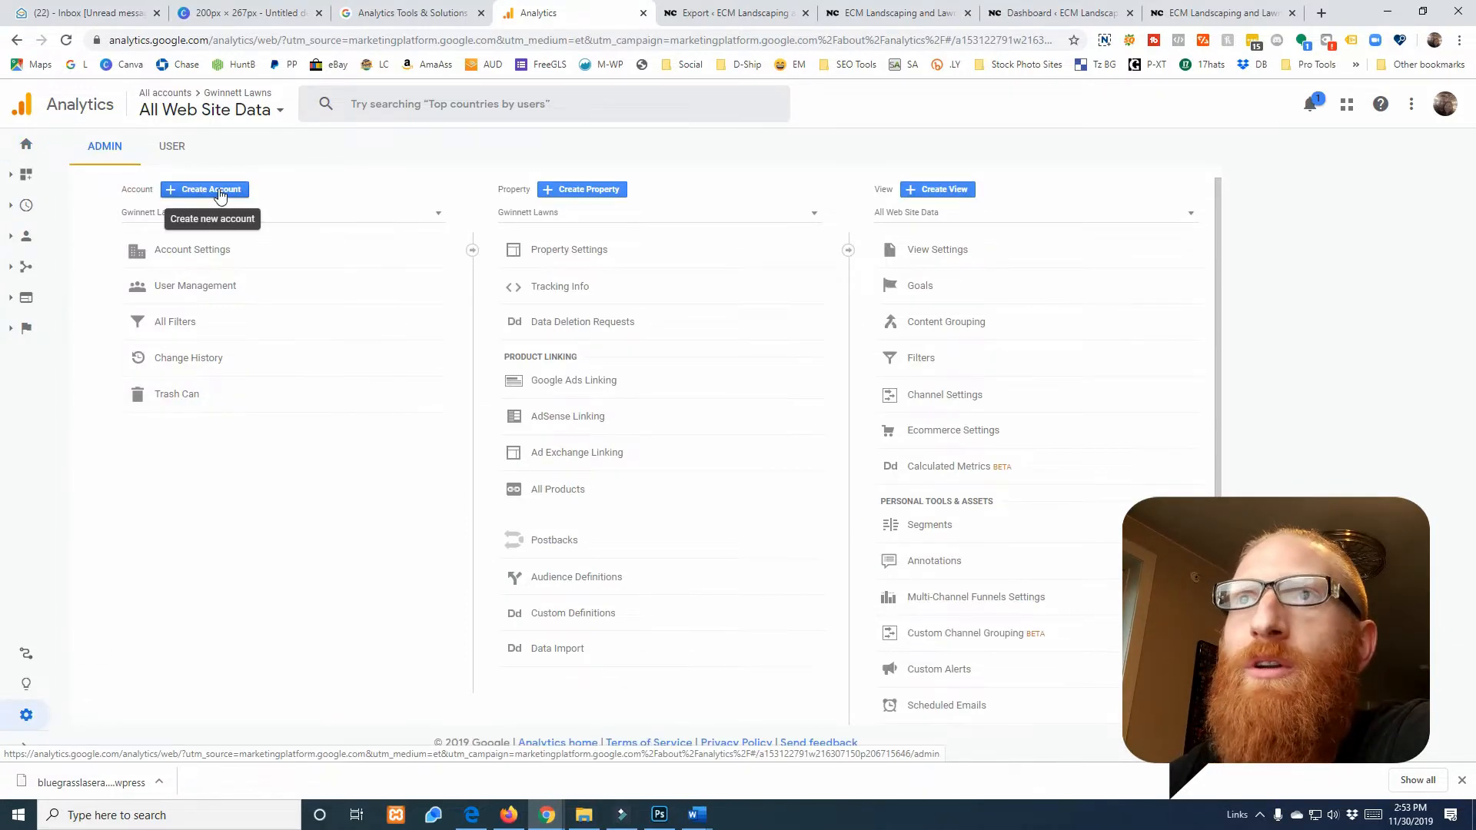
pyautogui.click(205, 189)
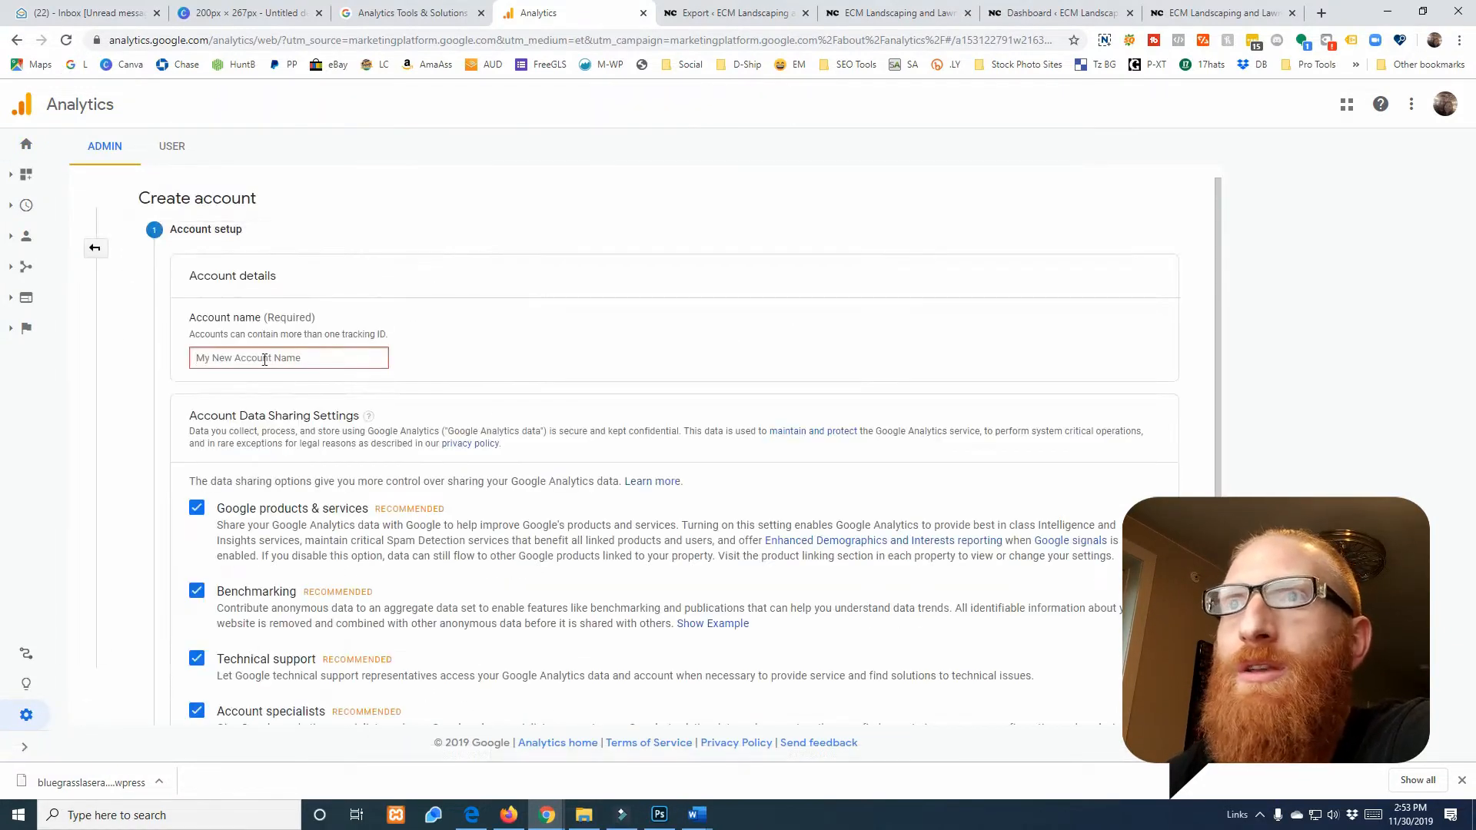
pyautogui.write('ECM L')
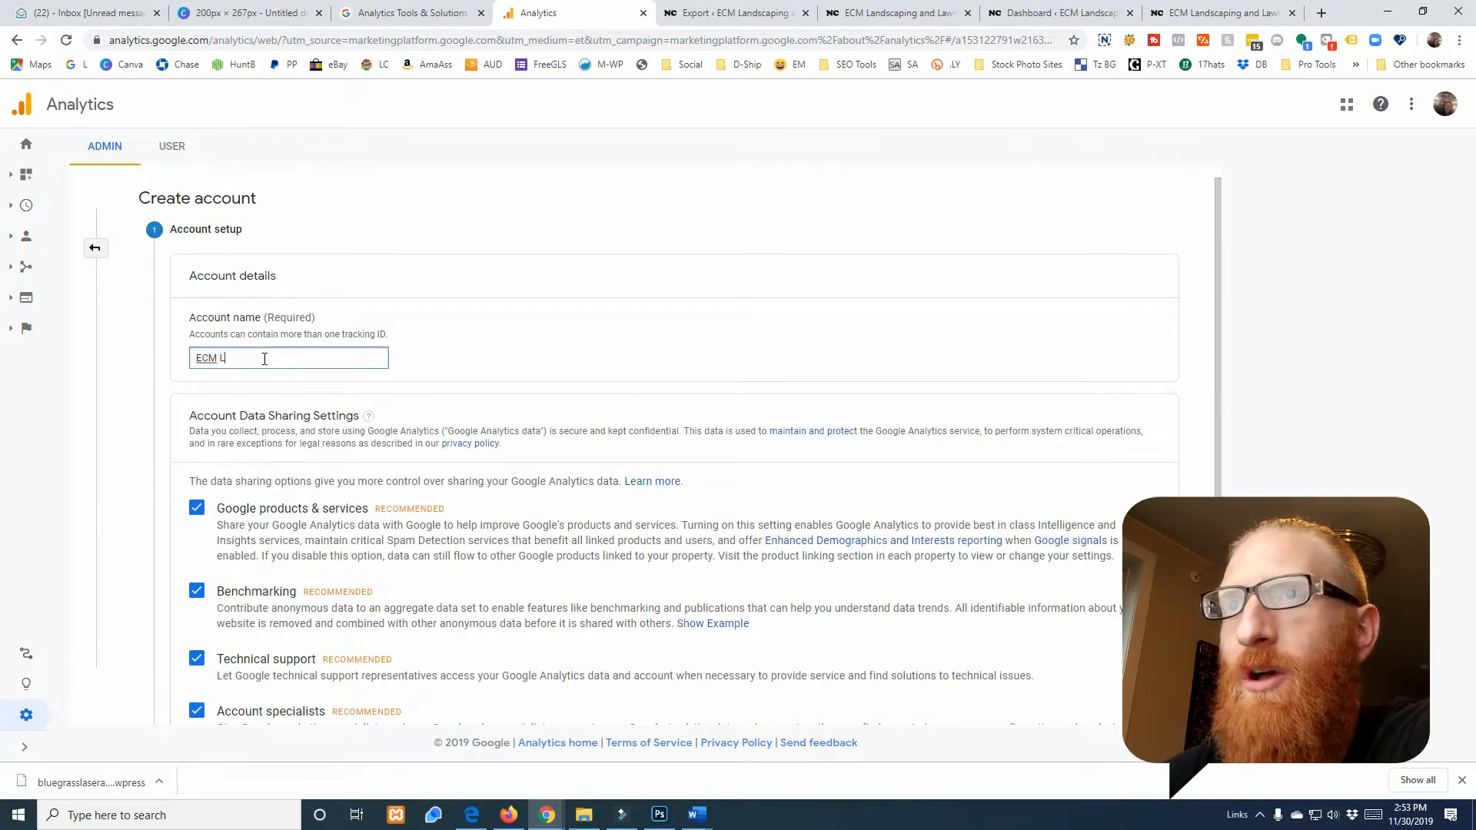
pyautogui.scroll(-3)
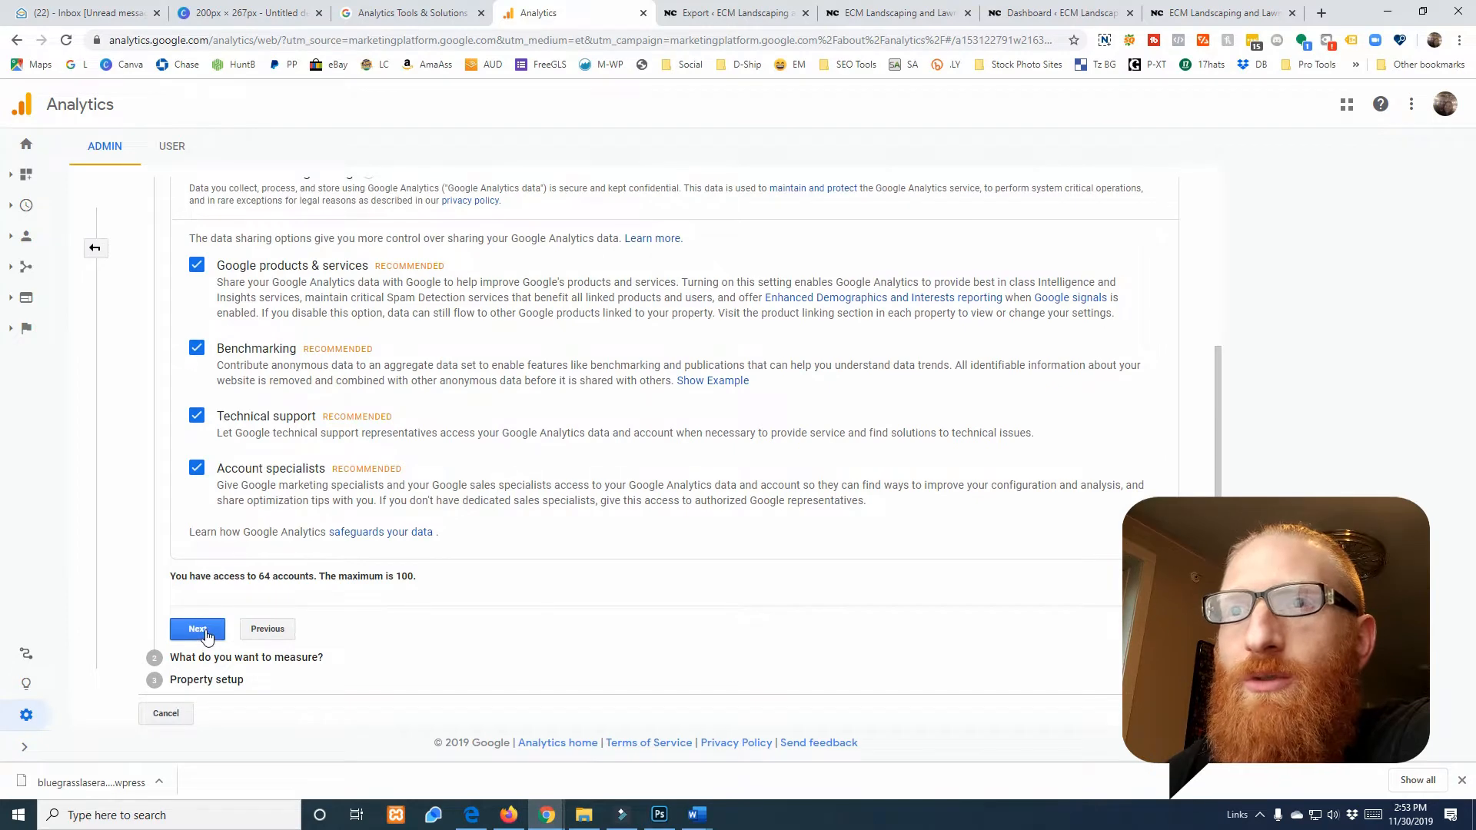
pyautogui.click(198, 629)
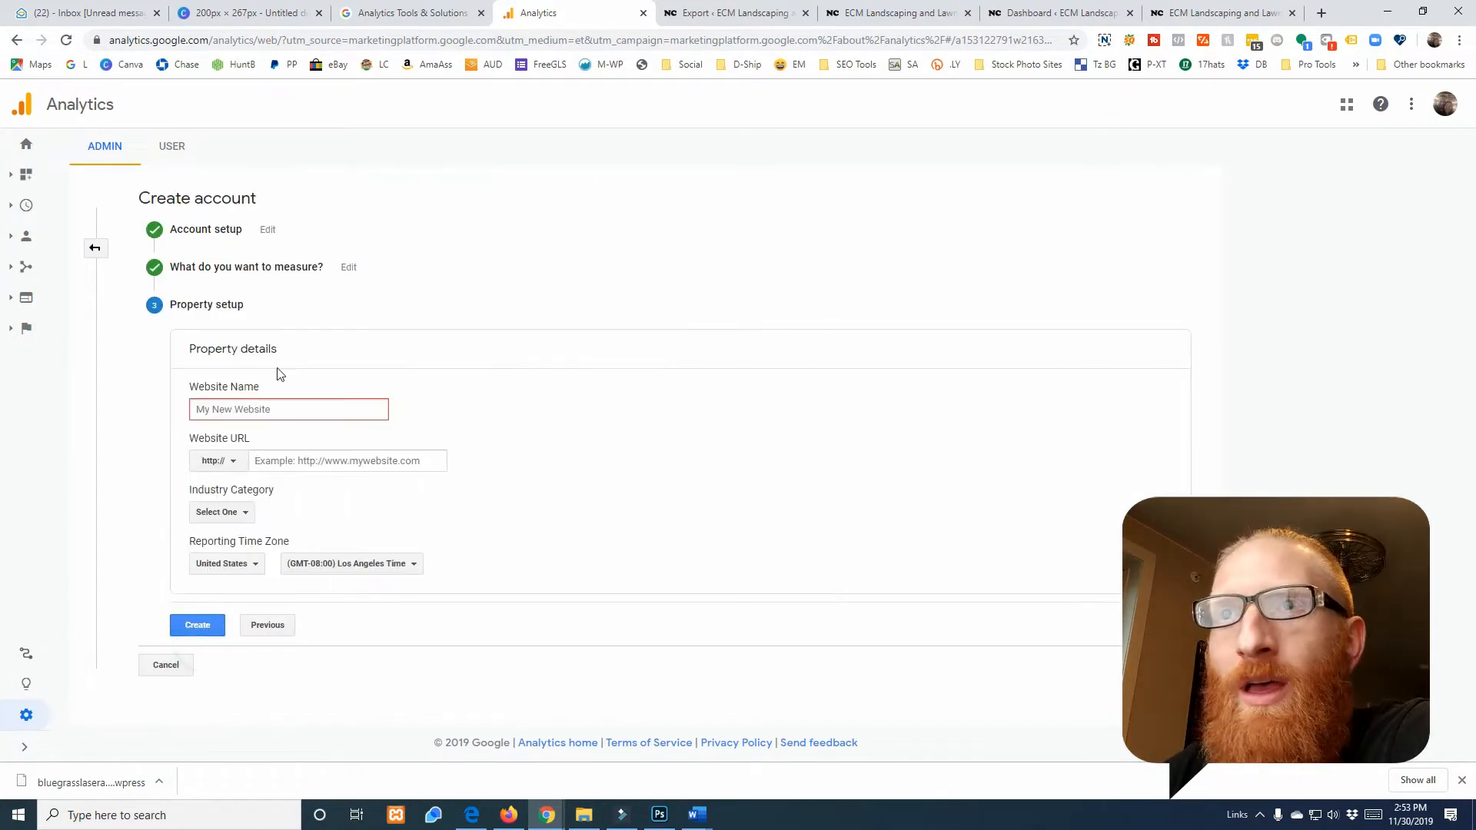
# Fill the property as ECM Lawns, ecmlawns.com, Home and Garden industry, New York time zone
pyautogui.write('ECM Lawns')
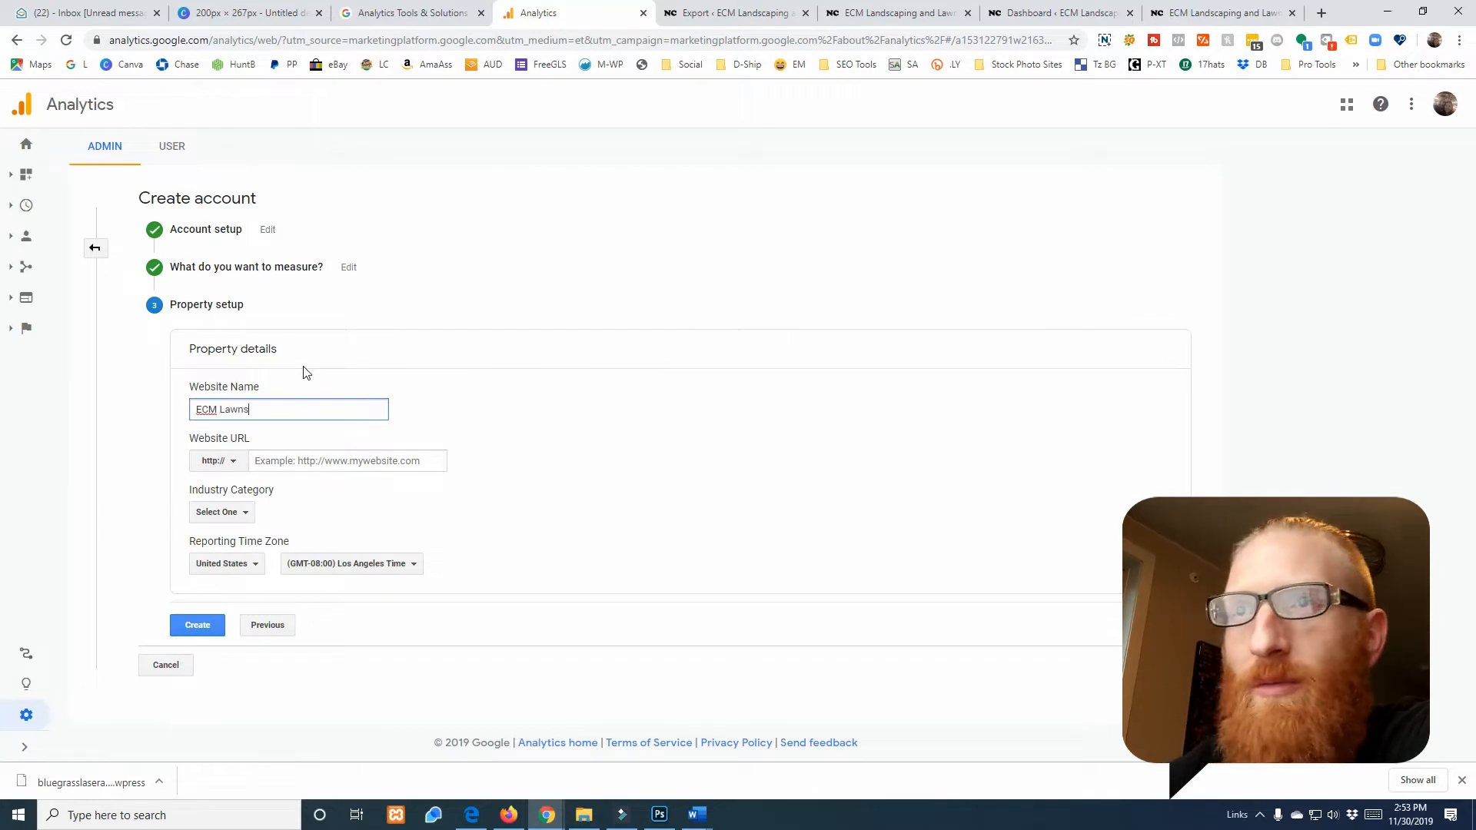
pyautogui.click(217, 460)
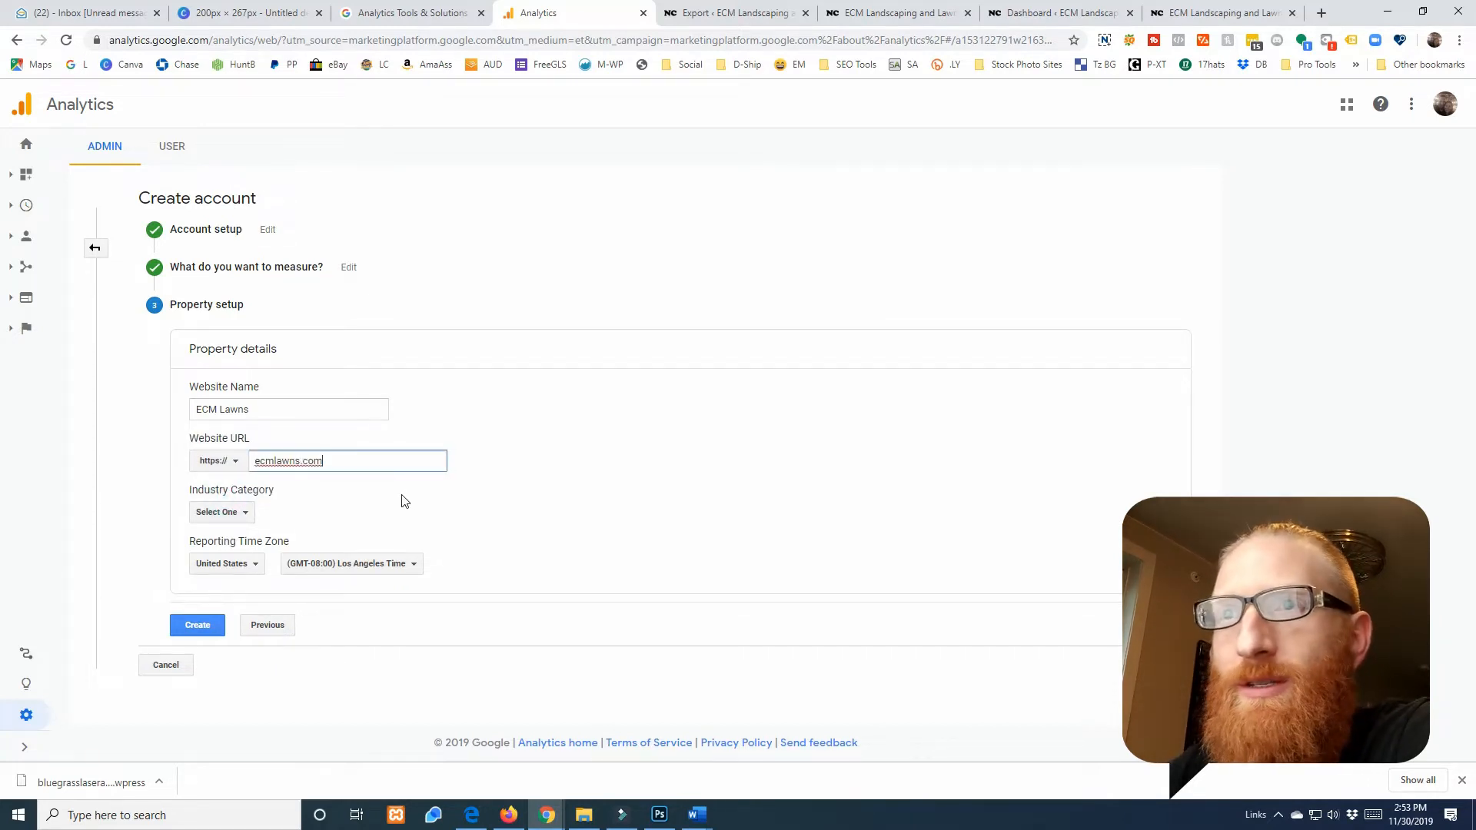
pyautogui.click(221, 510)
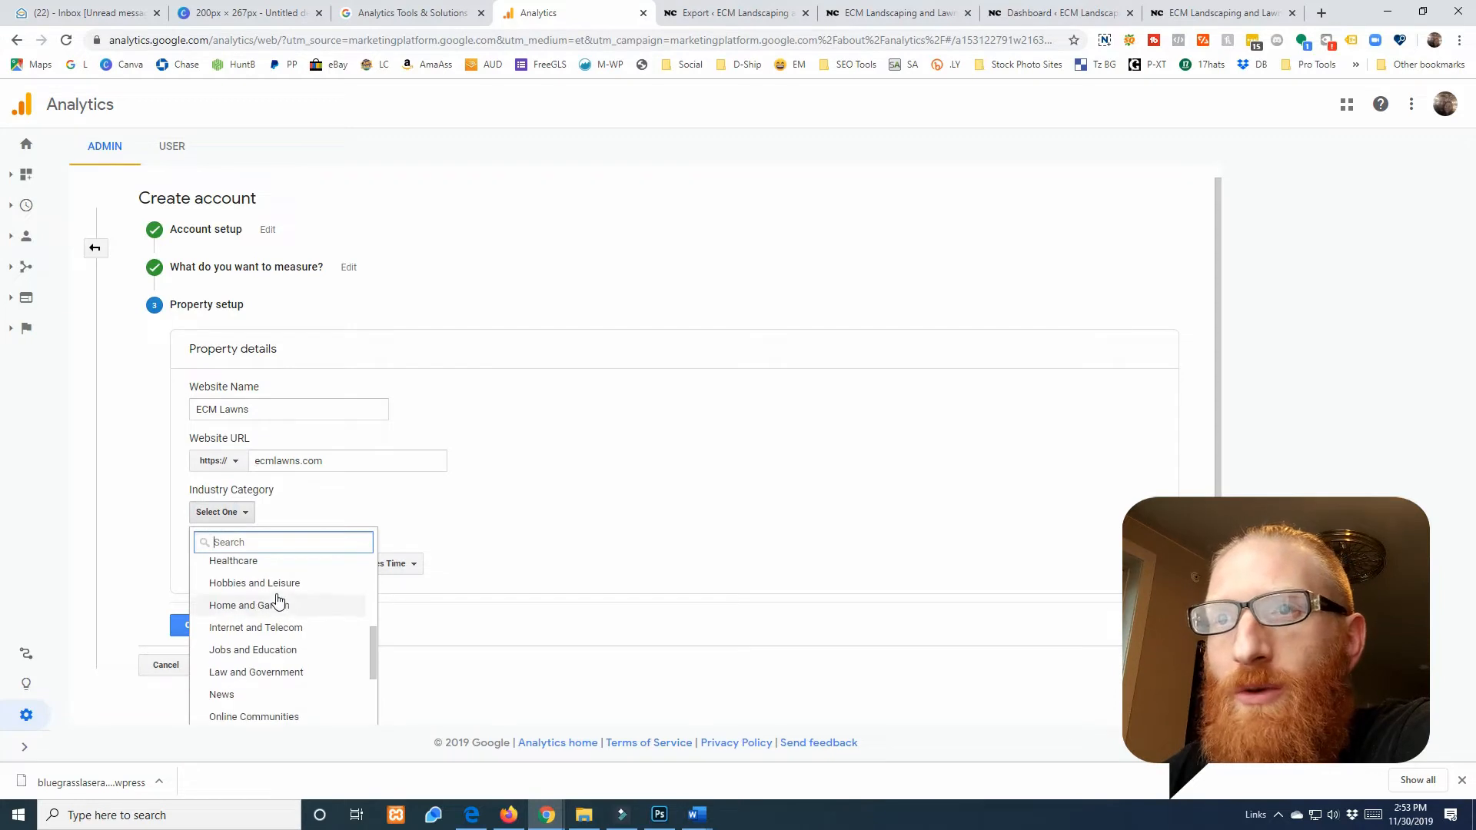
pyautogui.click(251, 606)
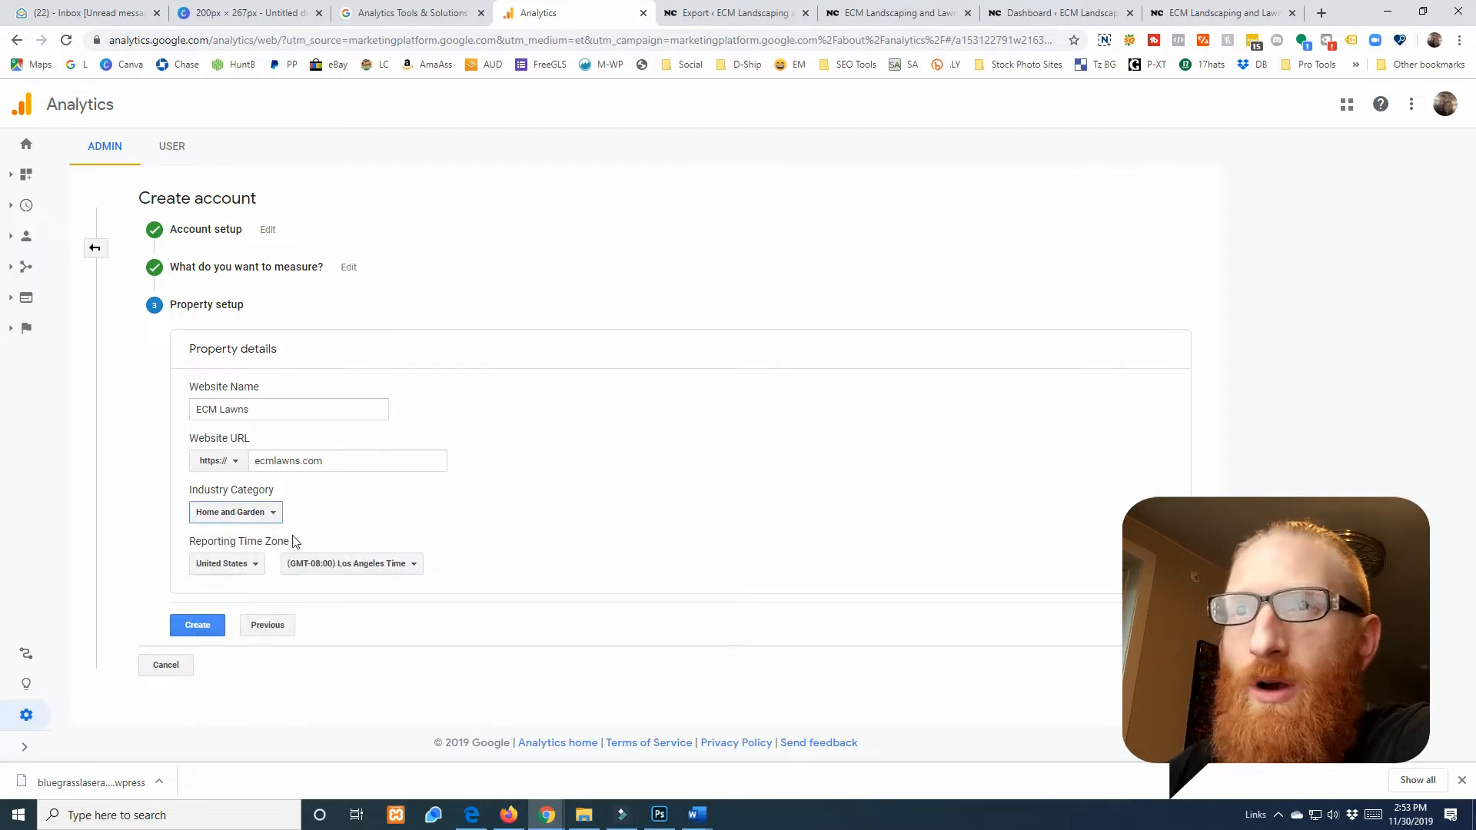
pyautogui.click(351, 563)
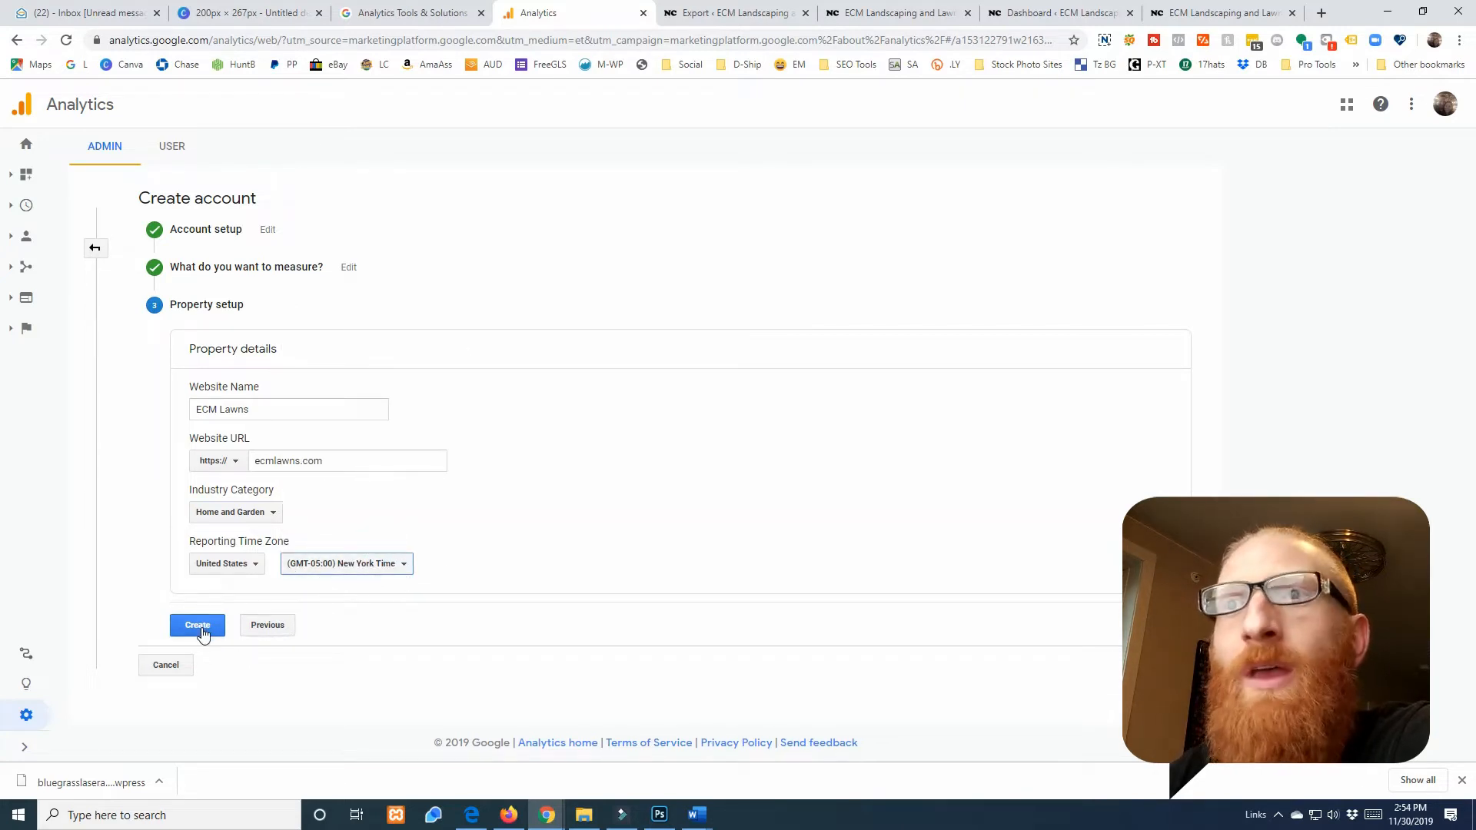
# Create the account, accepting both terms, to reach the ECM Lawns tracking ID and site tag
pyautogui.click(196, 626)
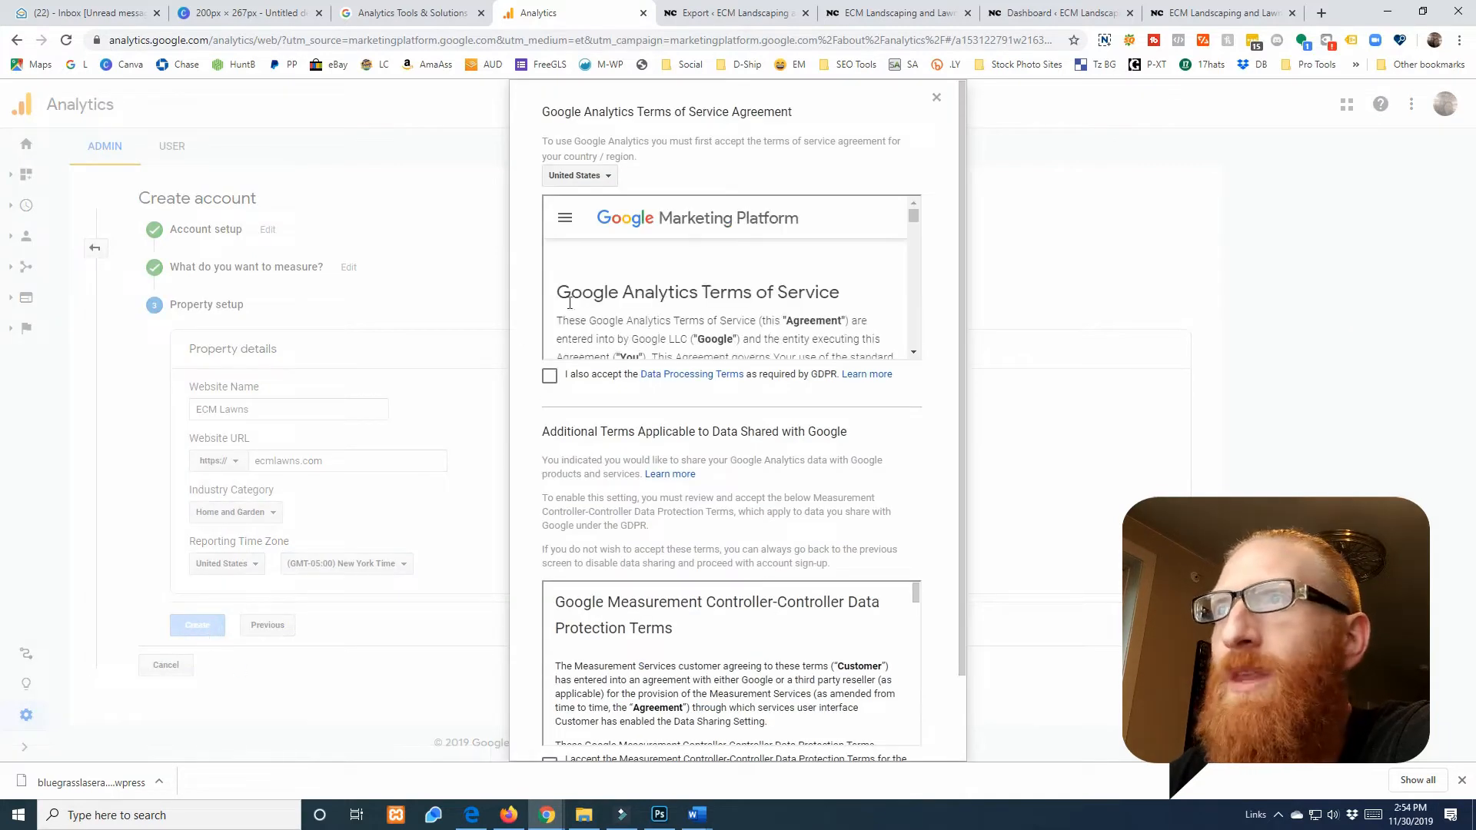
pyautogui.click(550, 375)
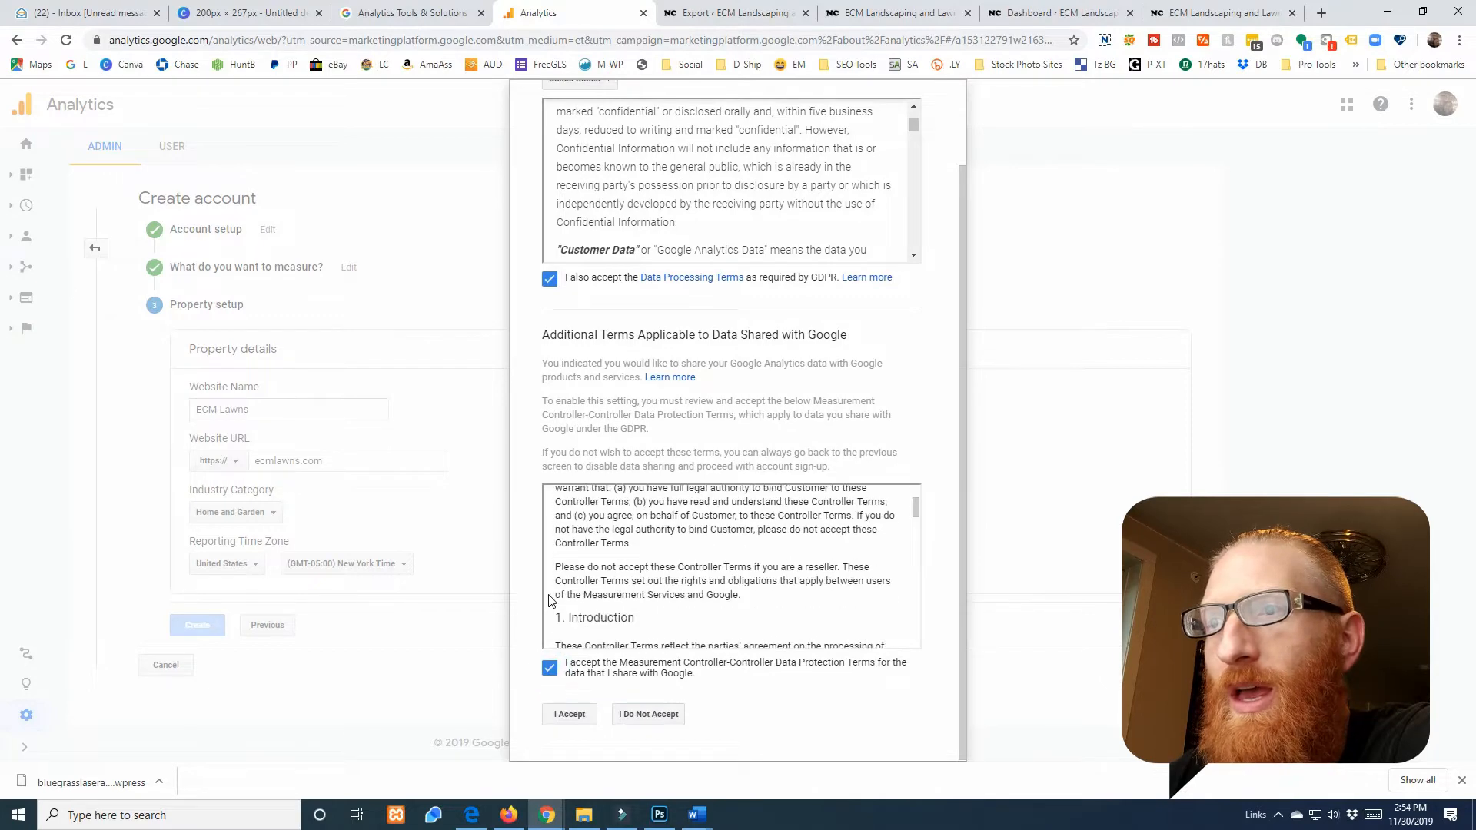
pyautogui.click(569, 713)
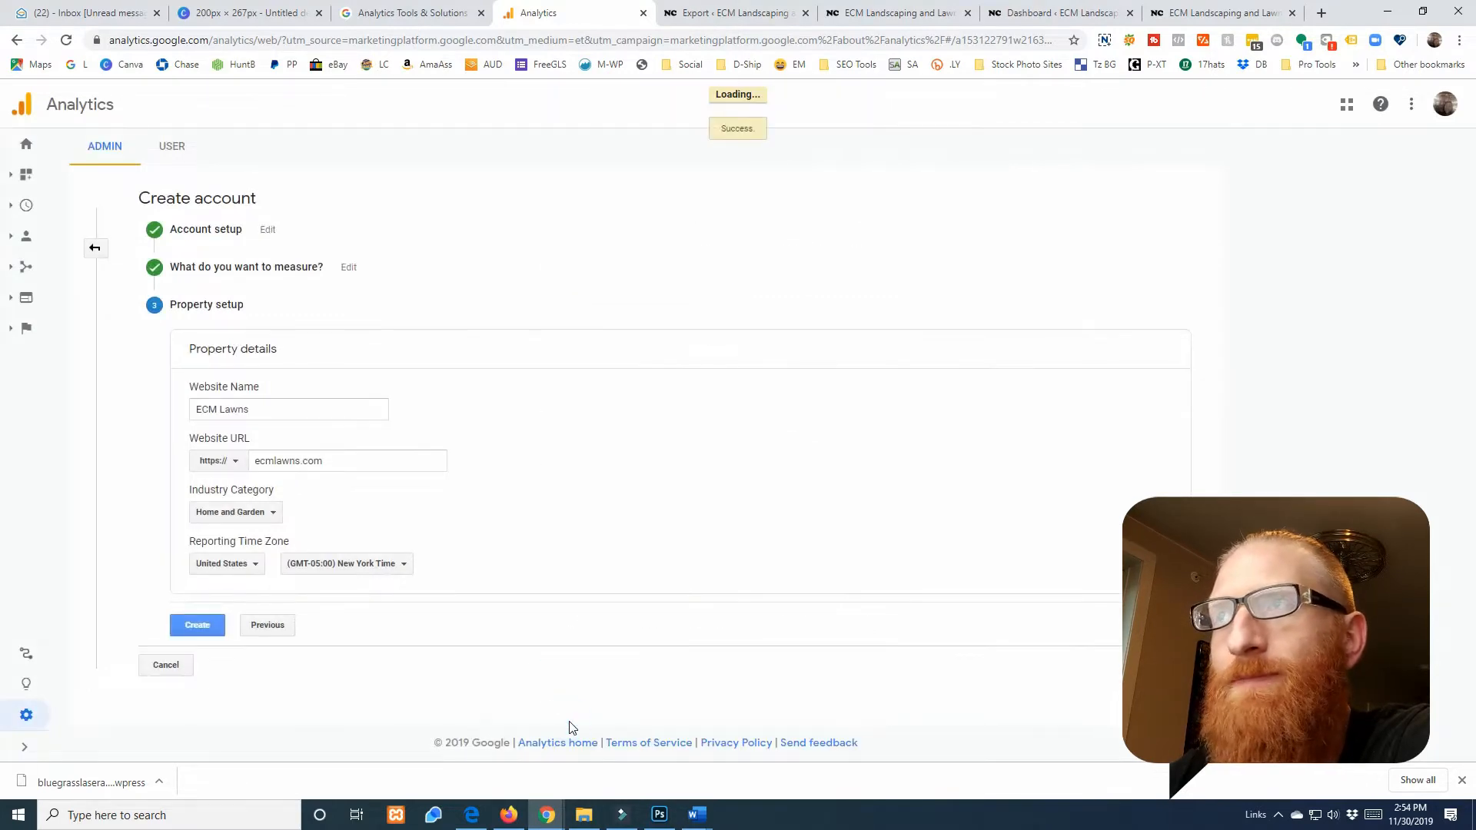
pyautogui.click(197, 626)
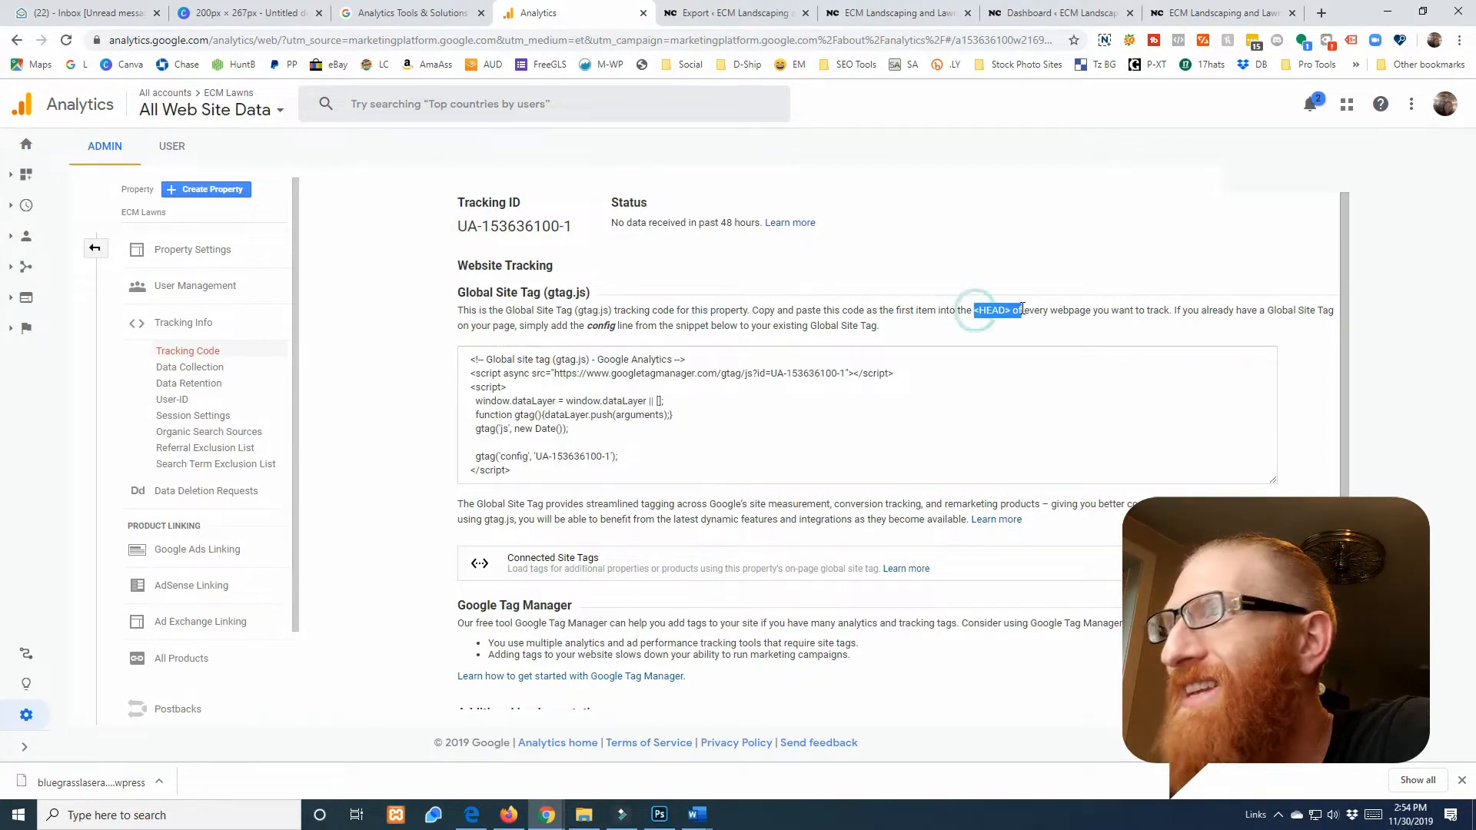
pyautogui.moveTo(1064, 14)
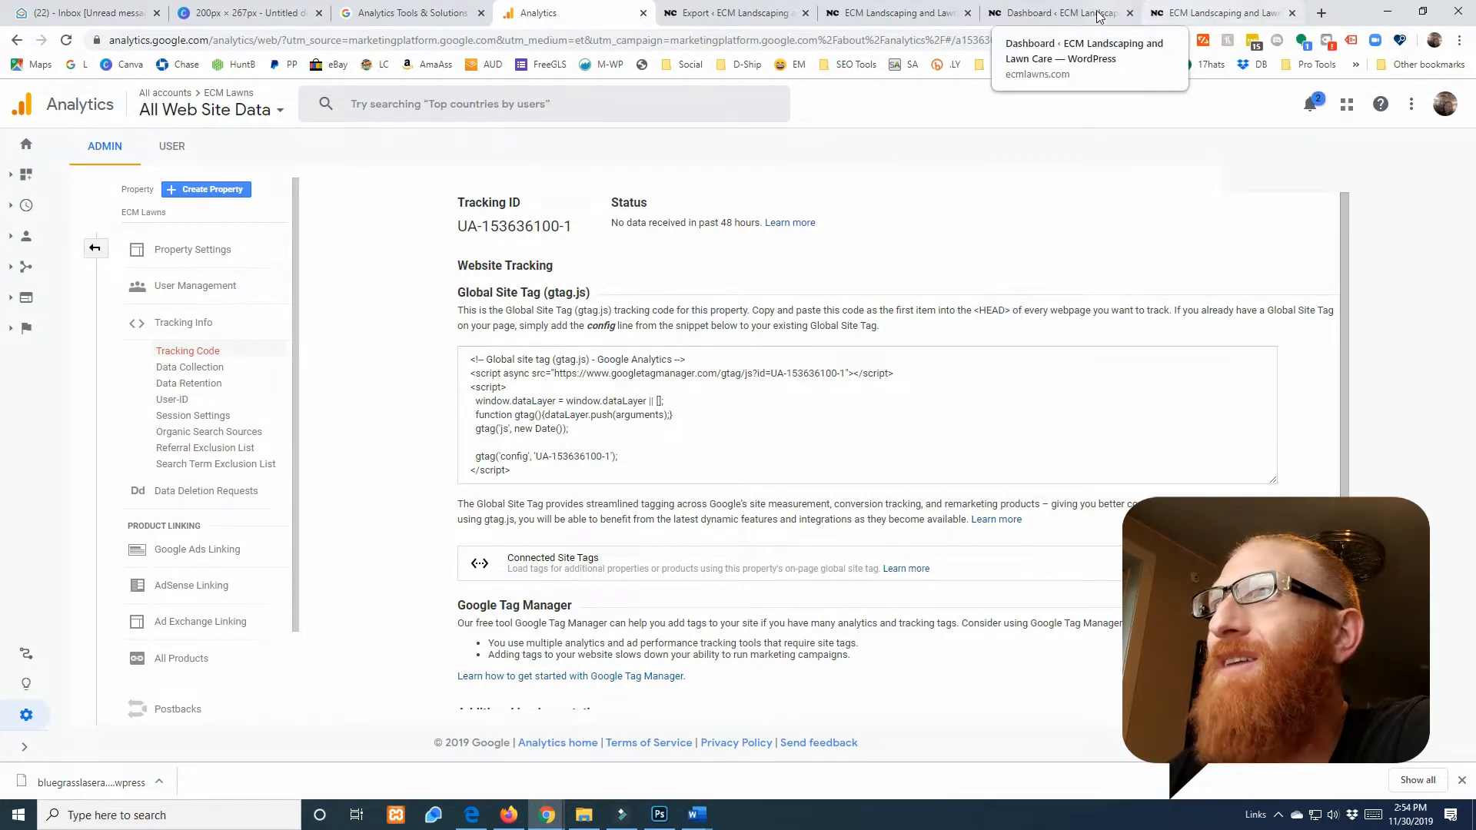
# In Divi Theme Options Integration, place the gtag.js snippet in the blog's head code box
pyautogui.click(1060, 12)
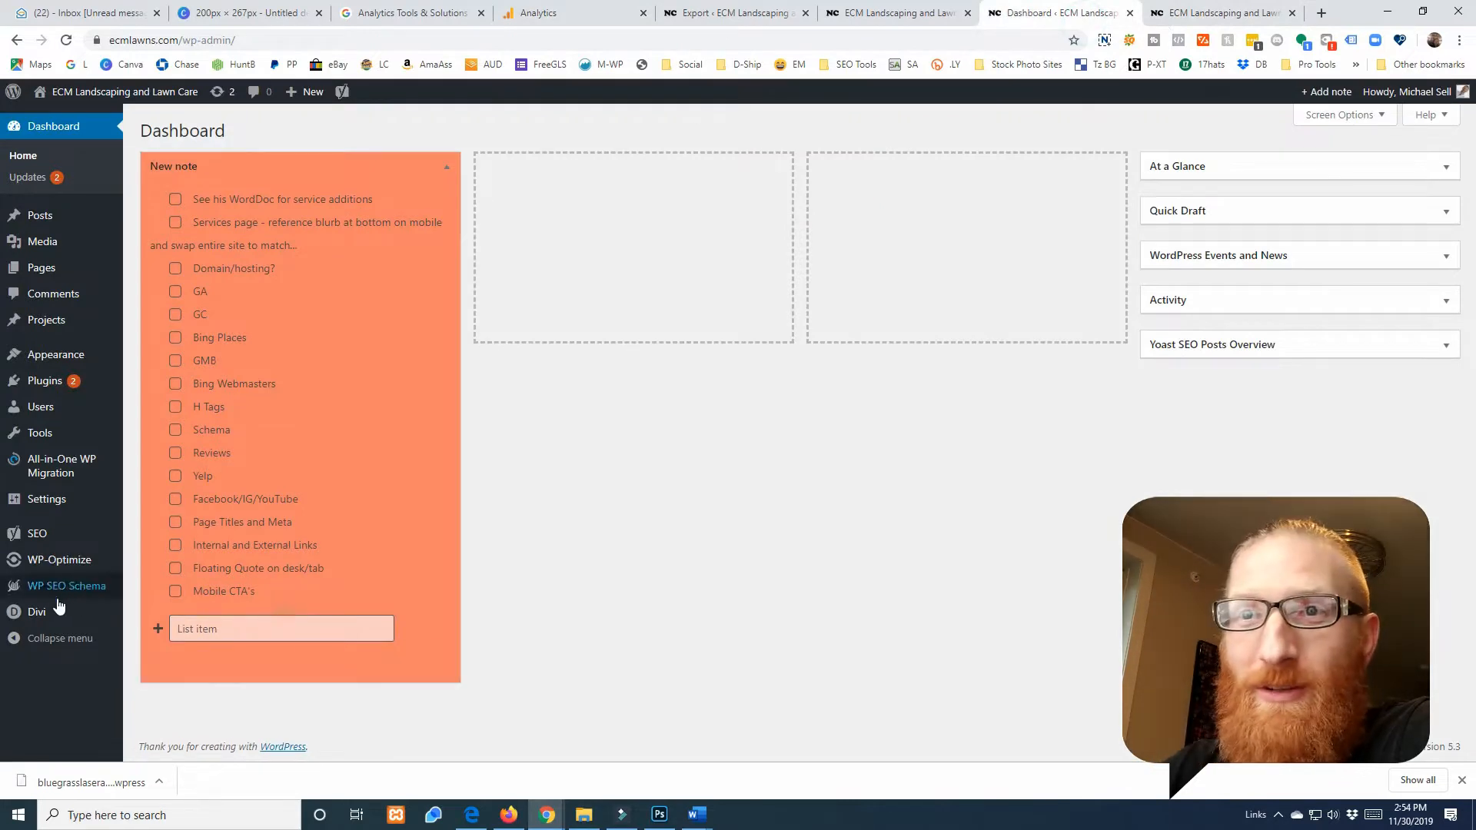
pyautogui.click(37, 612)
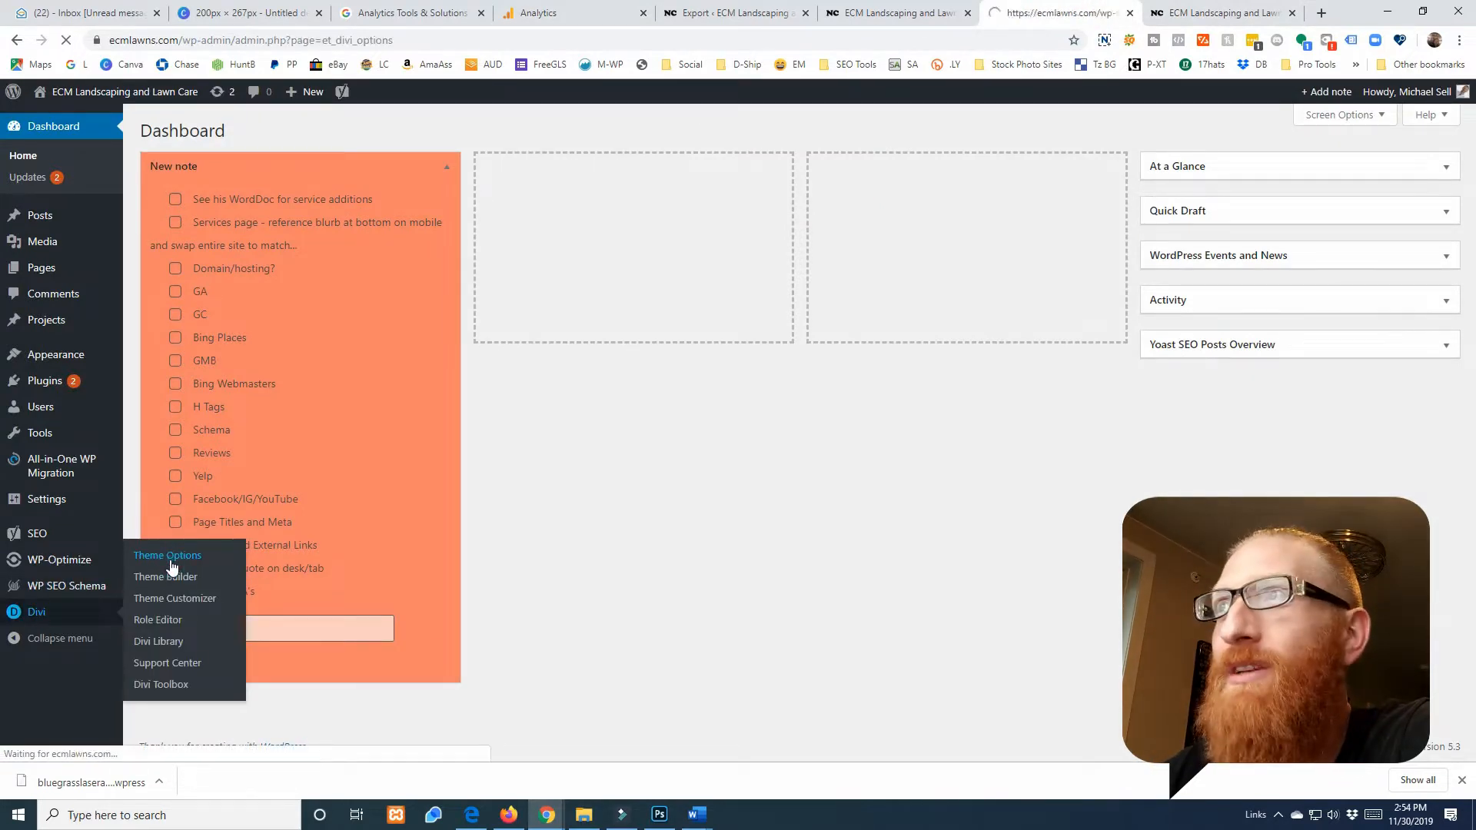
pyautogui.click(166, 555)
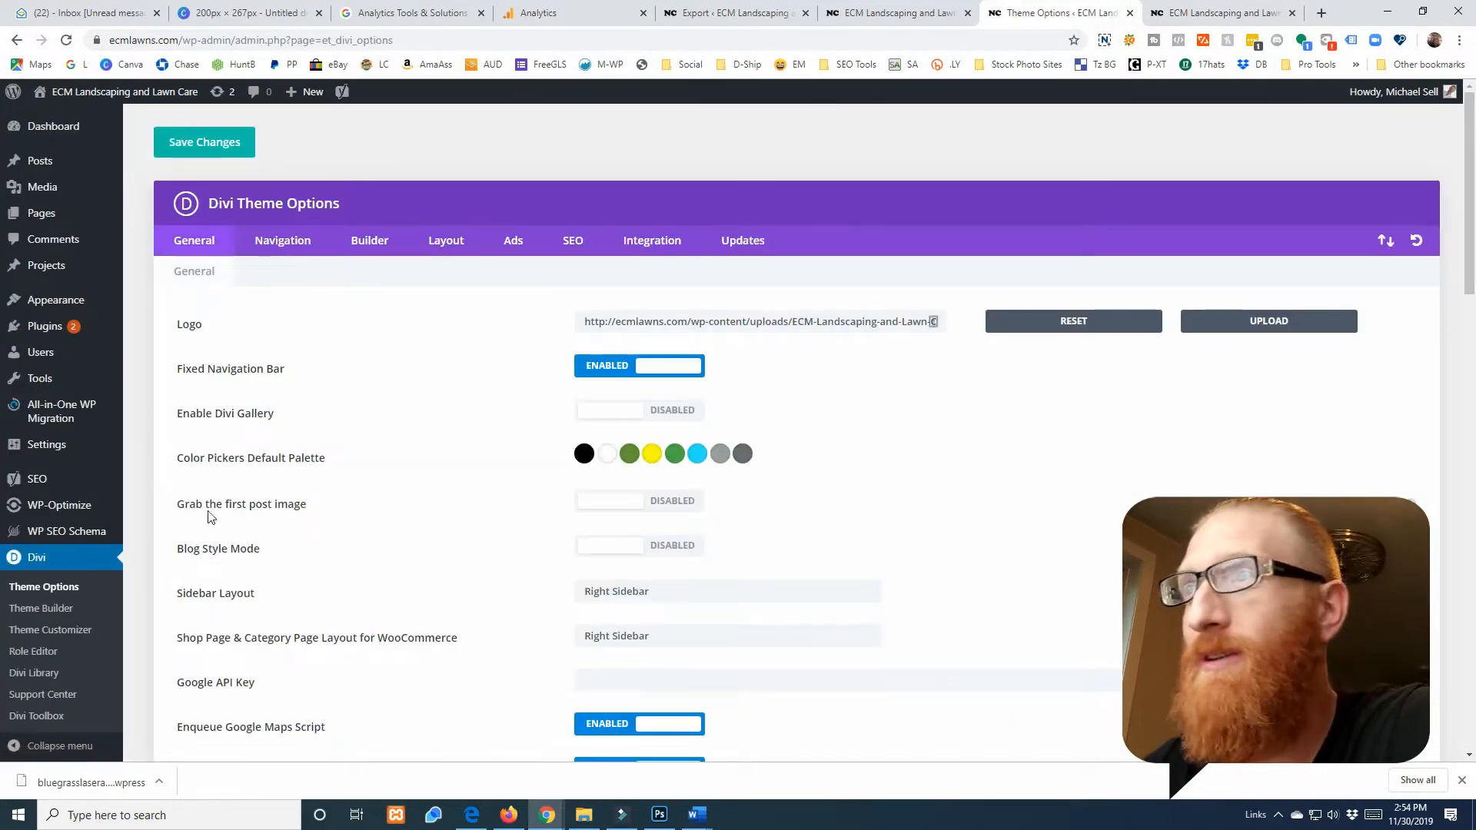
pyautogui.click(652, 240)
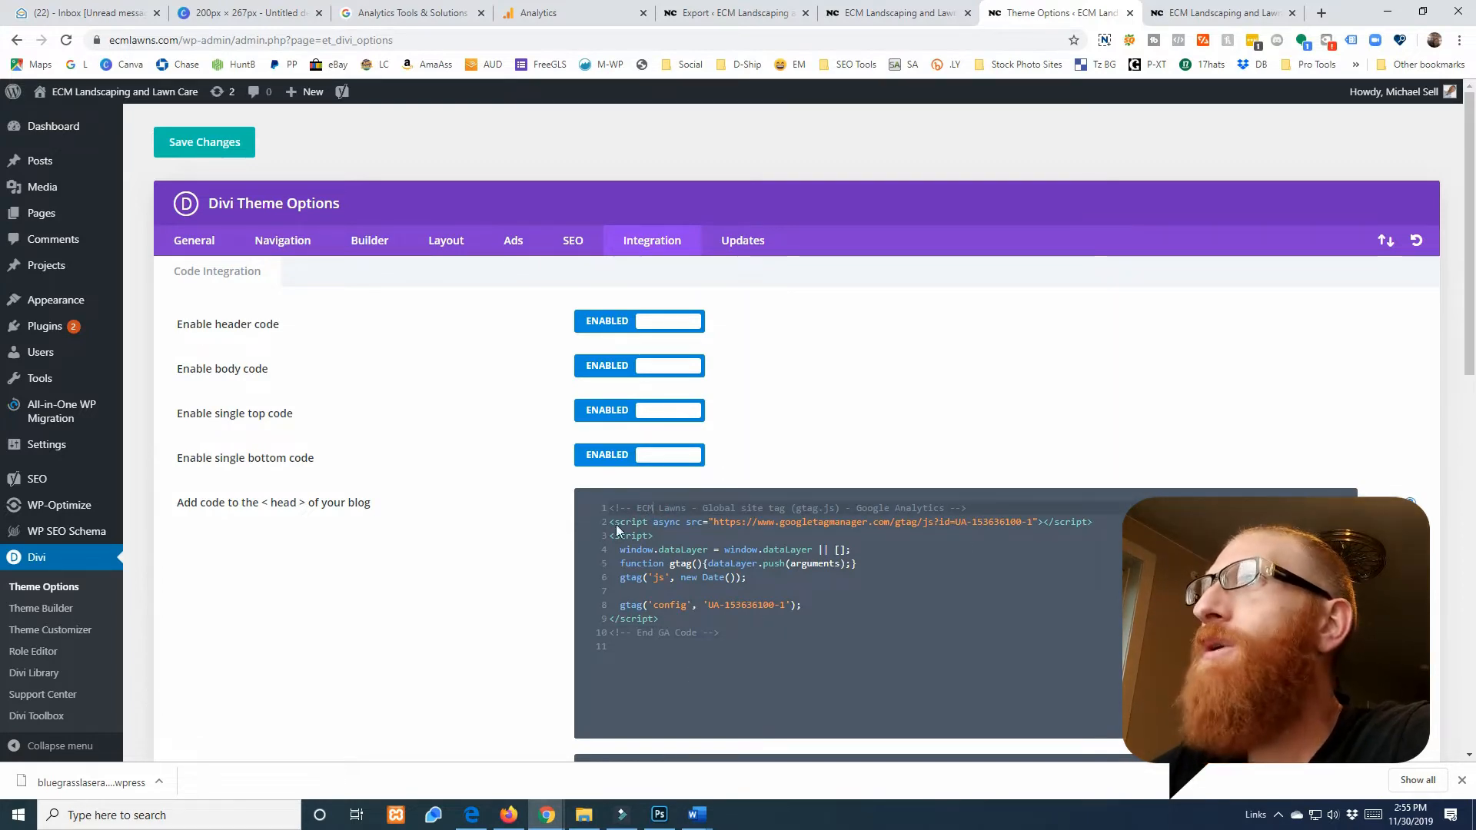
pyautogui.scroll(-3)
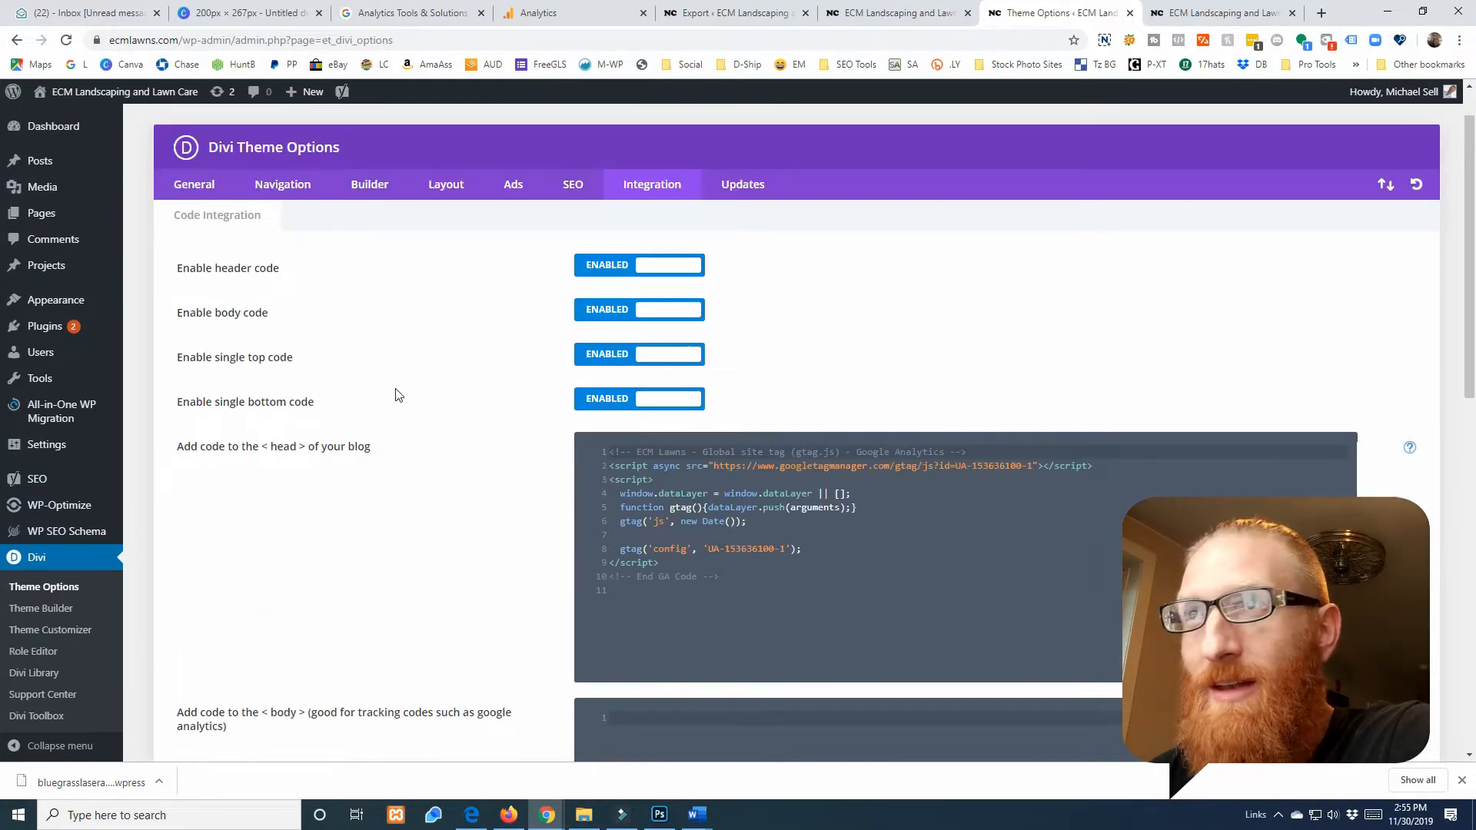
# Visit the ECM Landscaping homepage and enter the Theme Customizer for it
pyautogui.click(1220, 14)
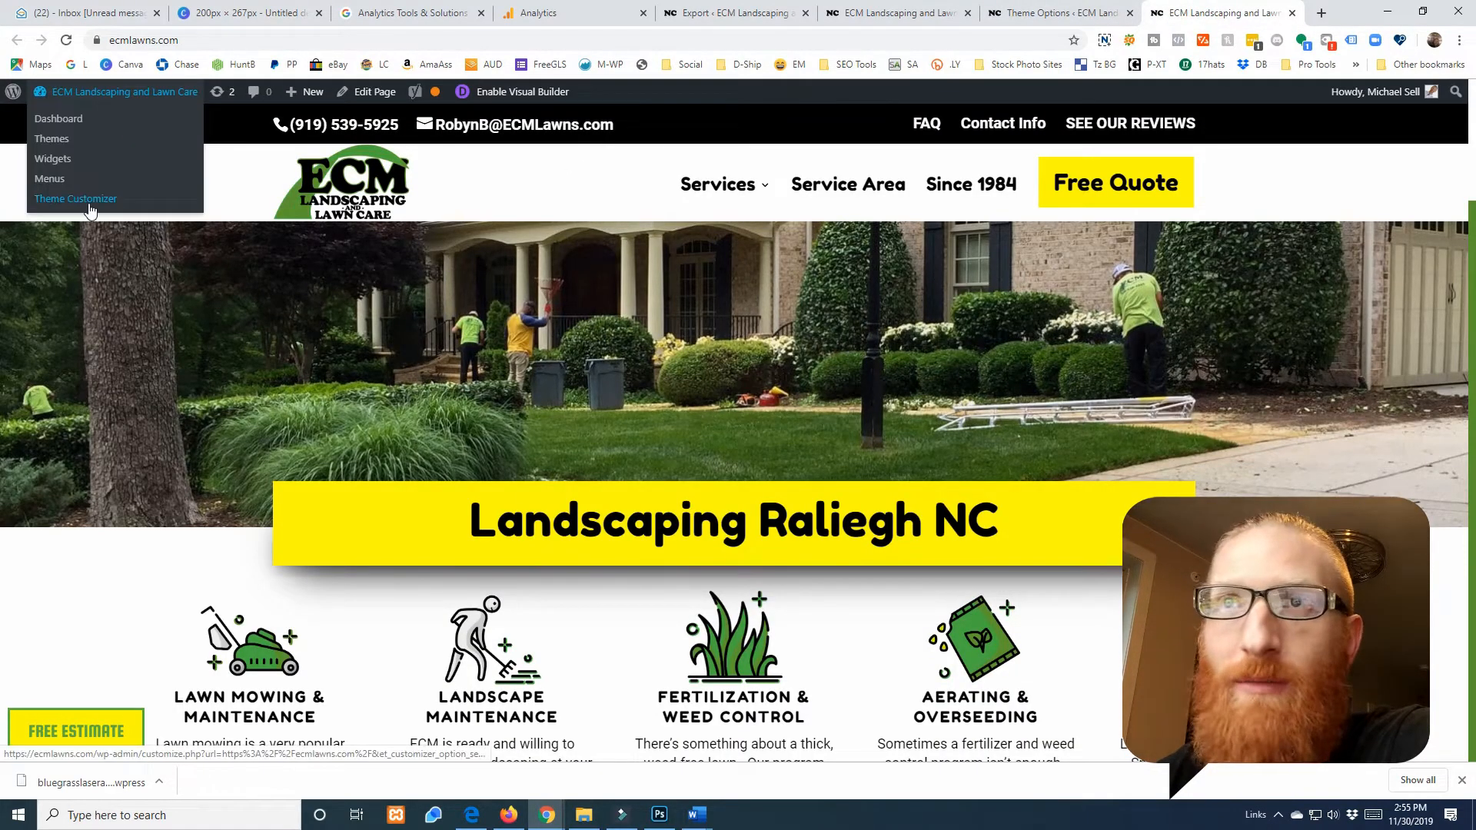
pyautogui.click(75, 200)
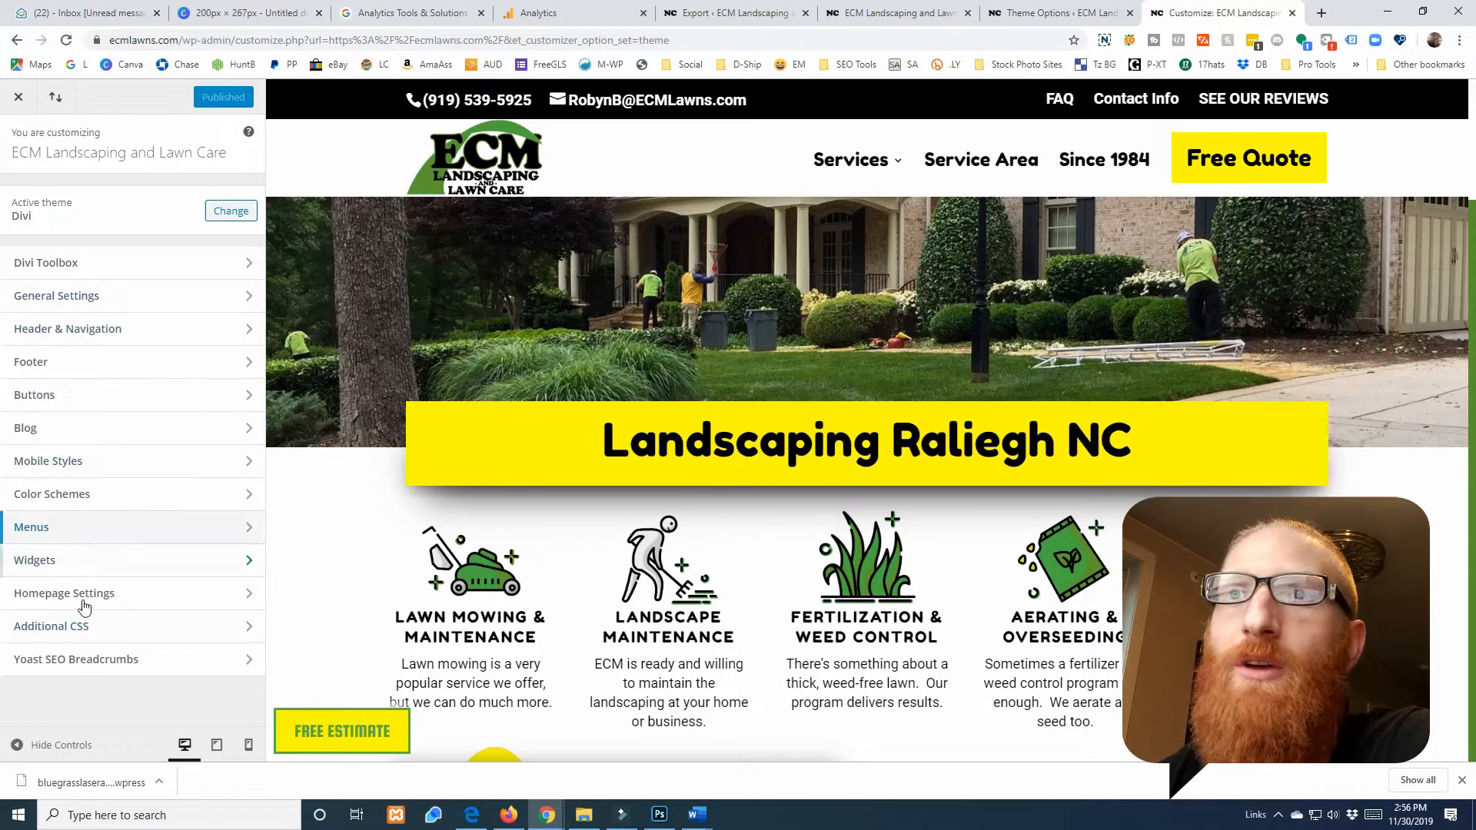
pyautogui.moveTo(139, 395)
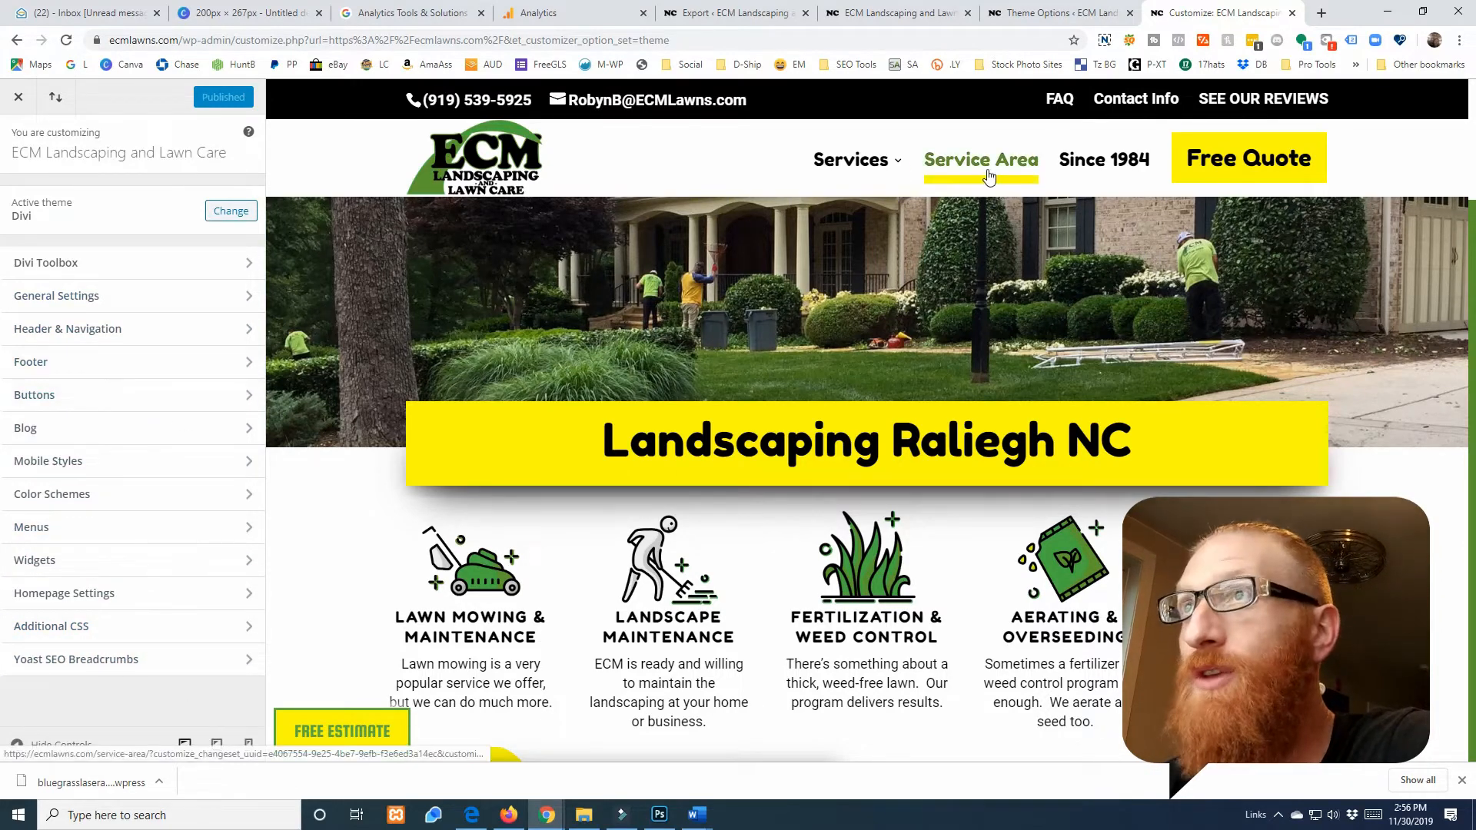
# Recheck the Analytics tag in Divi's Integration boxes, then return to the Analytics tracking page
pyautogui.click(1058, 12)
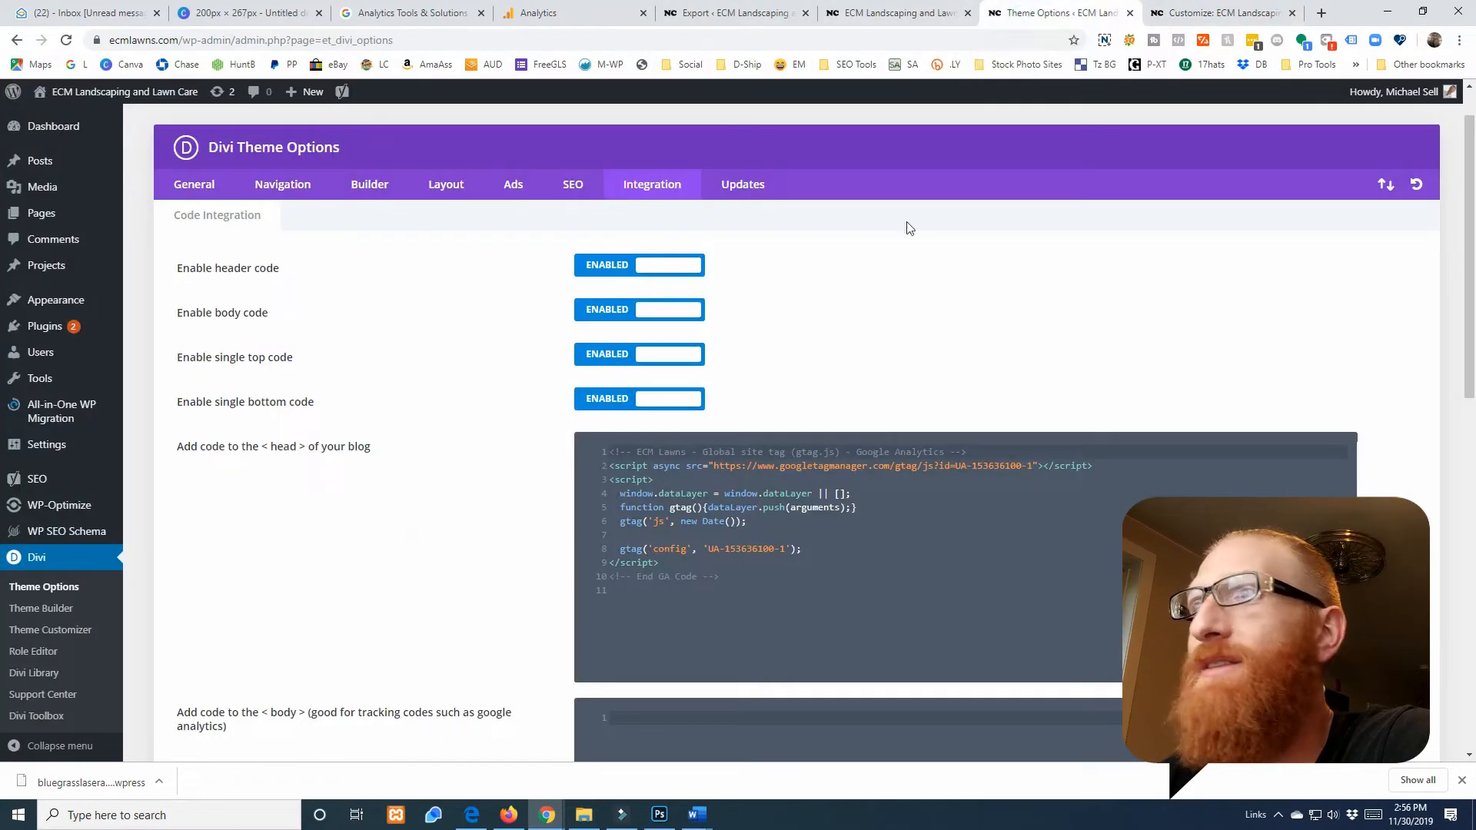
pyautogui.scroll(-3)
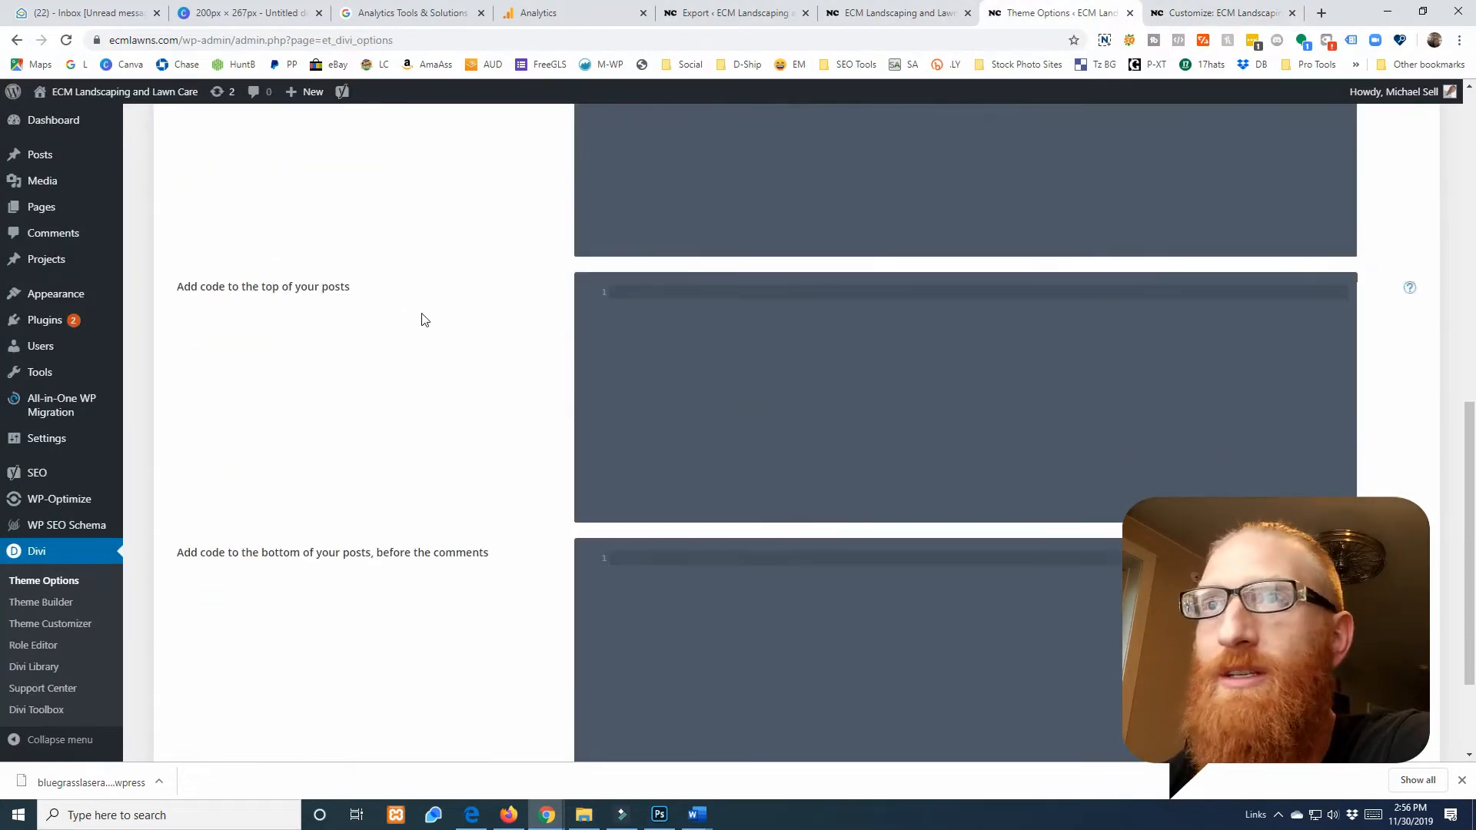
pyautogui.scroll(-3)
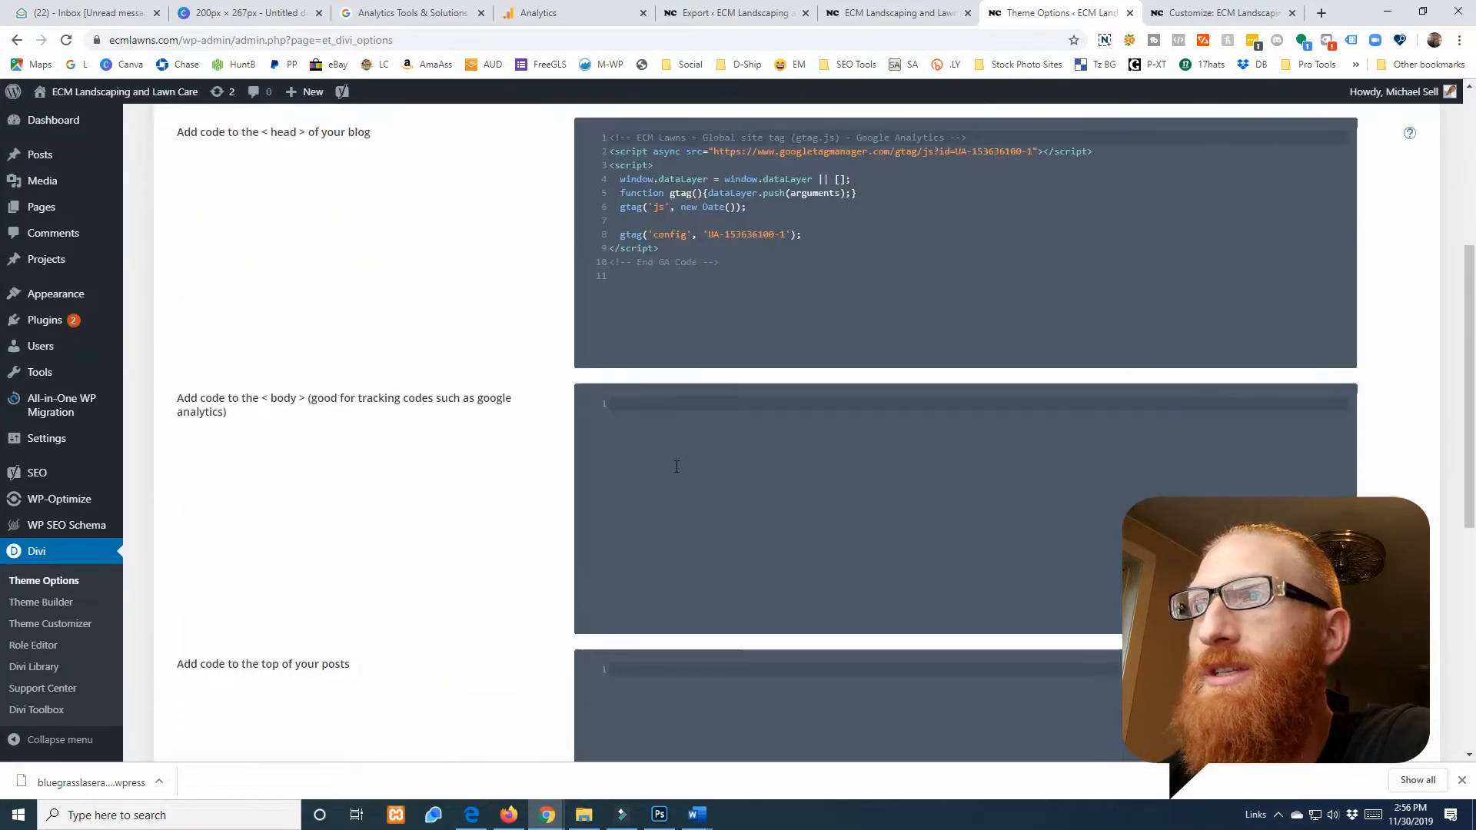
pyautogui.scroll(-3)
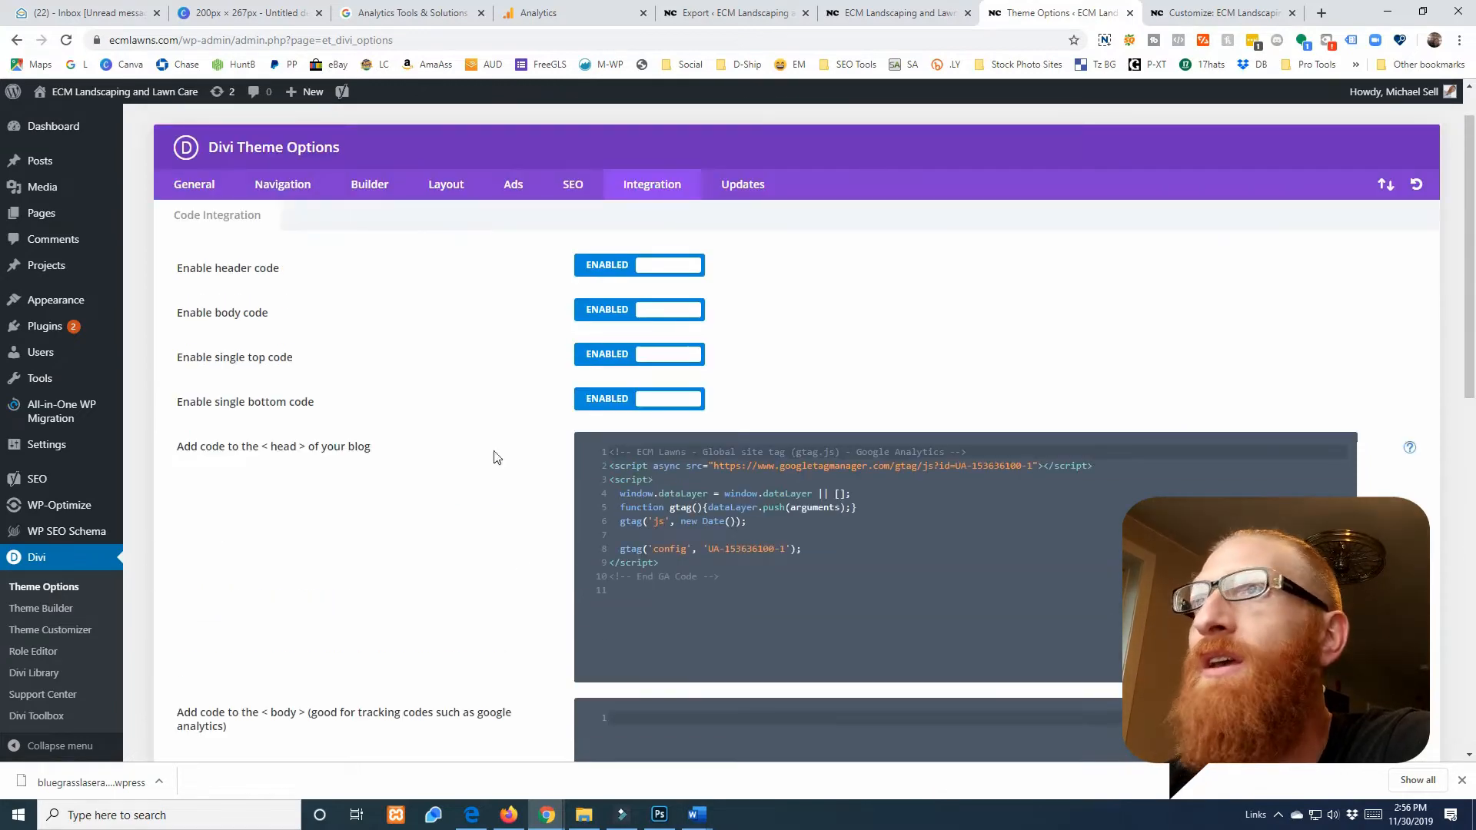
pyautogui.click(564, 12)
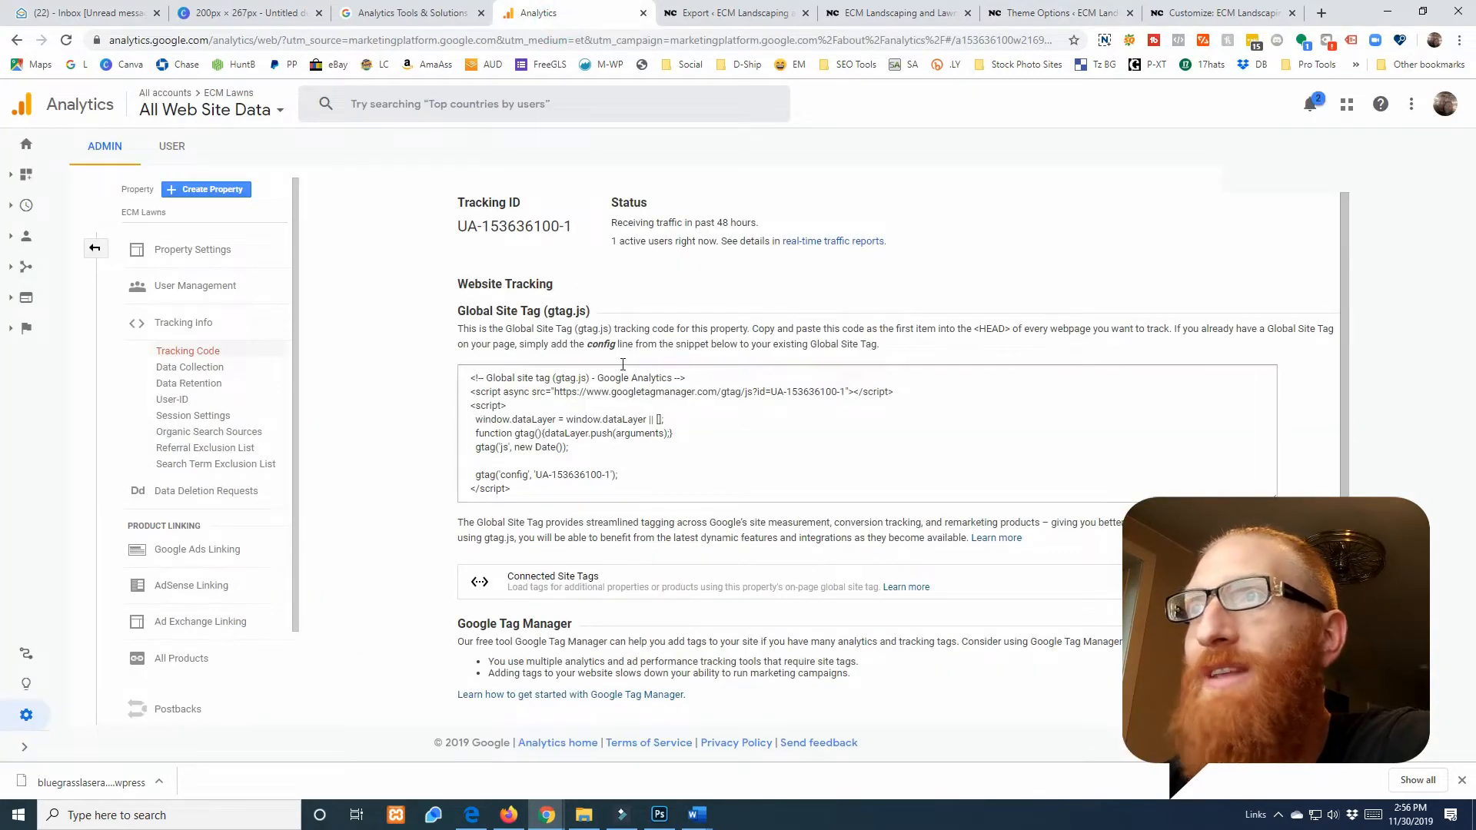
# In Data Collection, switch Remarketing and Advertising Reporting Features on and save
pyautogui.scroll(-3)
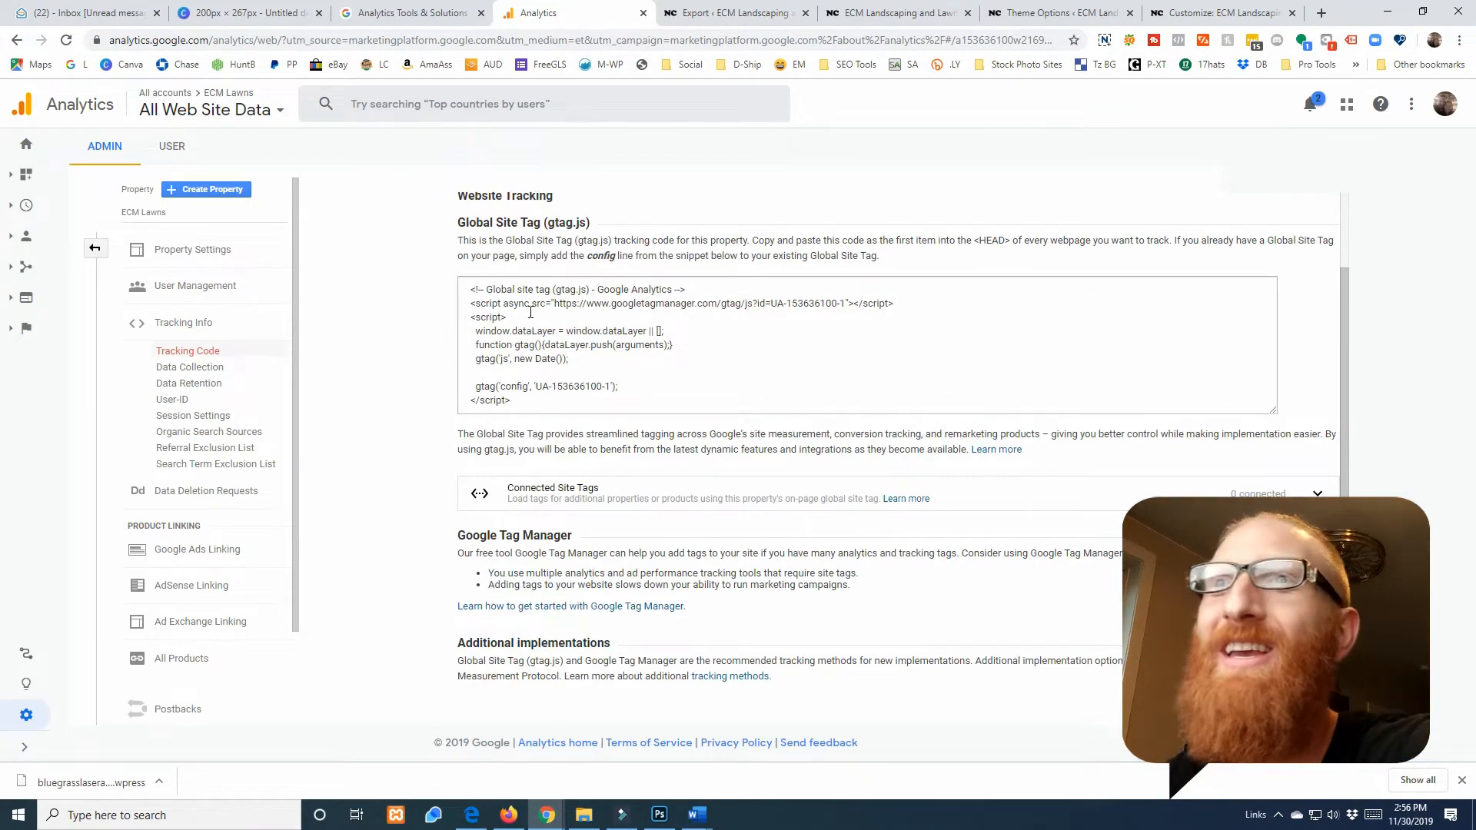
pyautogui.click(189, 367)
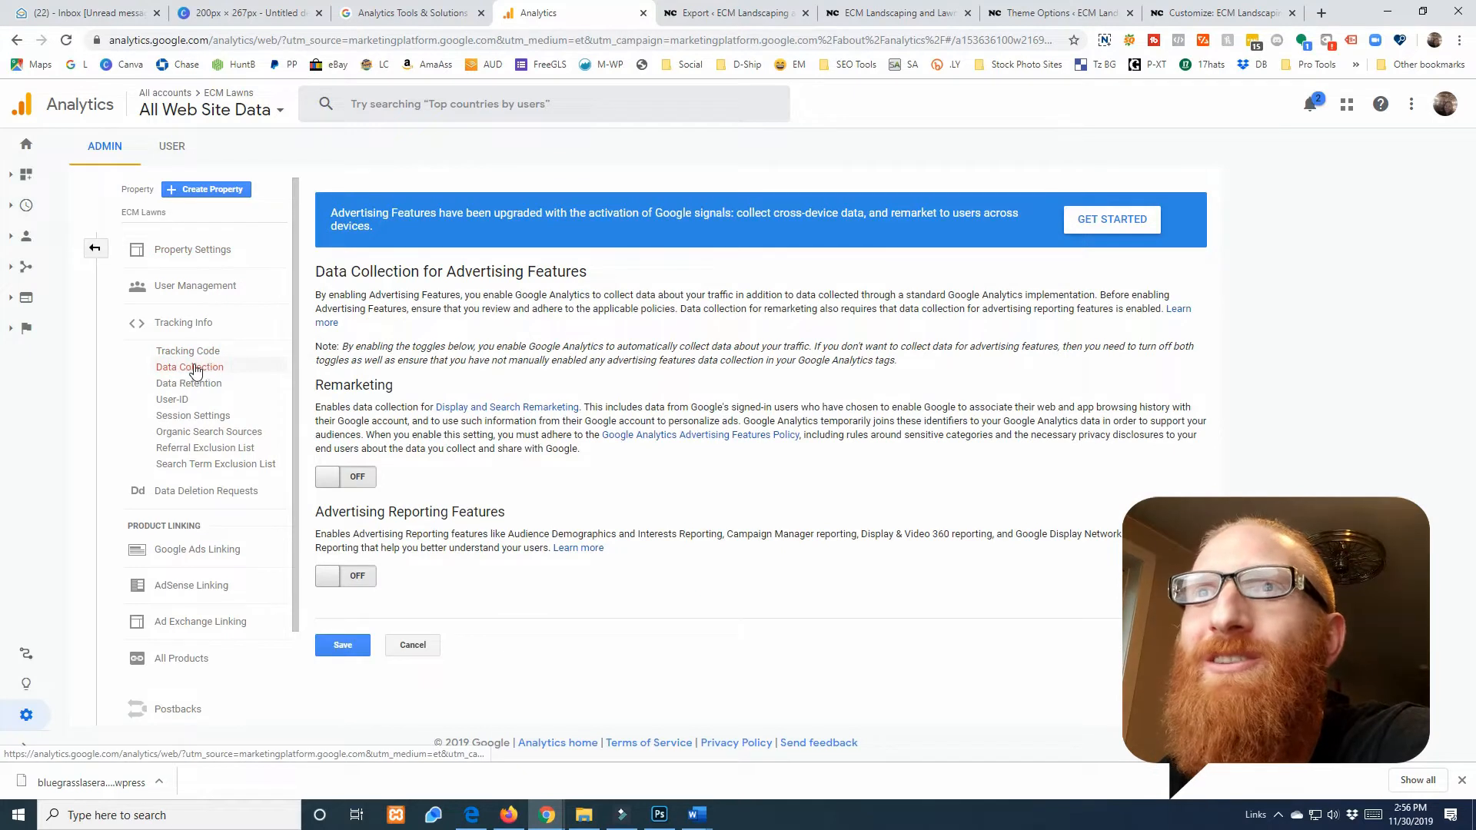
pyautogui.click(338, 477)
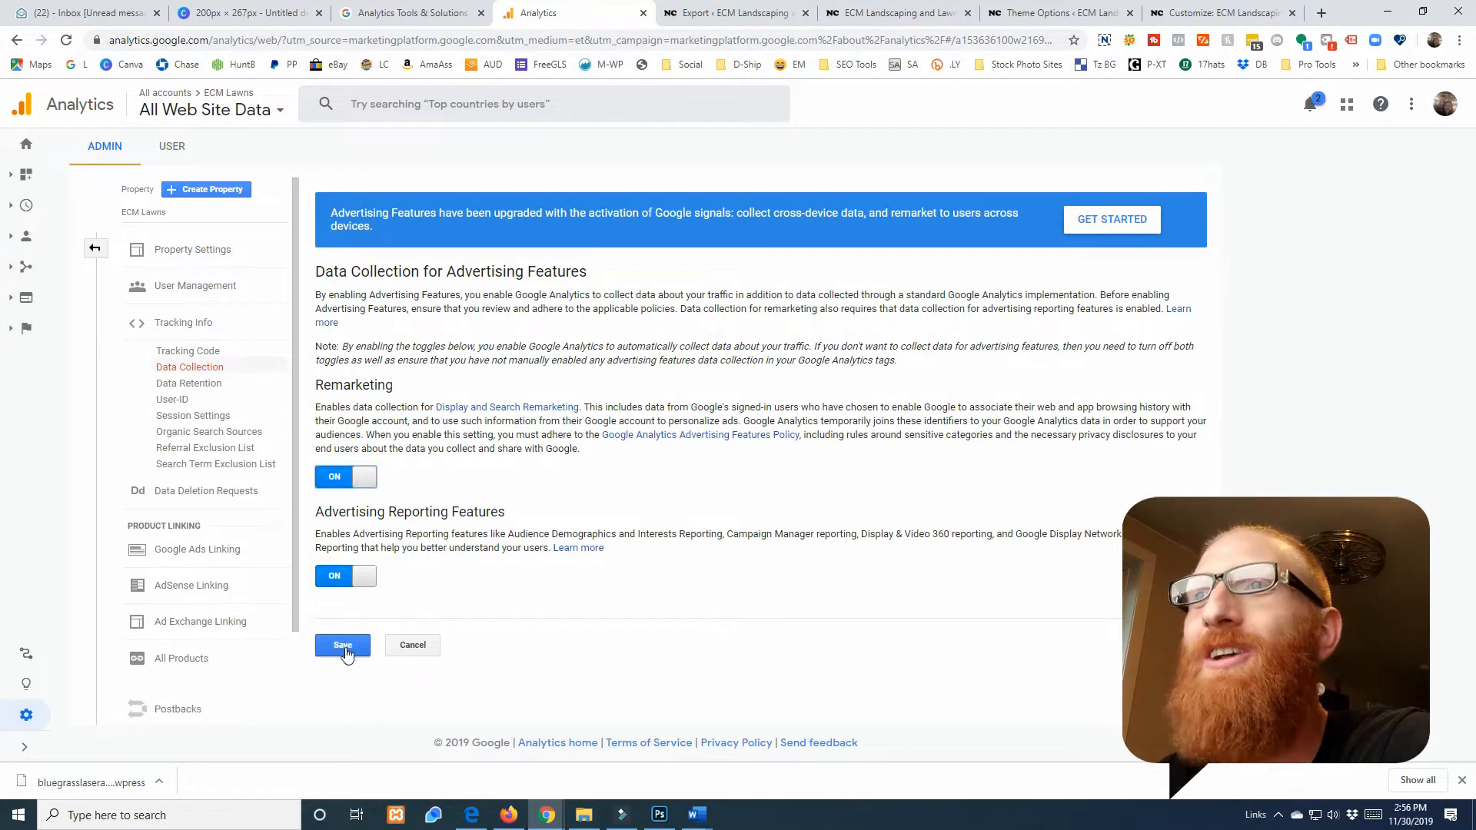
pyautogui.click(341, 644)
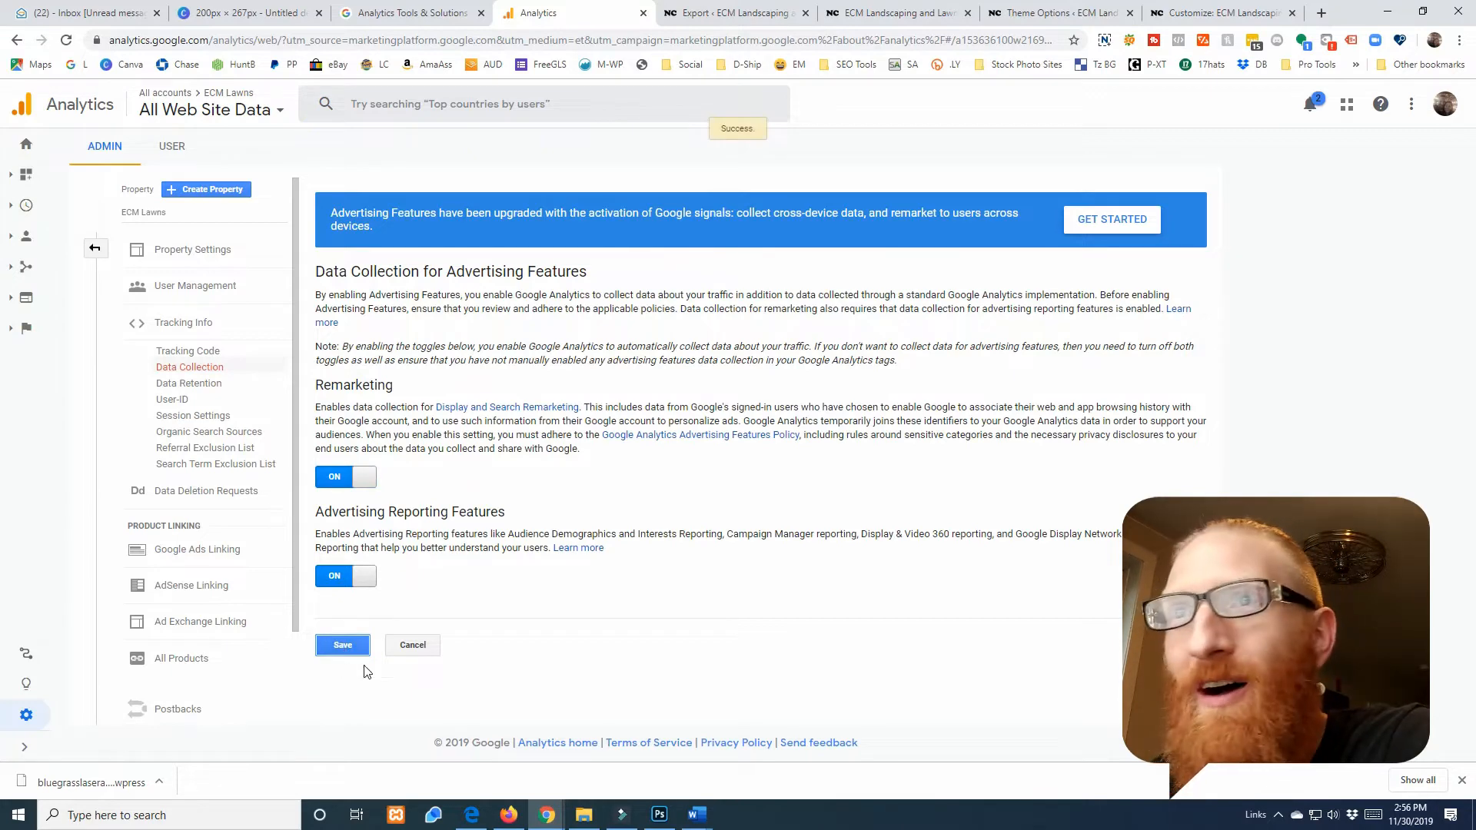
# Review User-ID and Session Settings, then bring up All Products linking
pyautogui.click(187, 383)
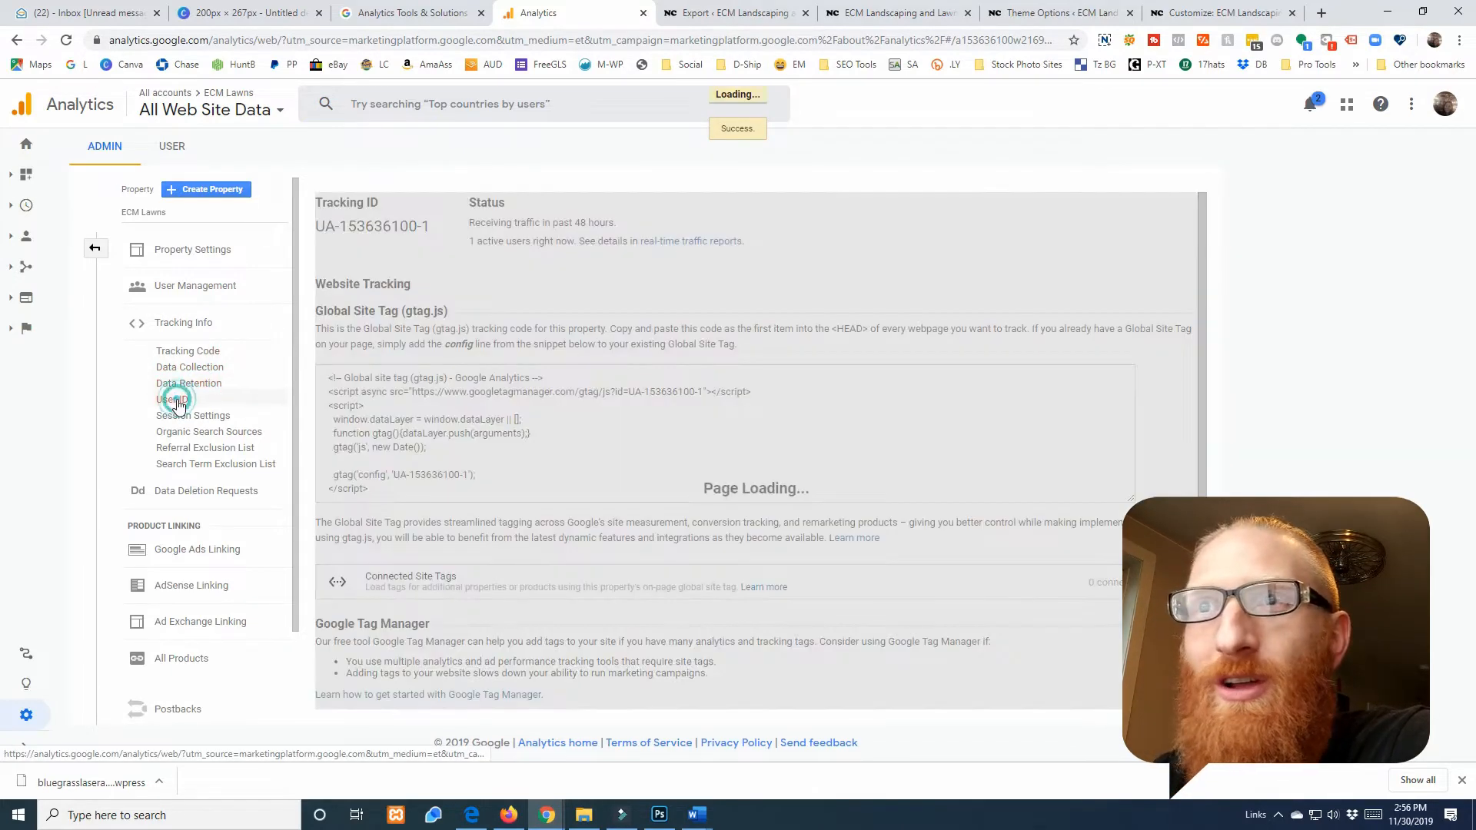
pyautogui.click(173, 400)
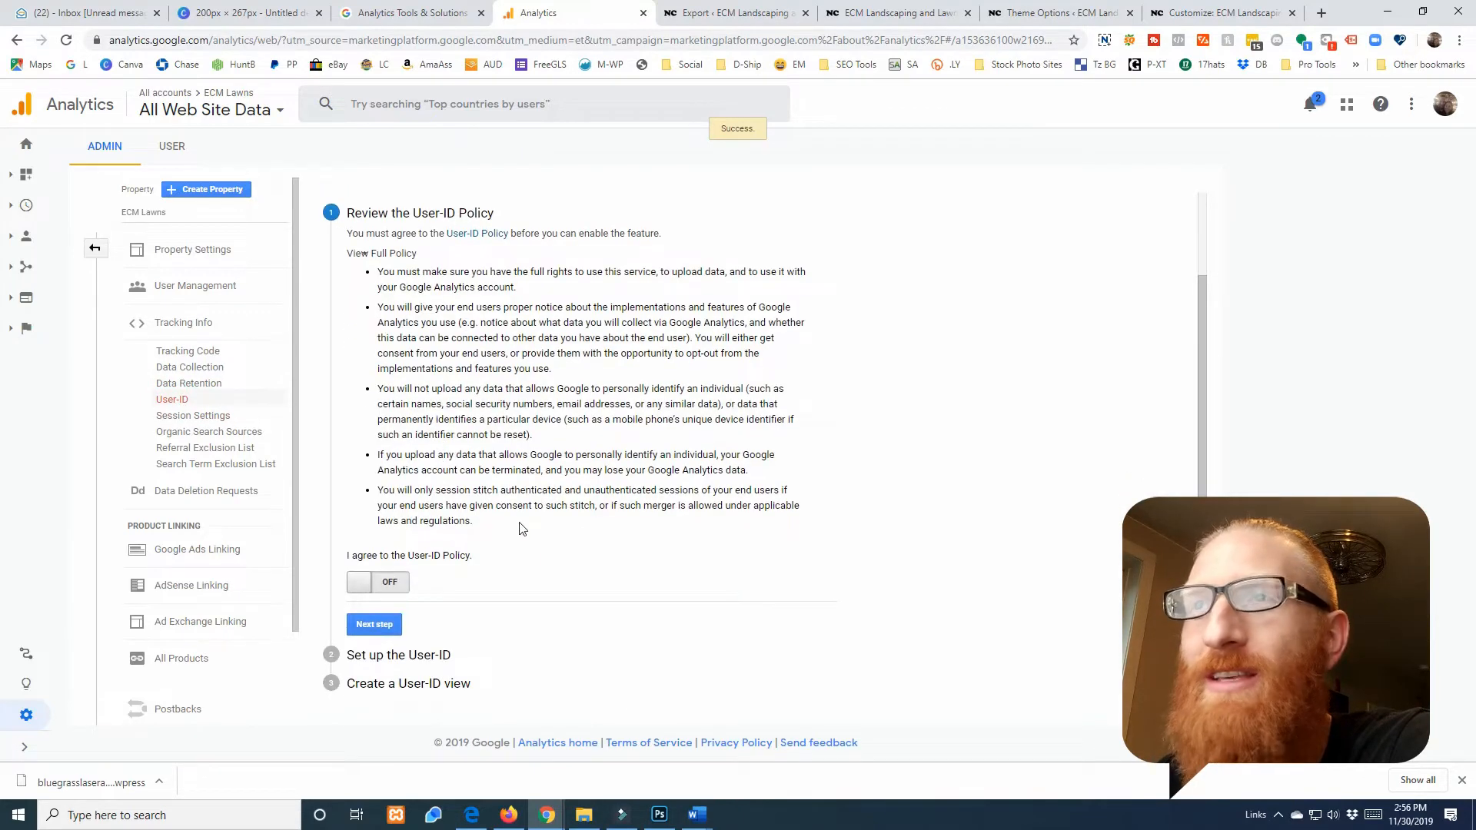
pyautogui.click(192, 415)
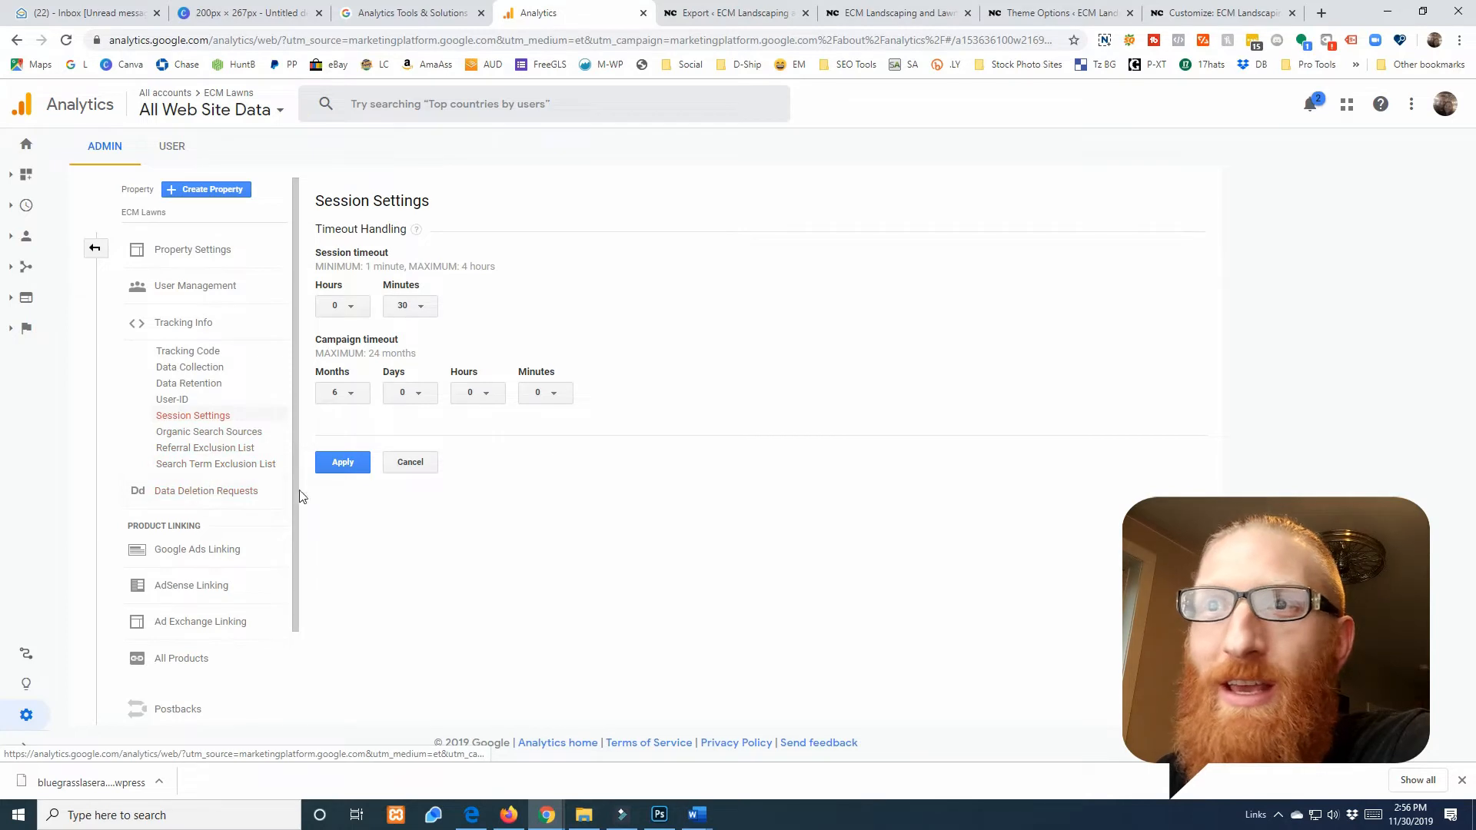
pyautogui.scroll(-3)
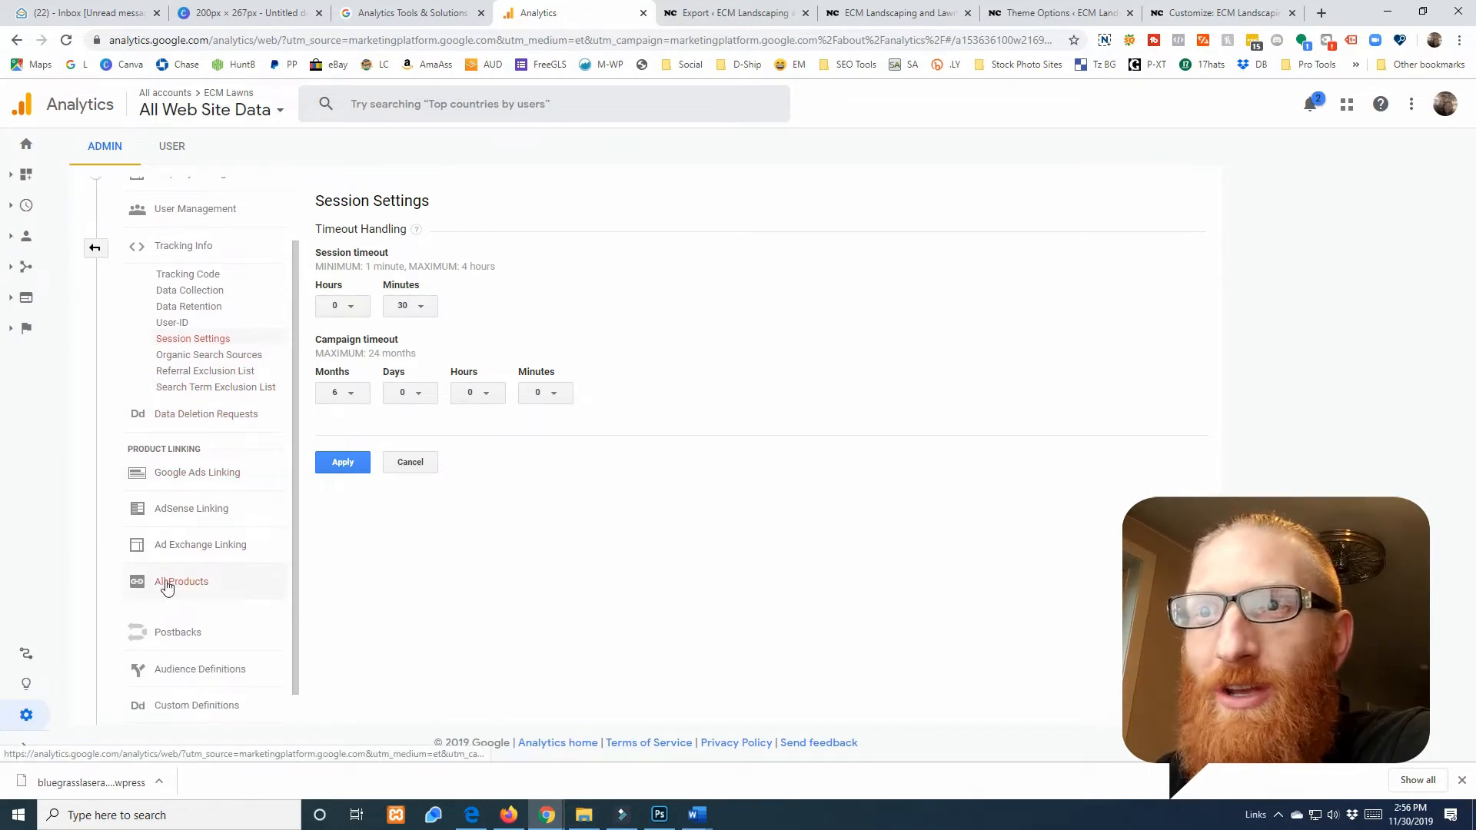
pyautogui.click(181, 582)
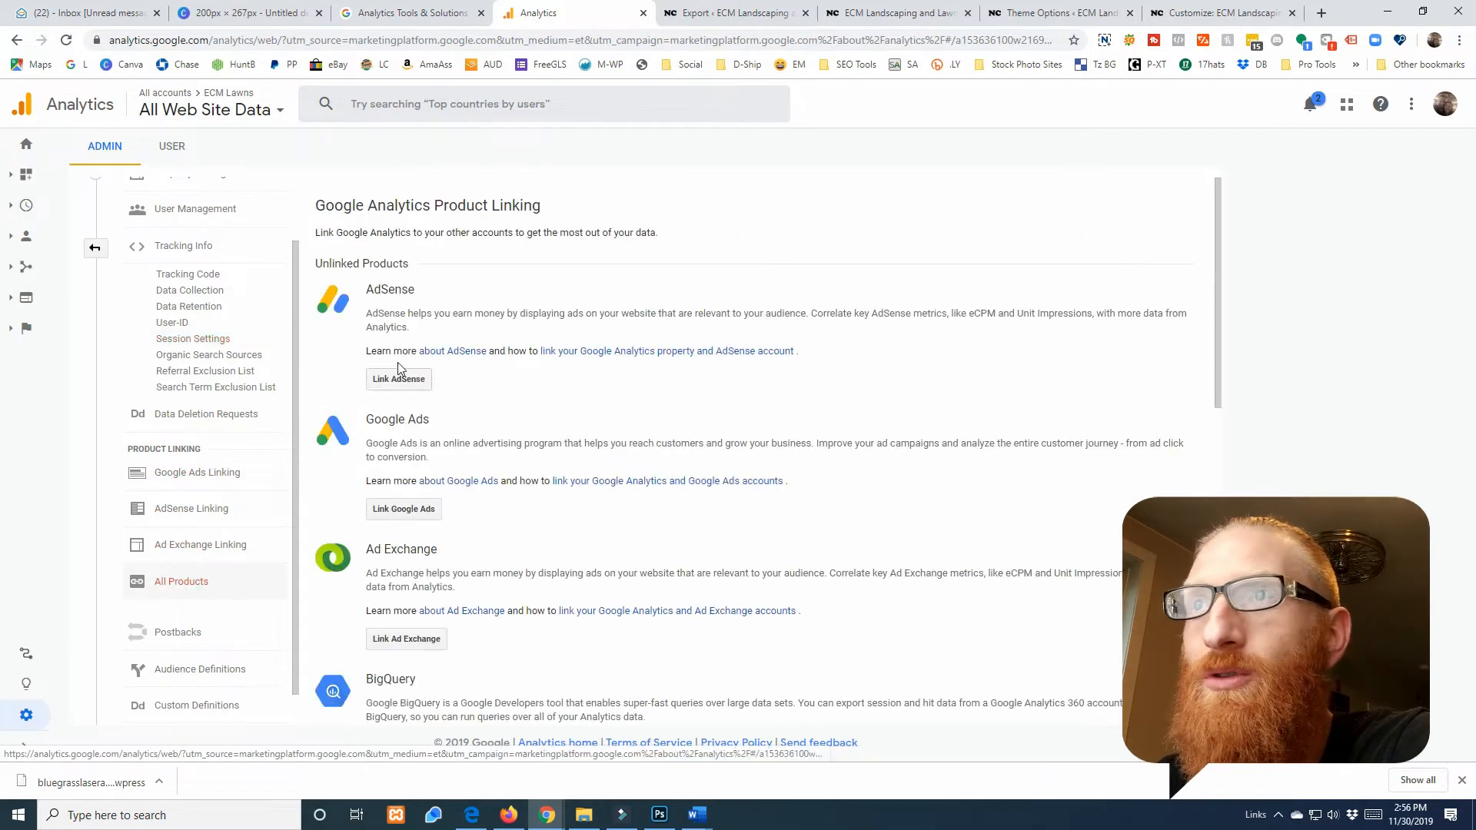
# Look over the product linking options and return to the Admin account/property/view columns
pyautogui.scroll(-3)
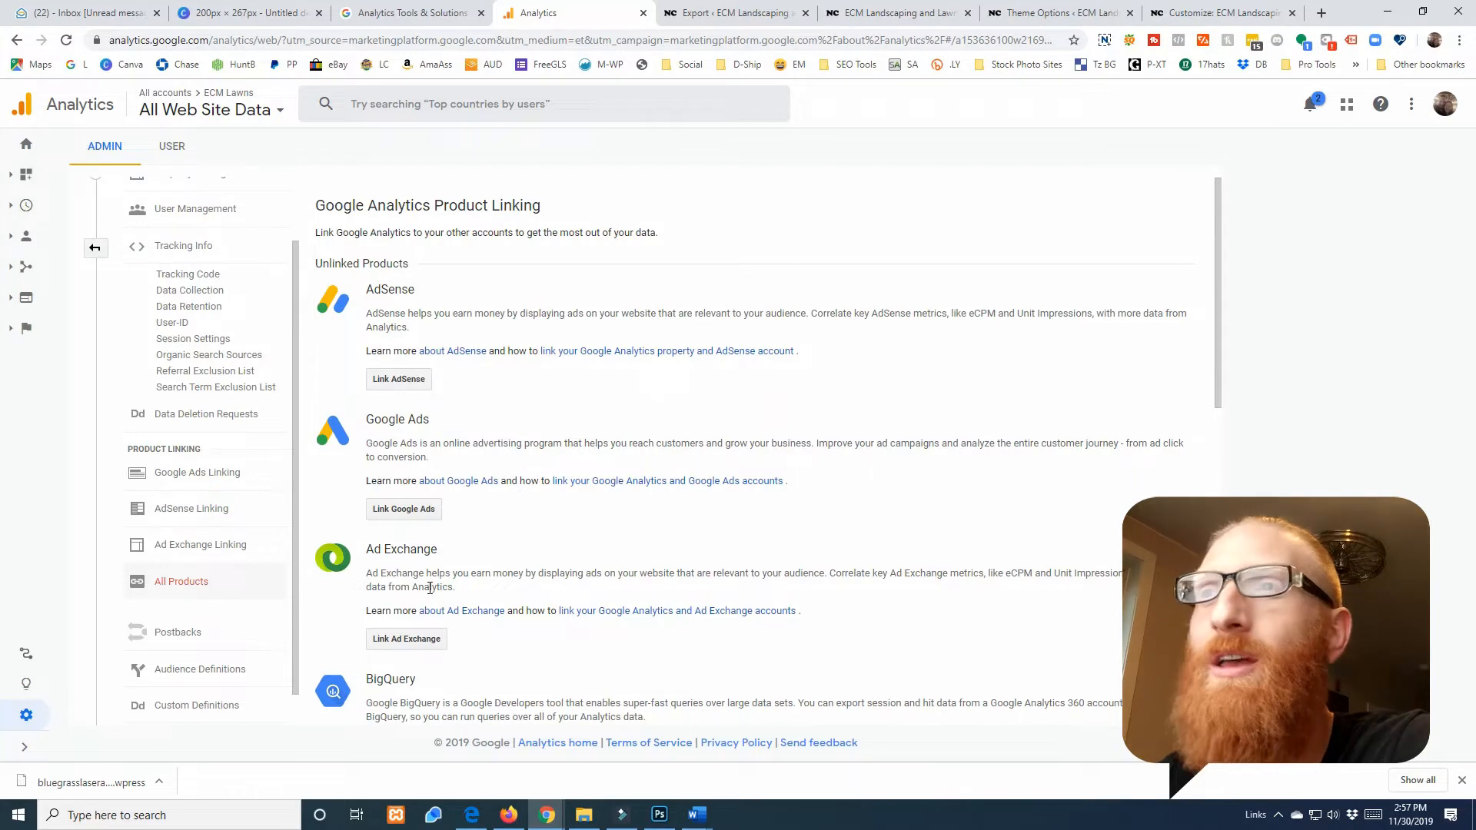
pyautogui.moveTo(412, 500)
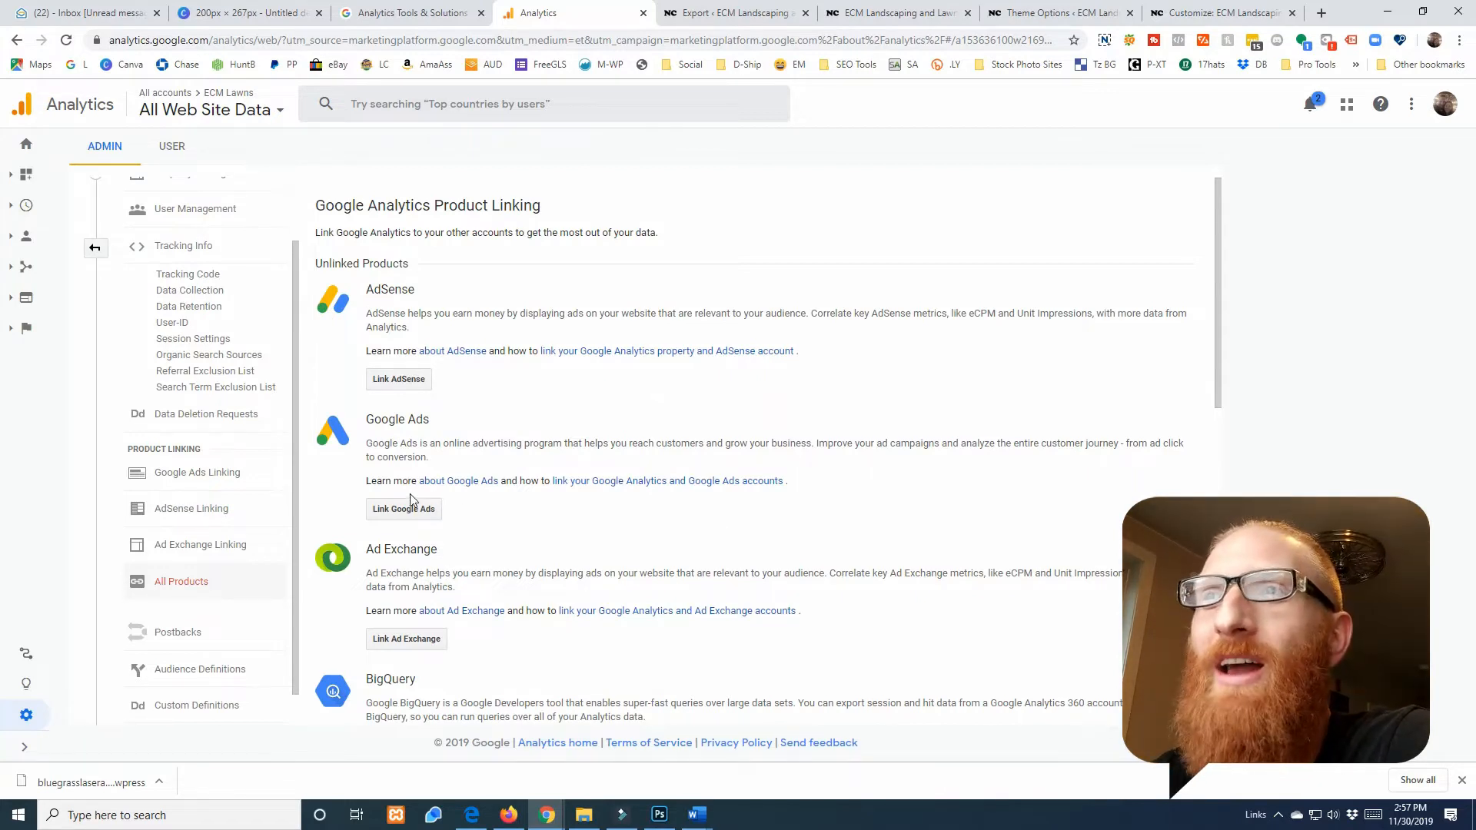
pyautogui.moveTo(409, 517)
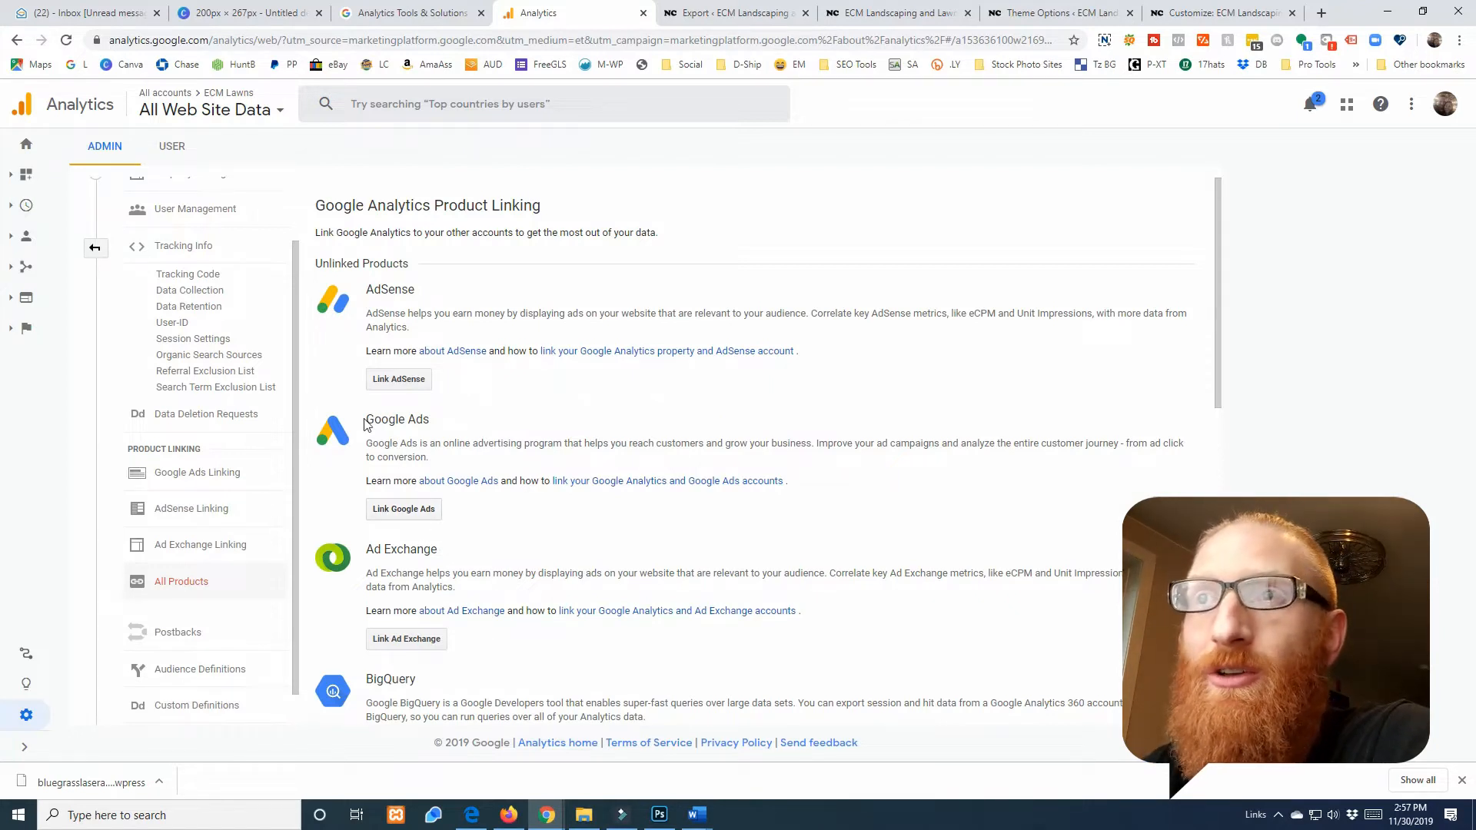
pyautogui.doubleClick(397, 418)
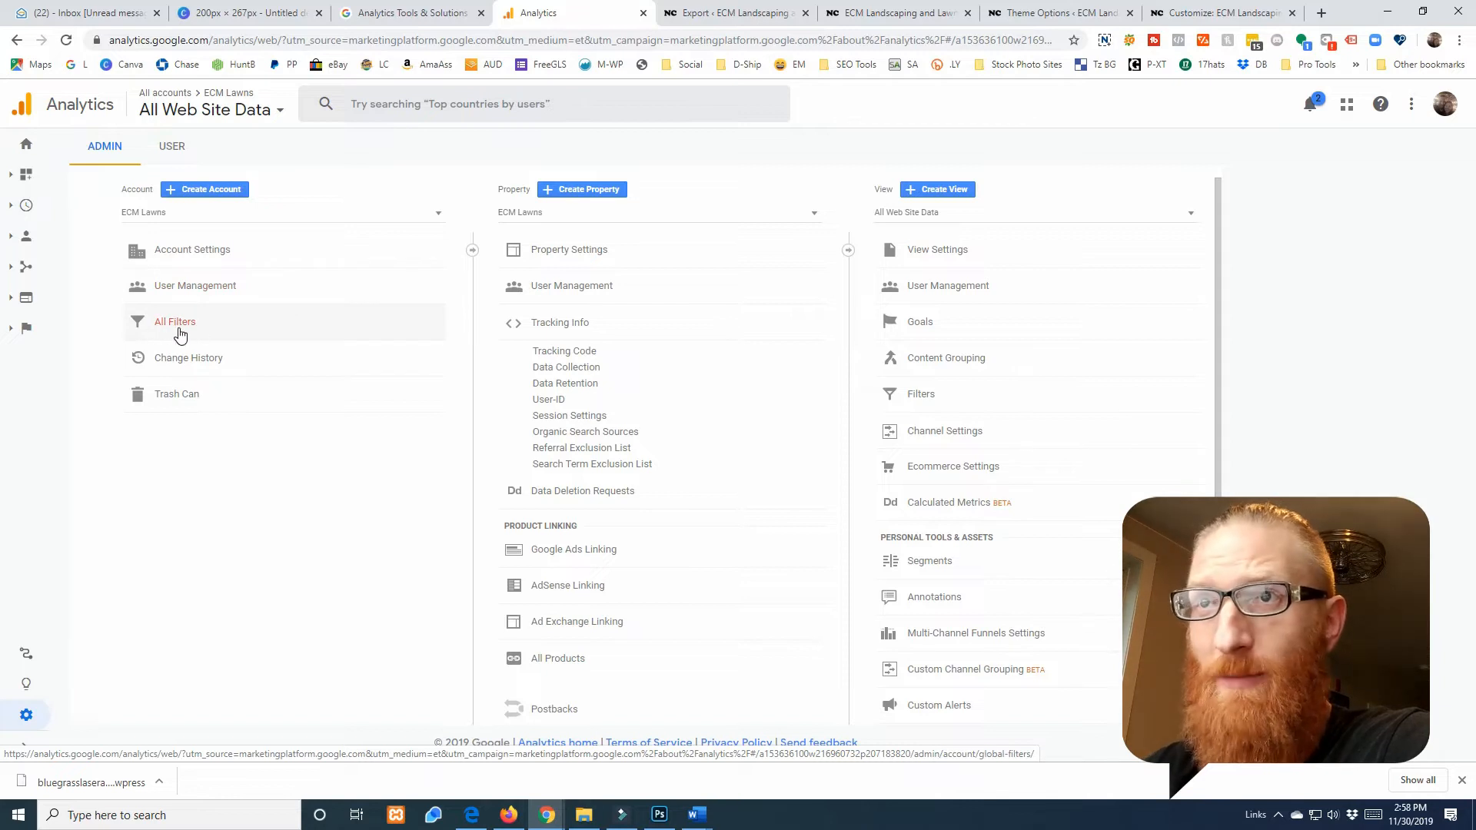
pyautogui.click(175, 321)
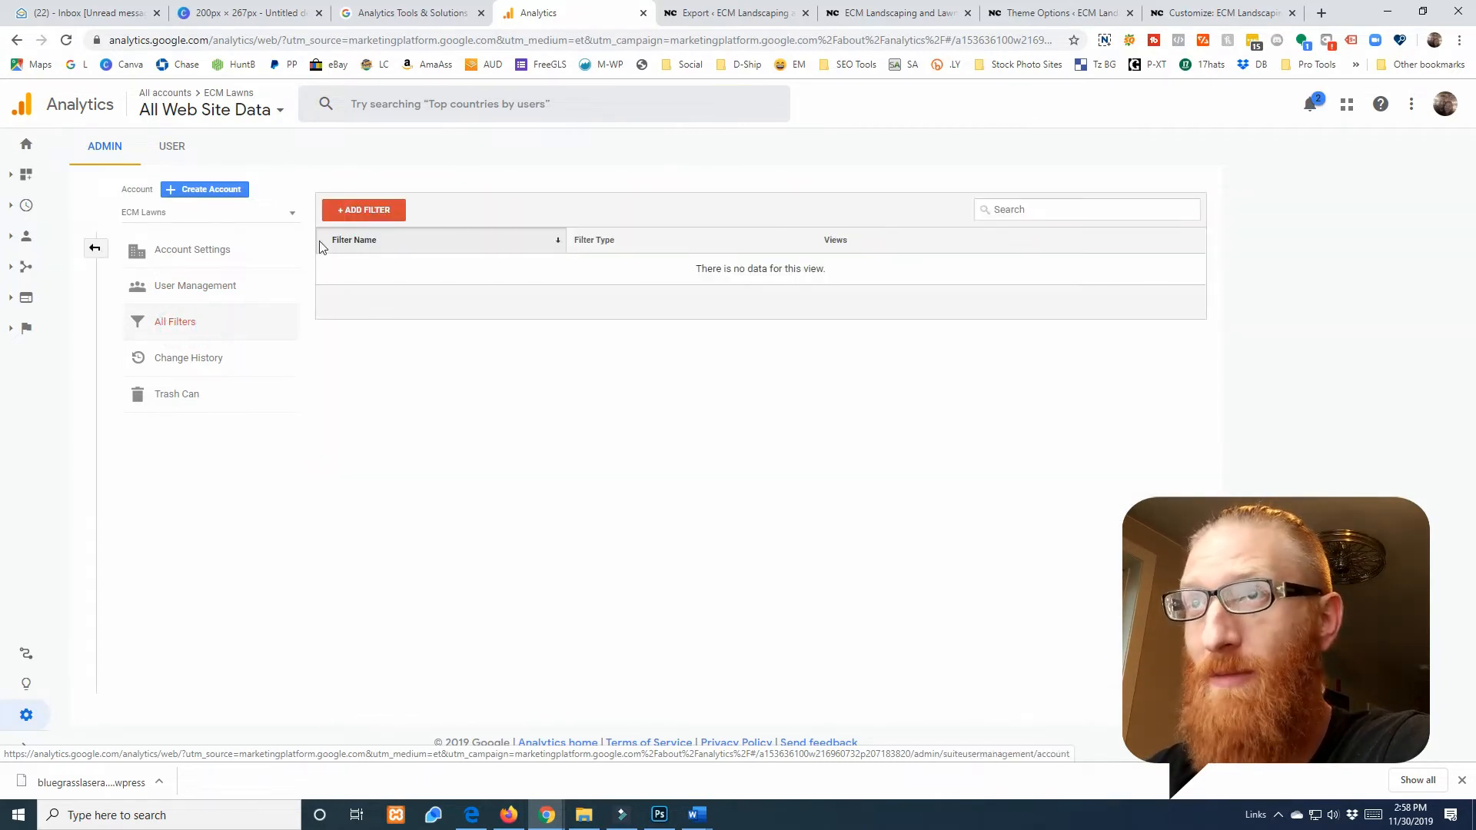
pyautogui.click(363, 209)
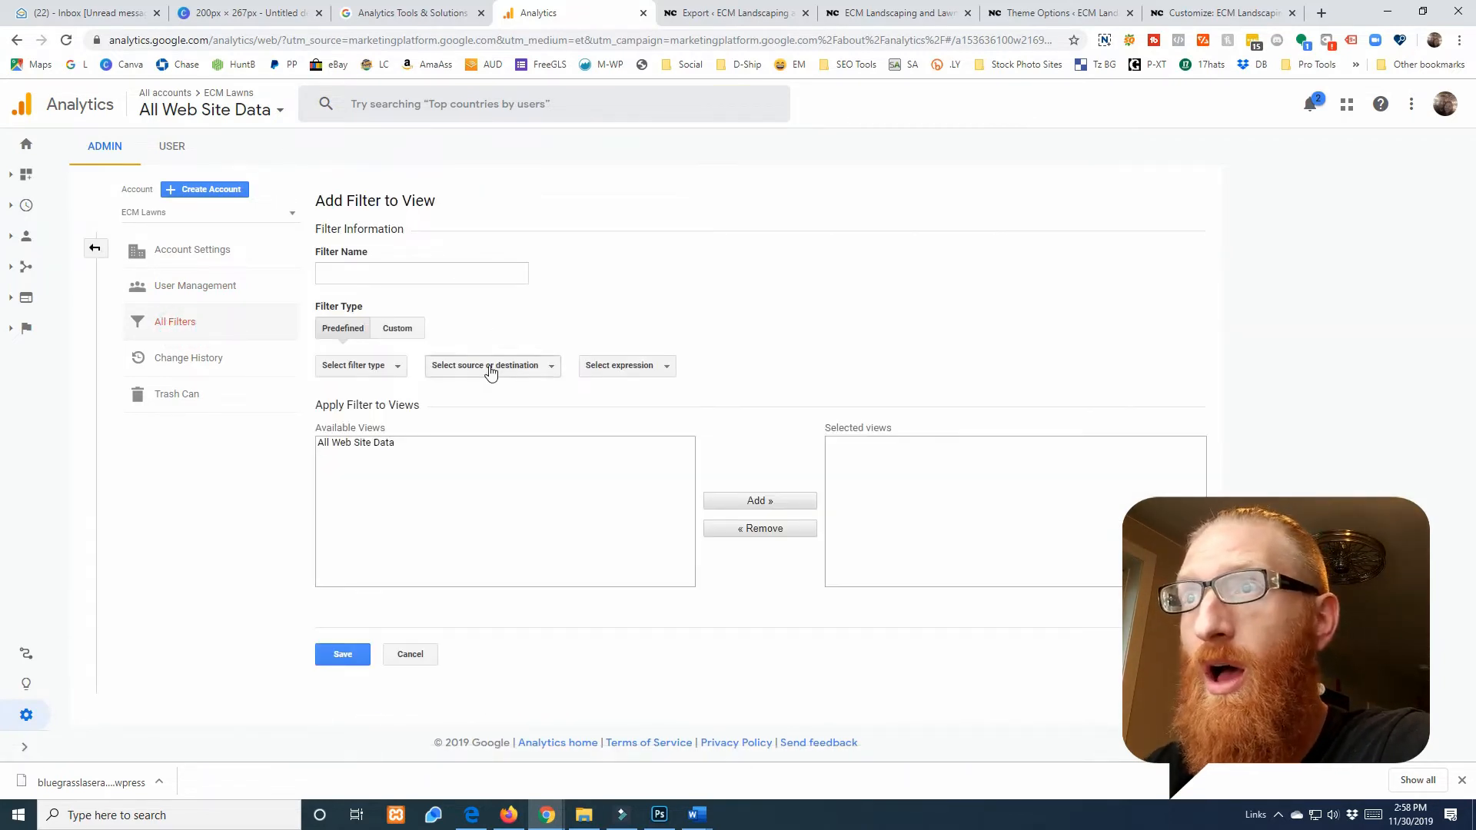
pyautogui.click(489, 366)
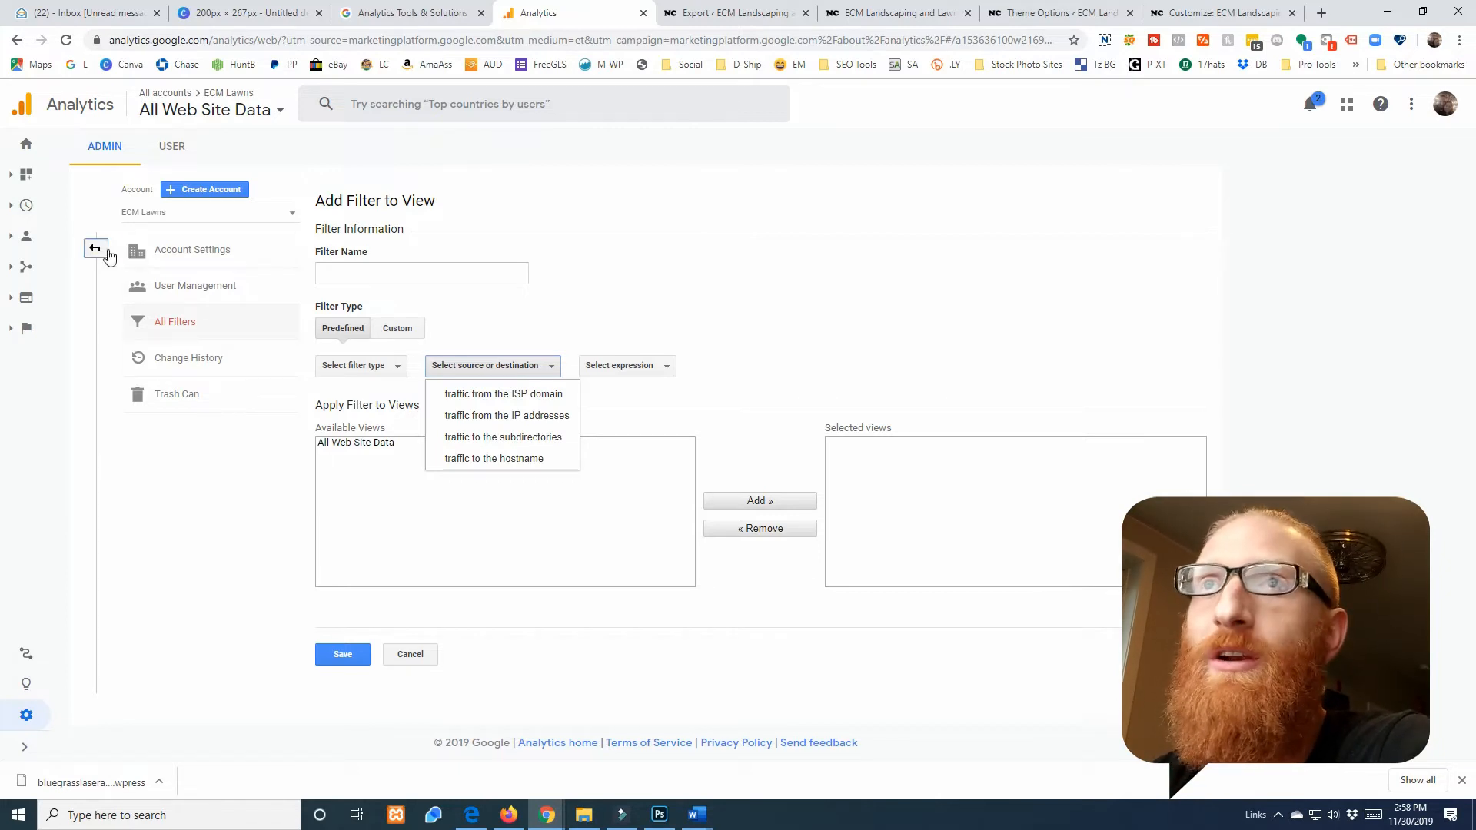
pyautogui.click(93, 248)
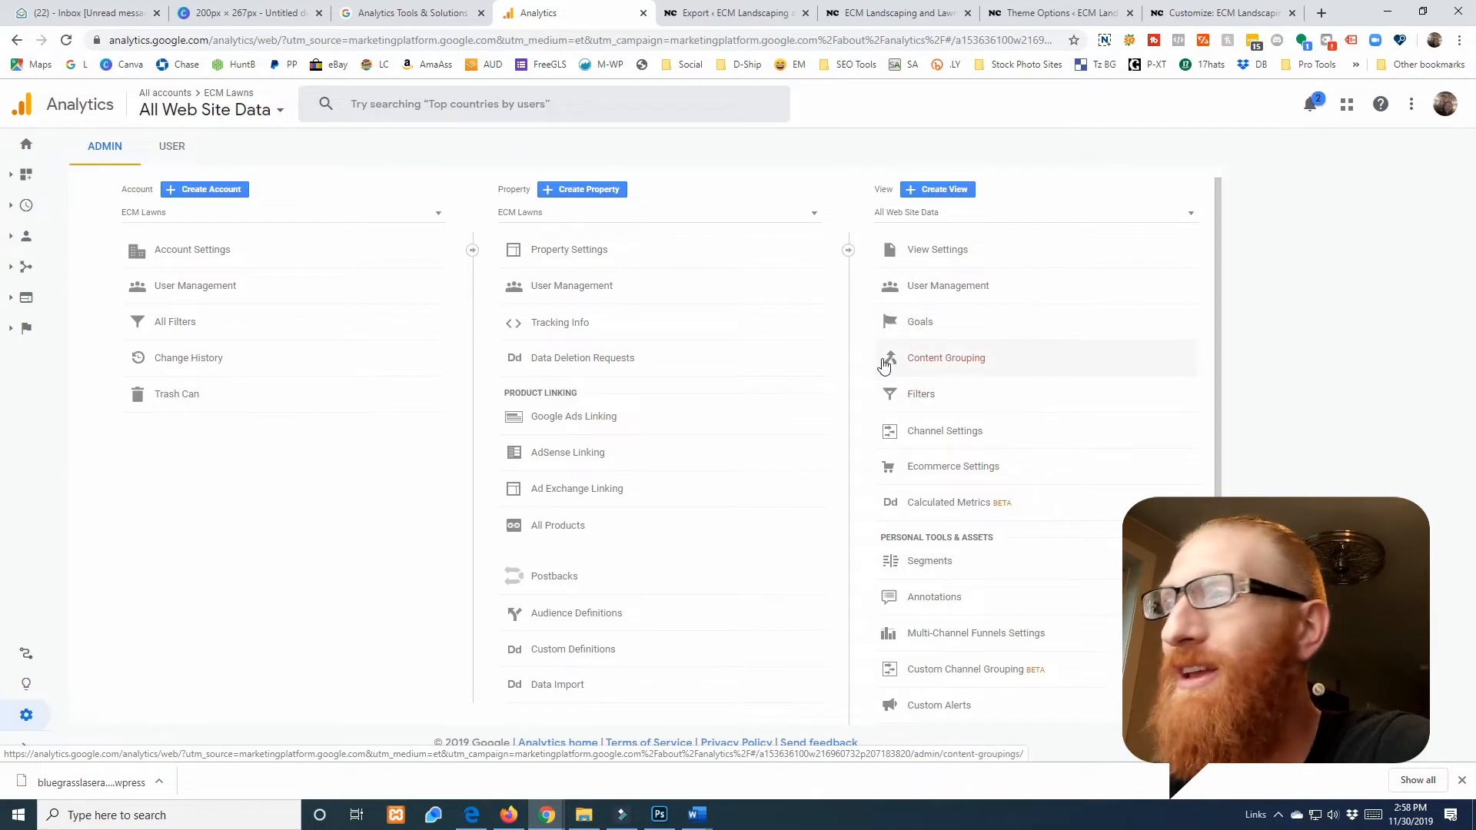
# Show the ECM Lawns Home report with one active user right now
pyautogui.scroll(-3)
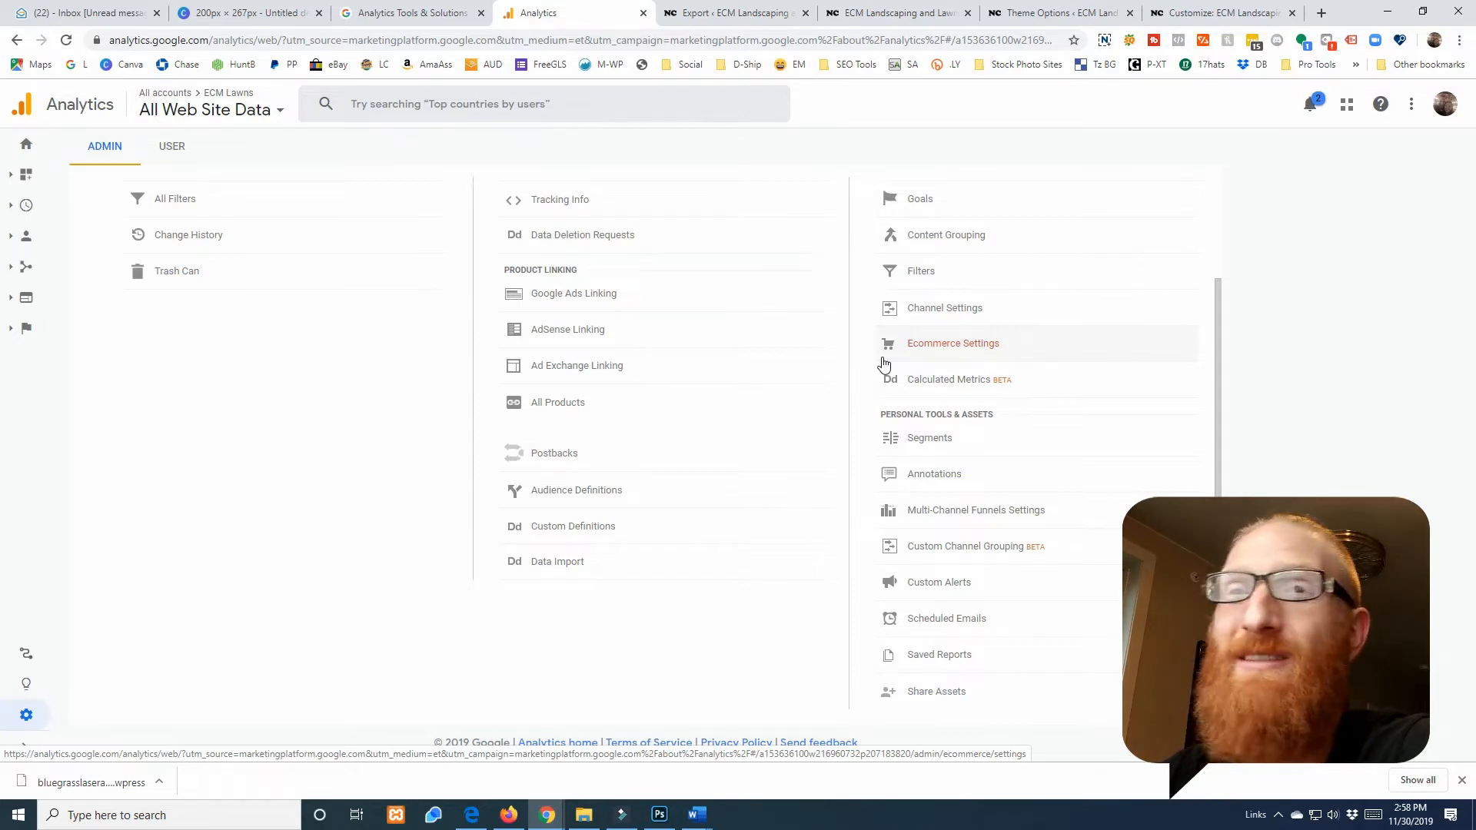
pyautogui.click(26, 143)
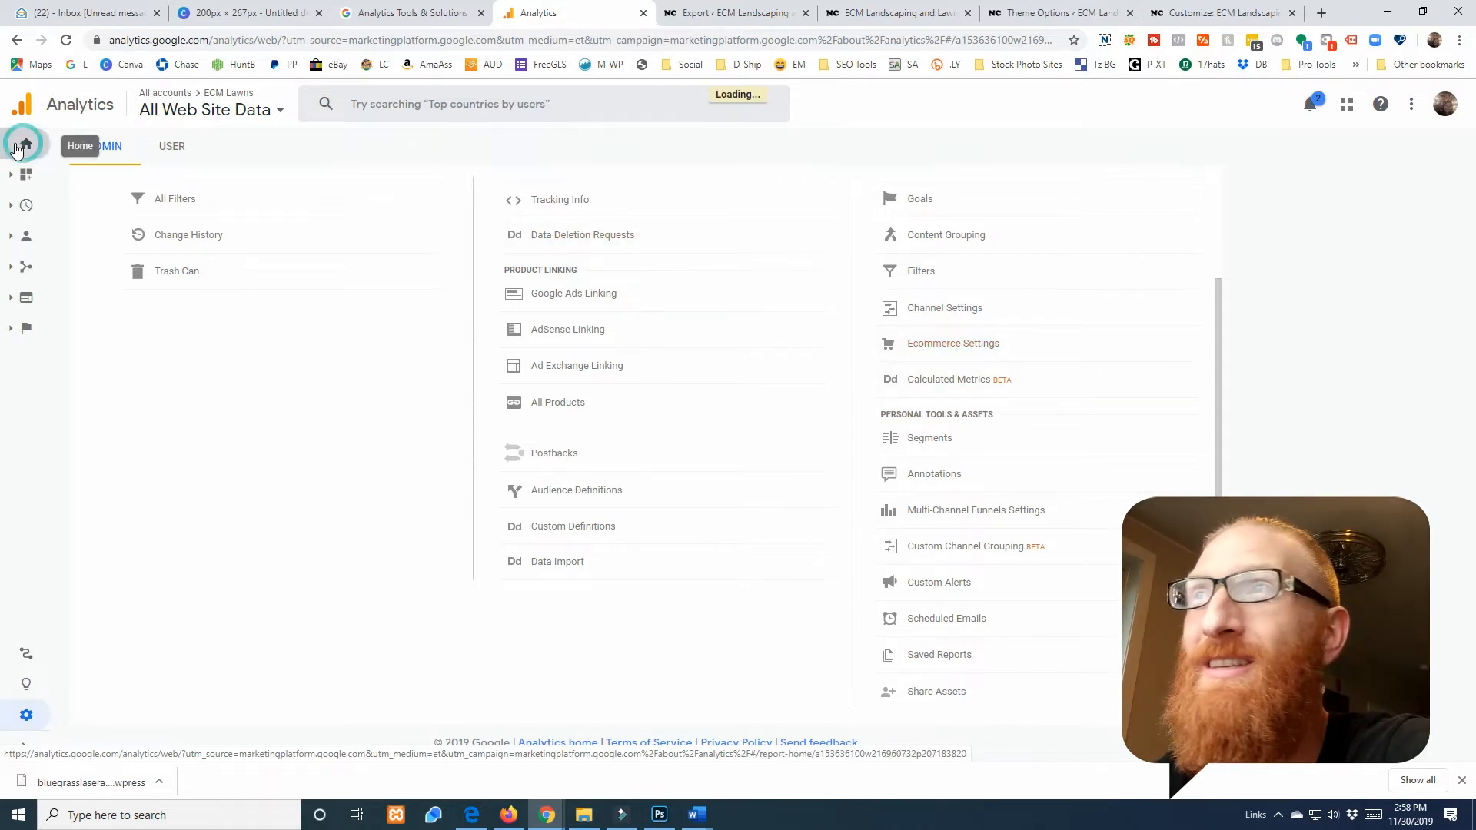
pyautogui.click(26, 144)
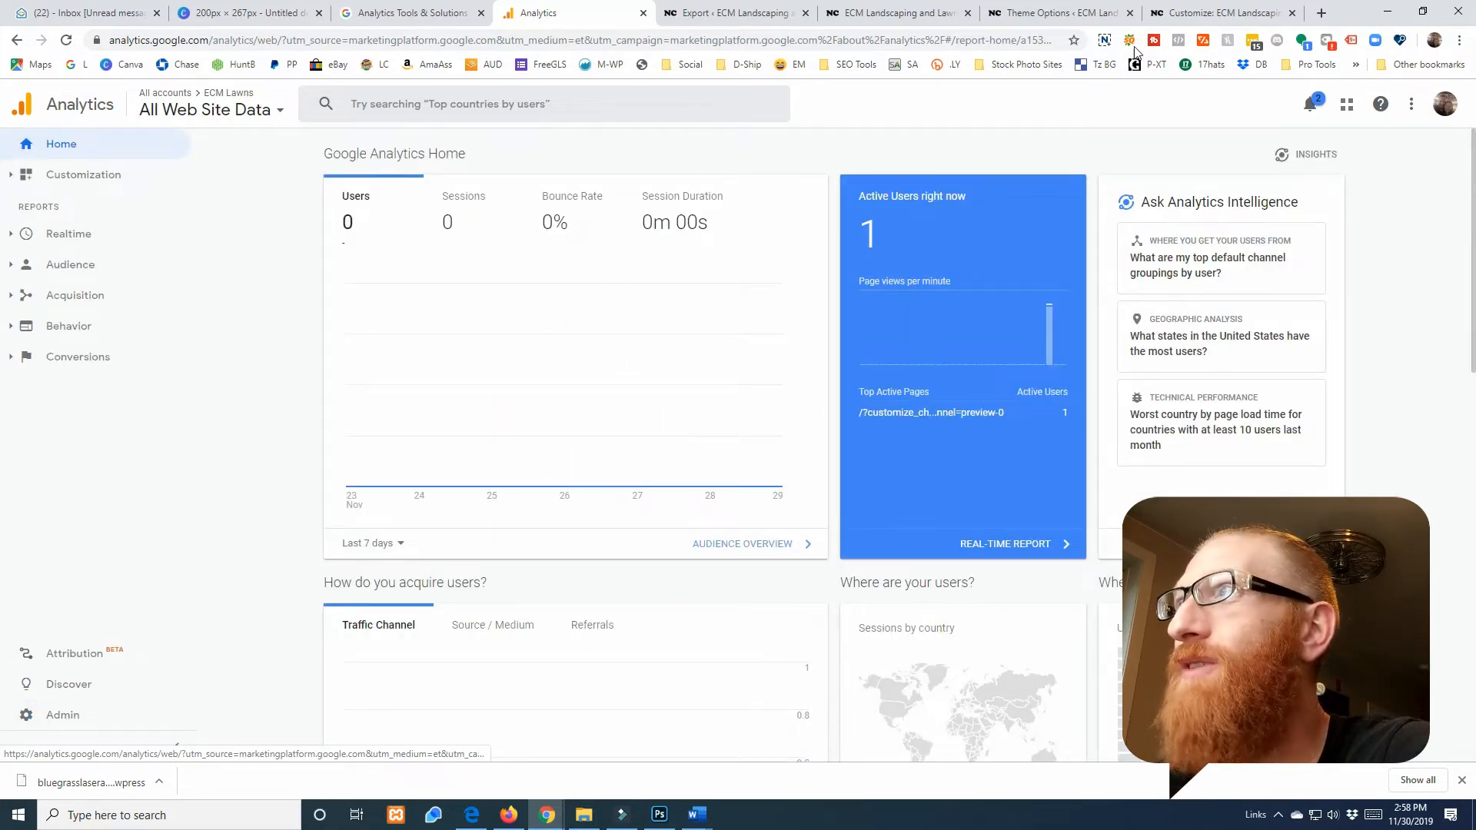
pyautogui.click(1220, 14)
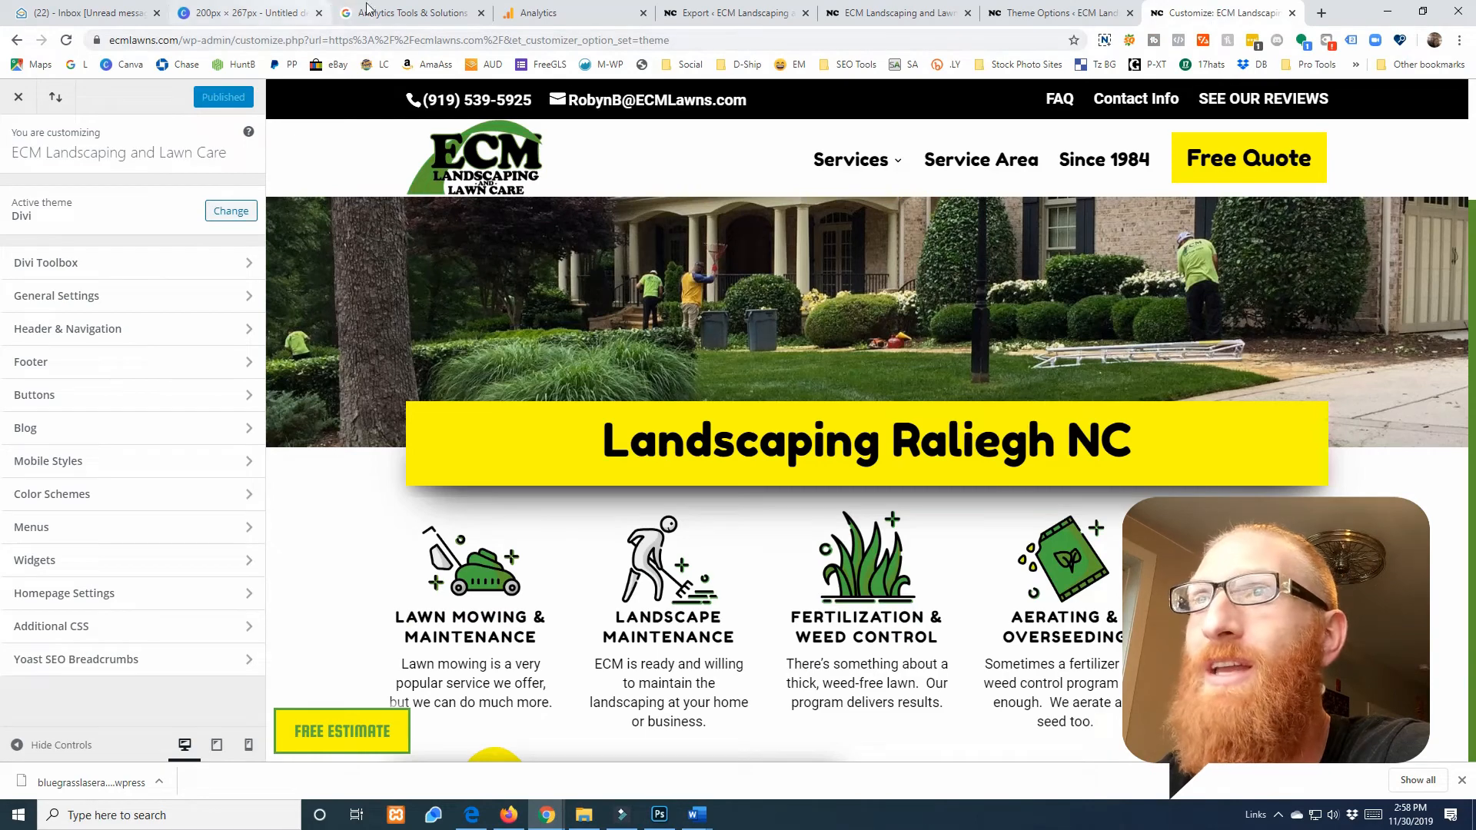
pyautogui.click(565, 12)
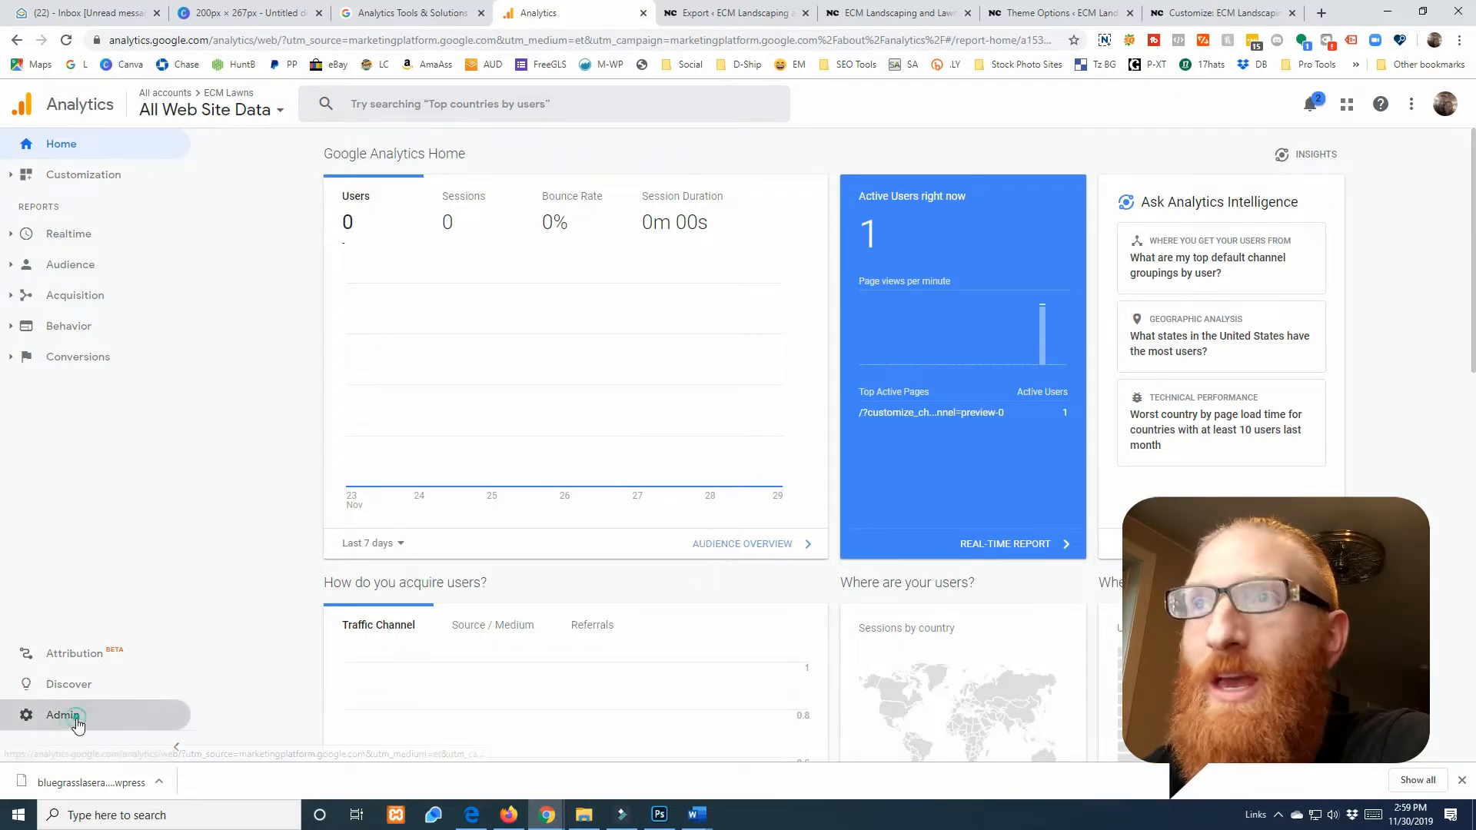
pyautogui.click(62, 715)
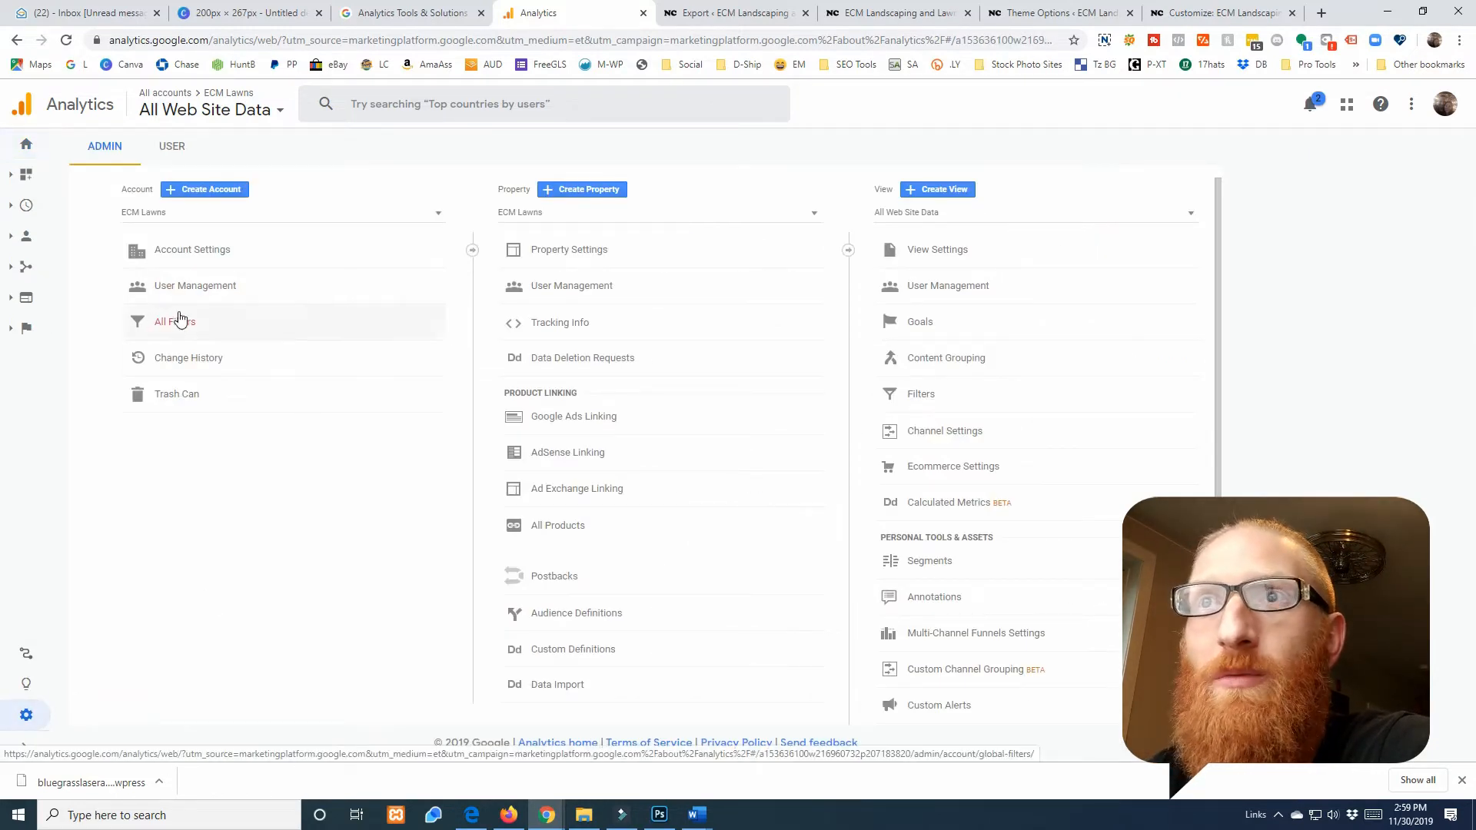
pyautogui.click(195, 286)
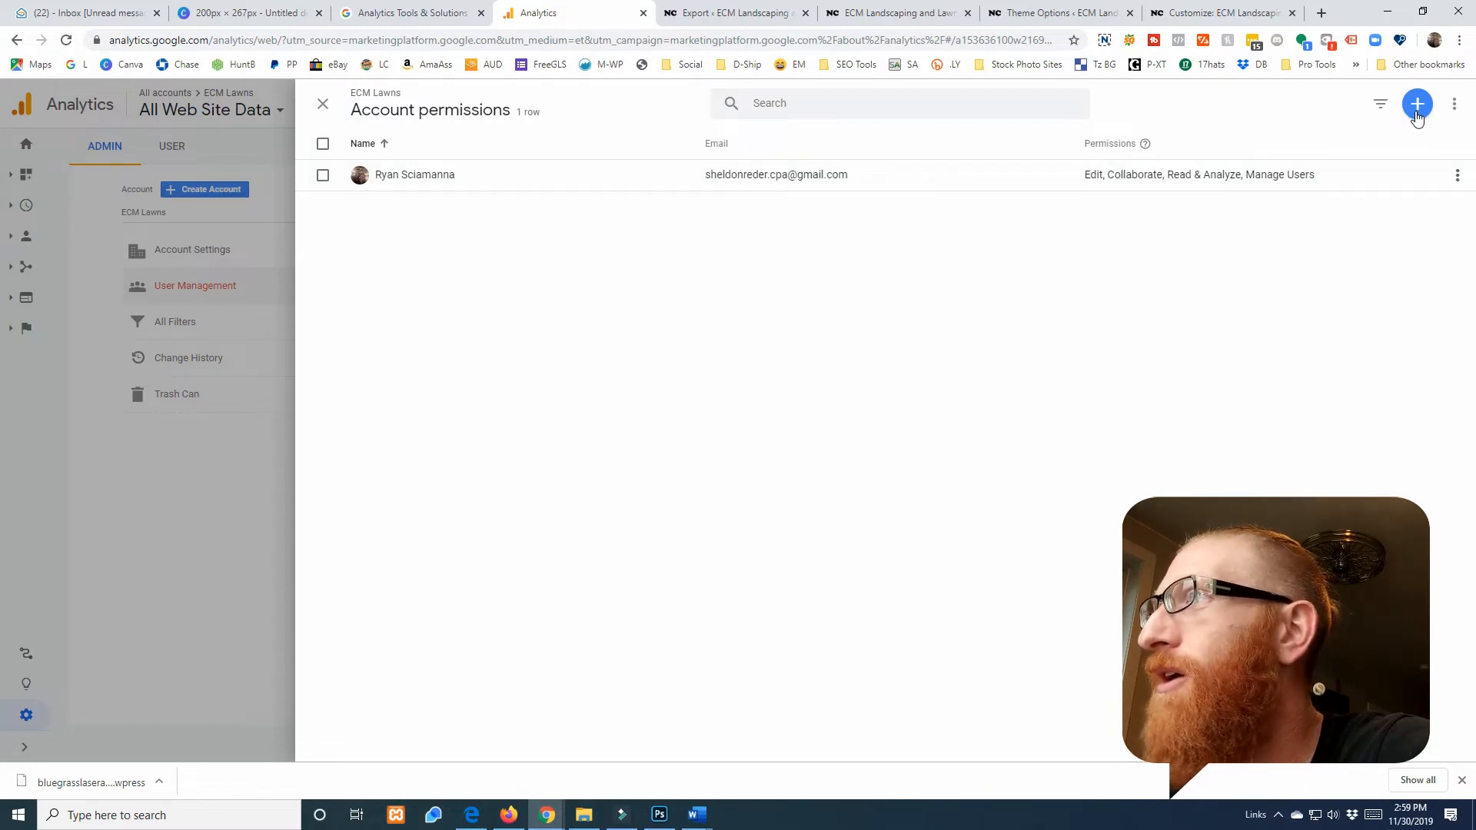
pyautogui.click(1416, 103)
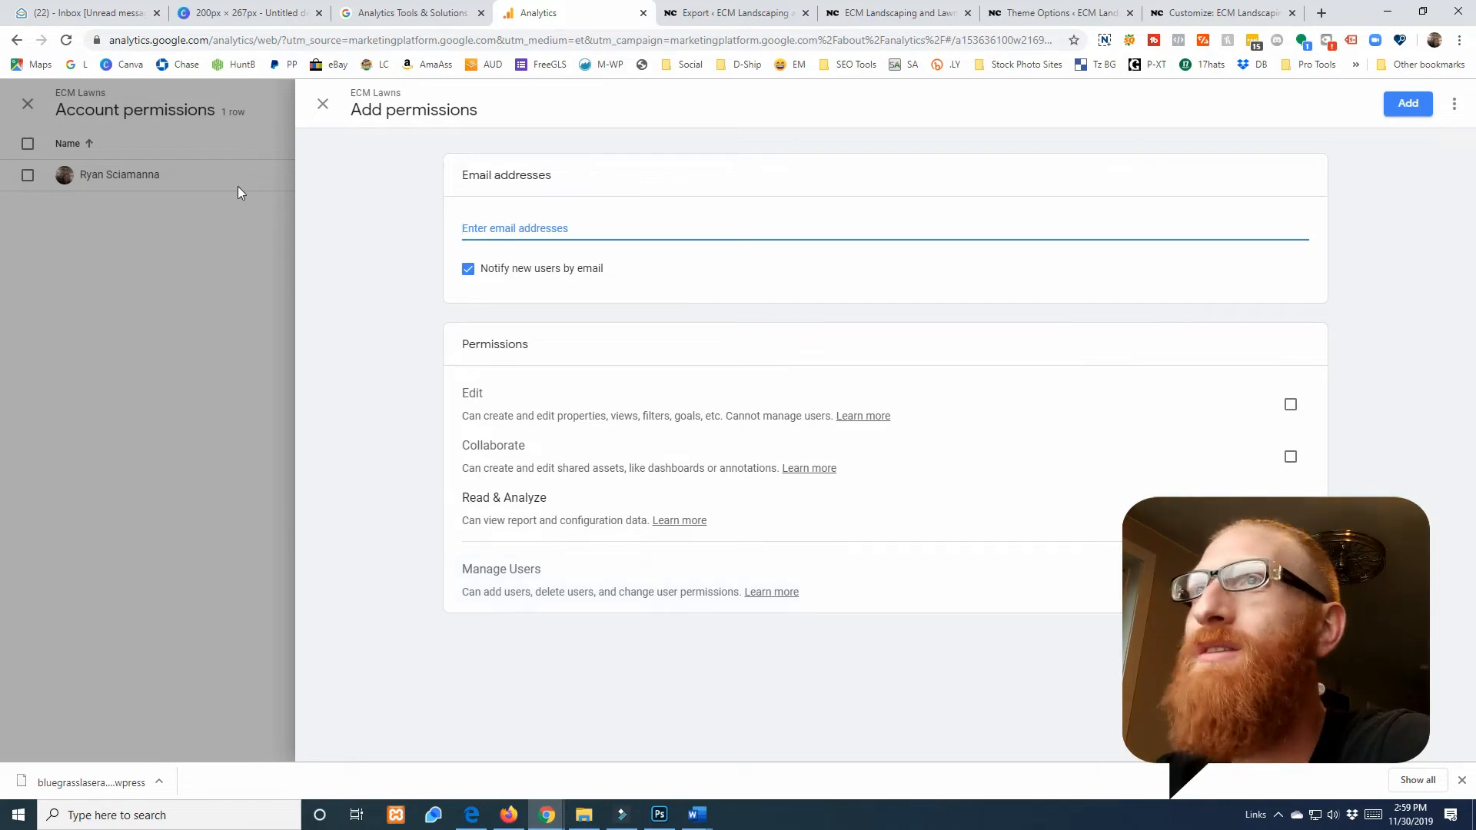
pyautogui.click(321, 103)
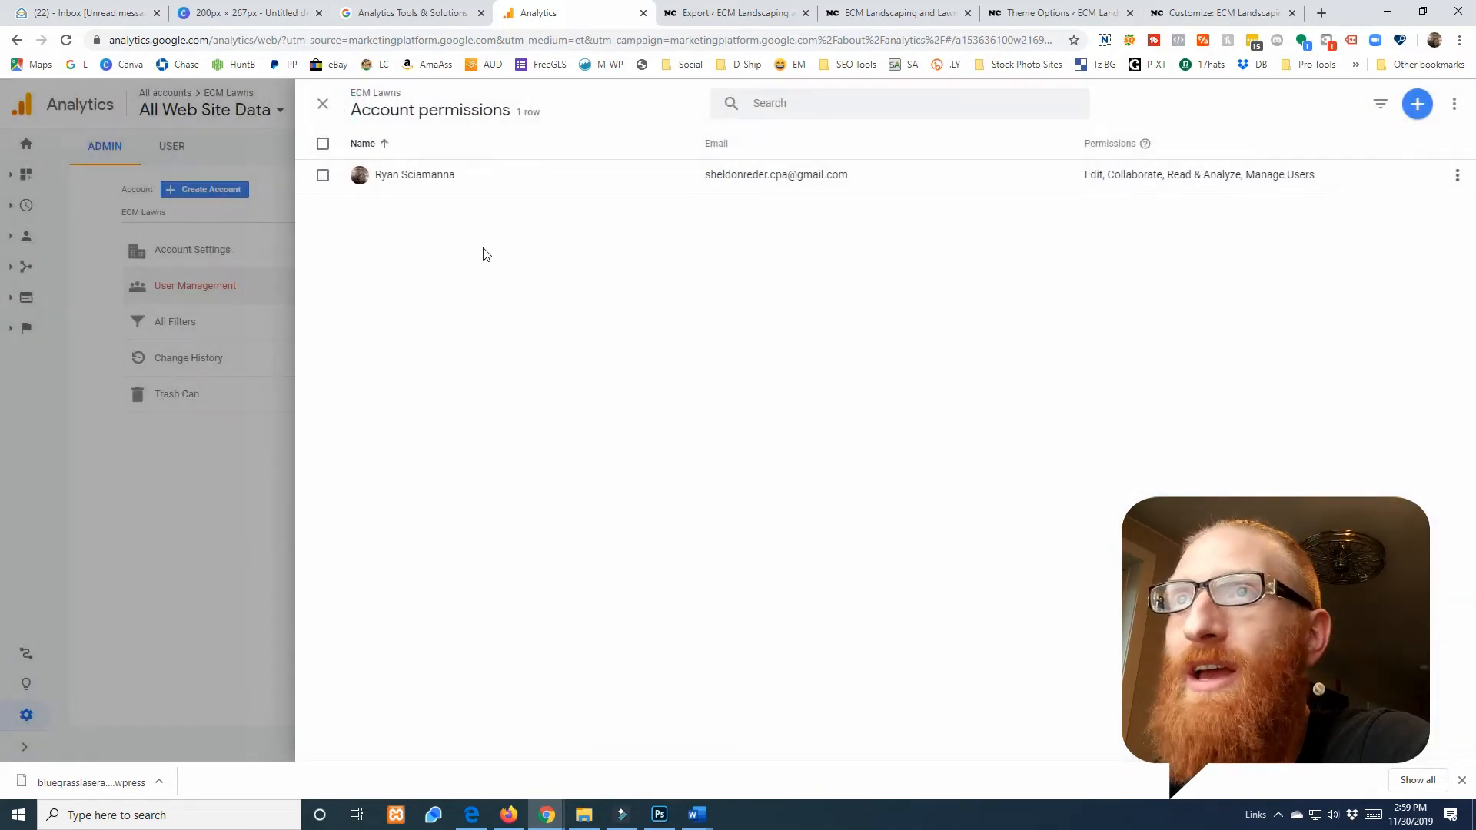
pyautogui.click(321, 103)
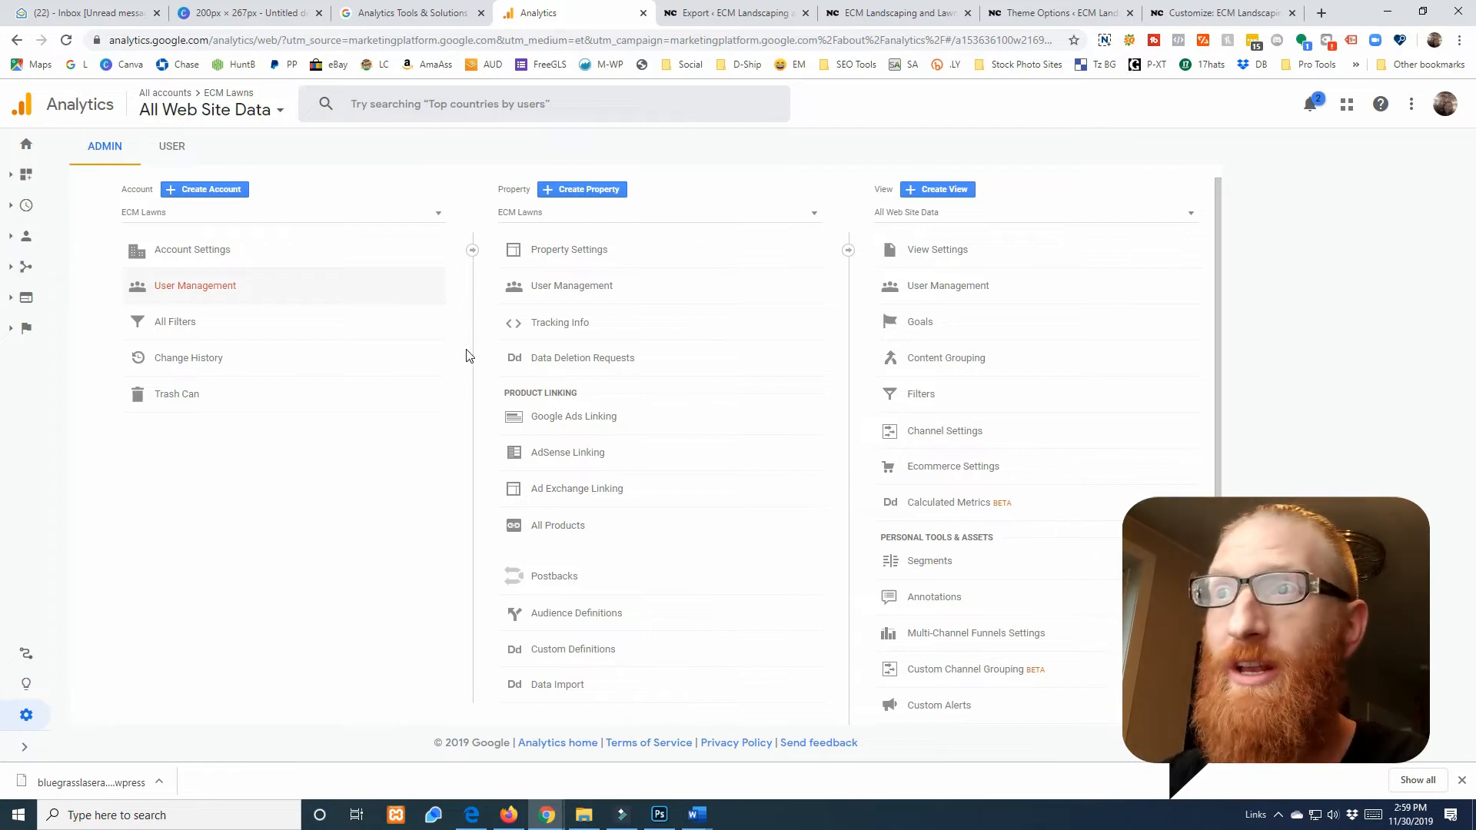
pyautogui.moveTo(657, 672)
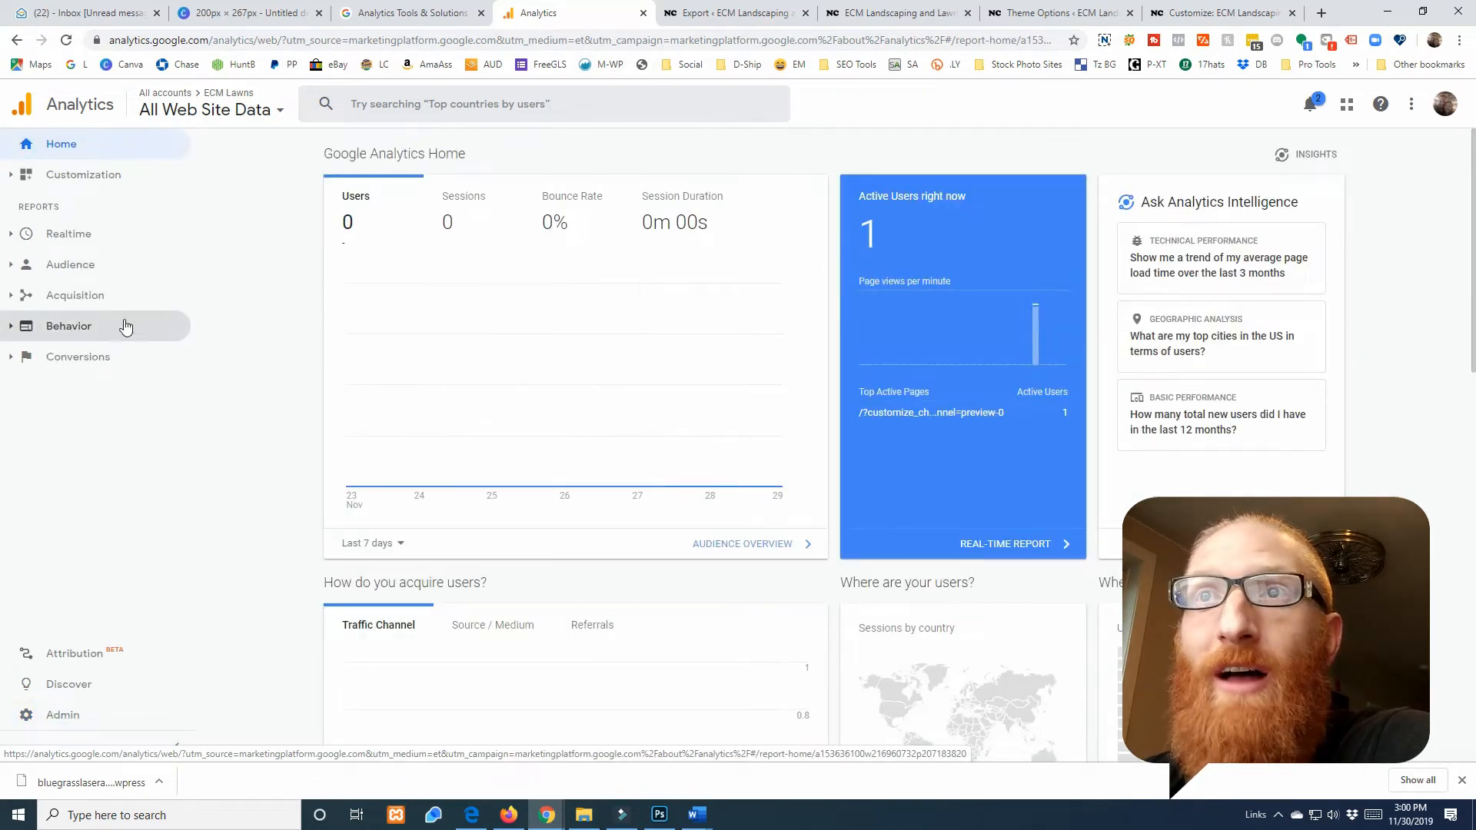
# View the empty ECM Lawns Acquisition Overview and pull up the account switcher
pyautogui.click(74, 295)
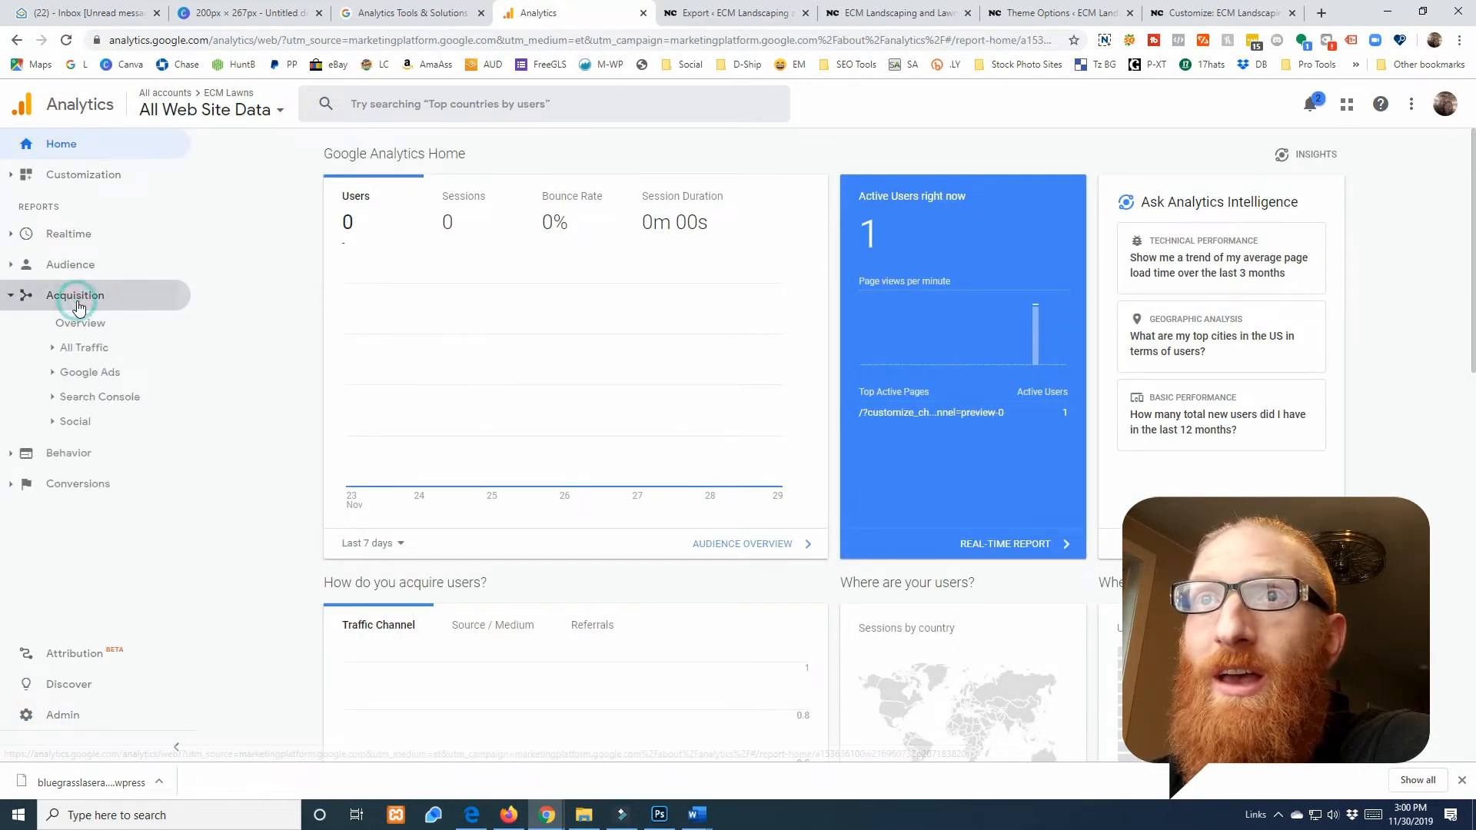
pyautogui.click(80, 323)
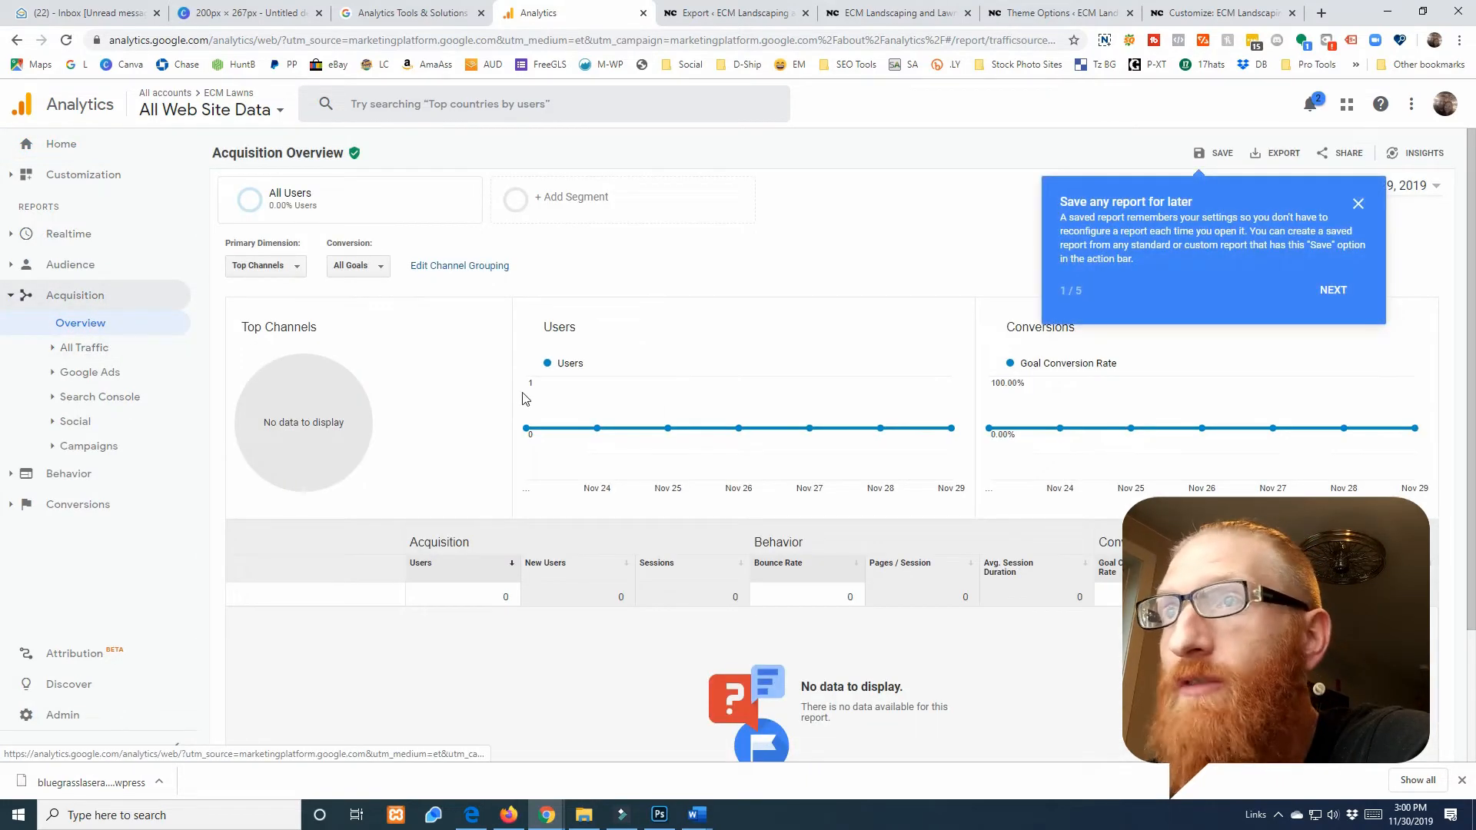
pyautogui.moveTo(312, 457)
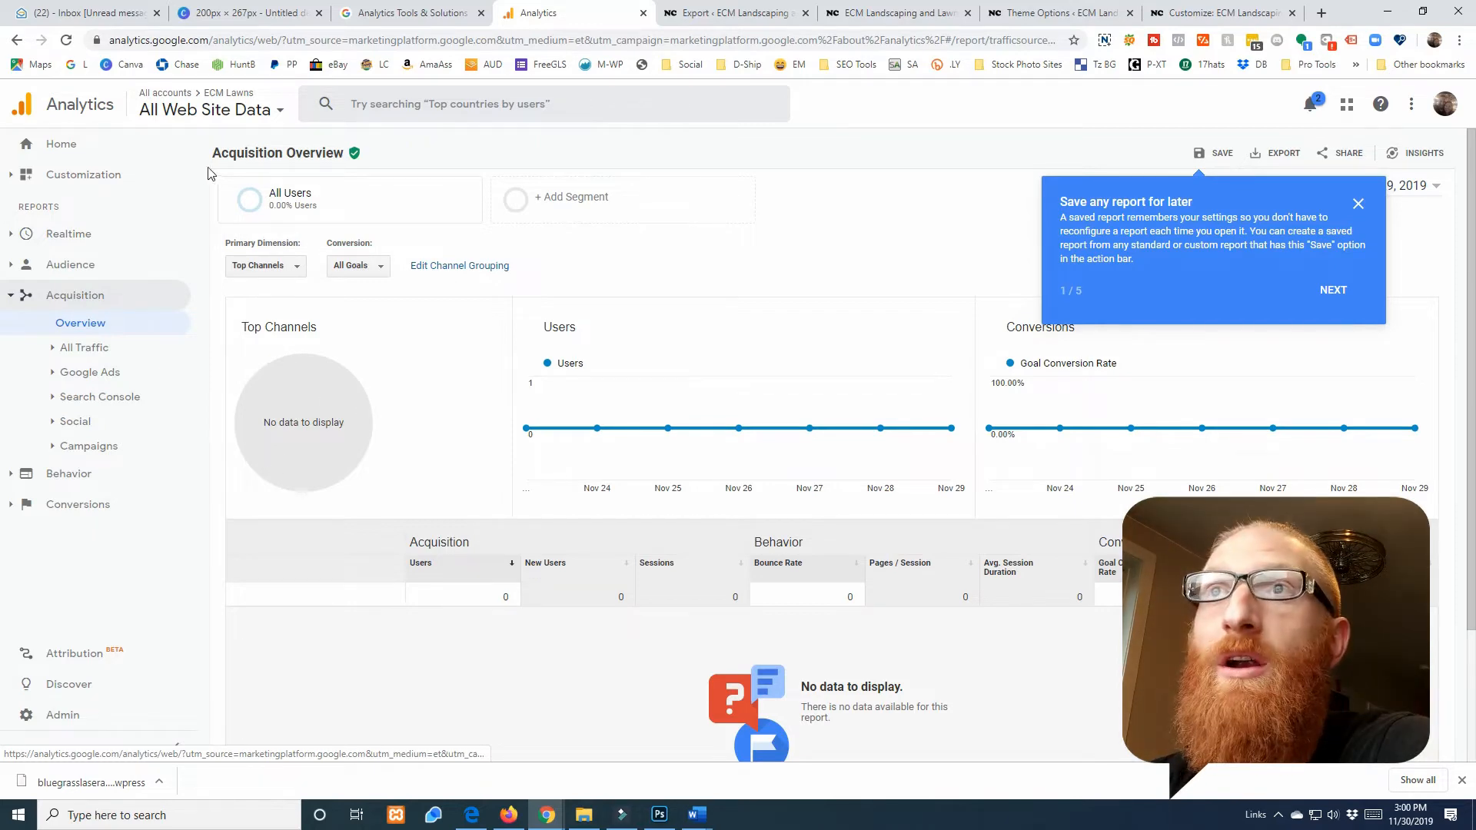
pyautogui.click(205, 109)
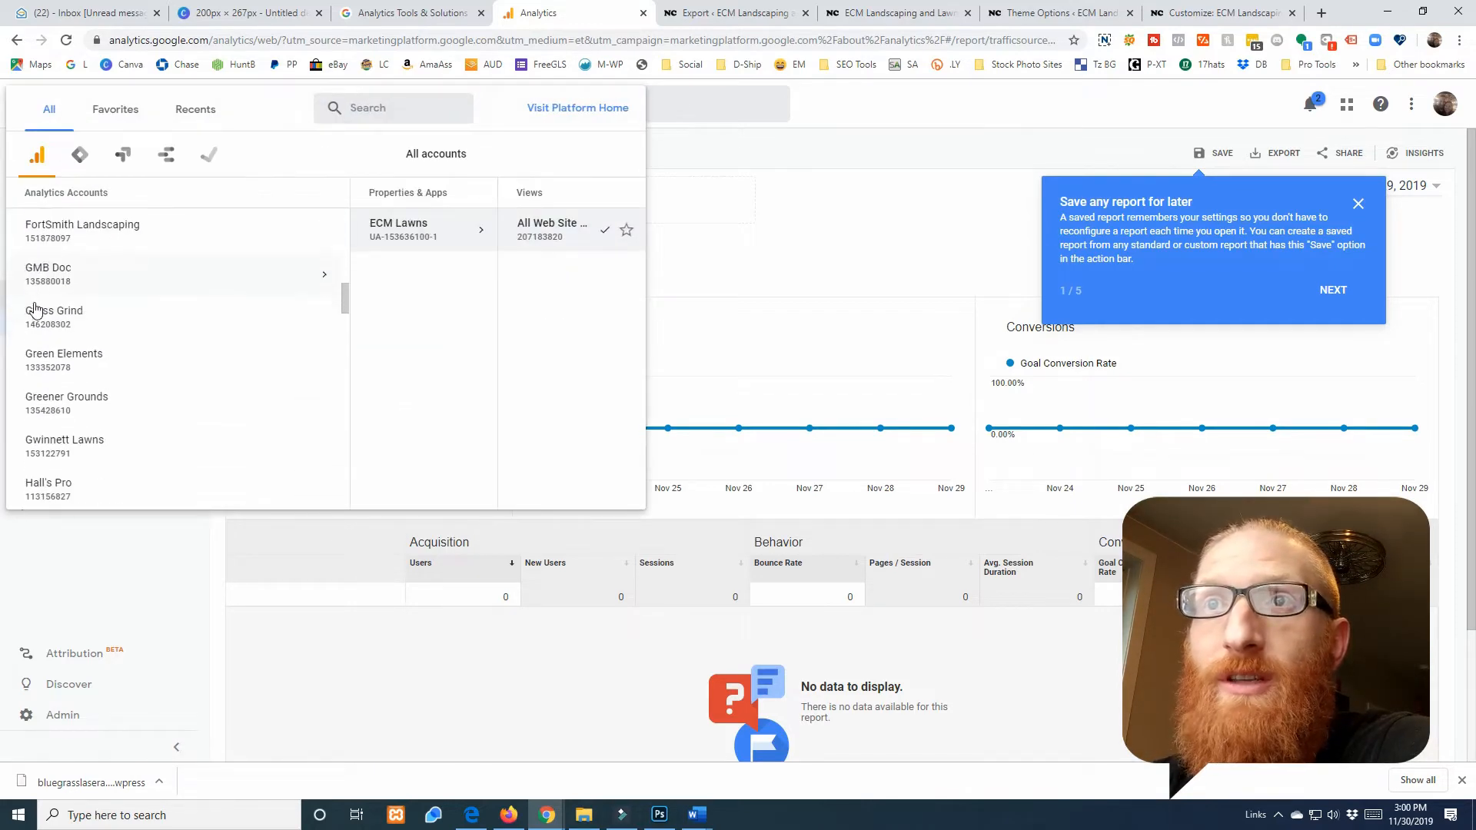
# Switch to the Know Jamaica Tours account and review its Acquisition Overview channels (172 users)
pyautogui.scroll(-3)
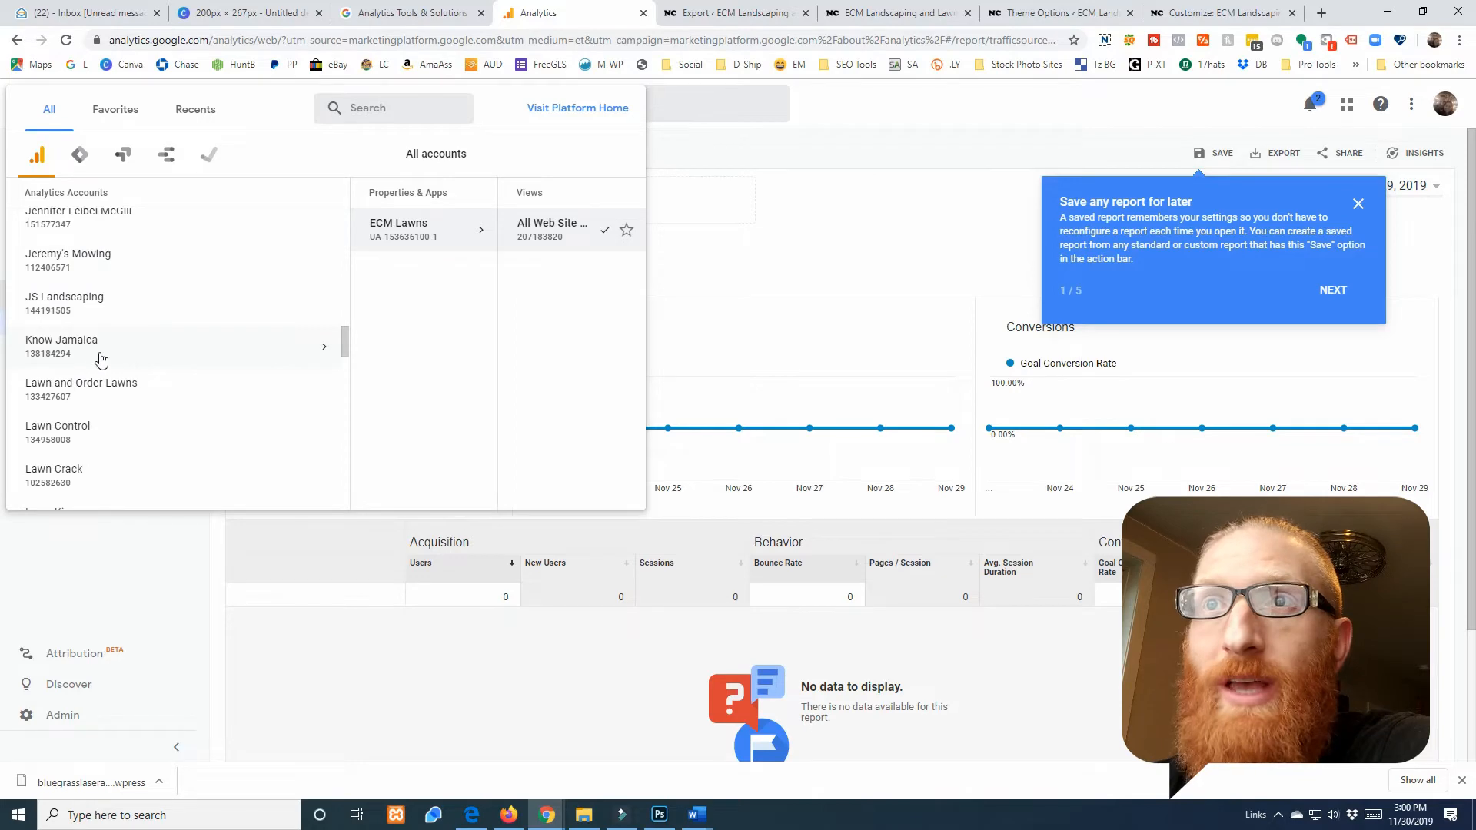
pyautogui.click(62, 346)
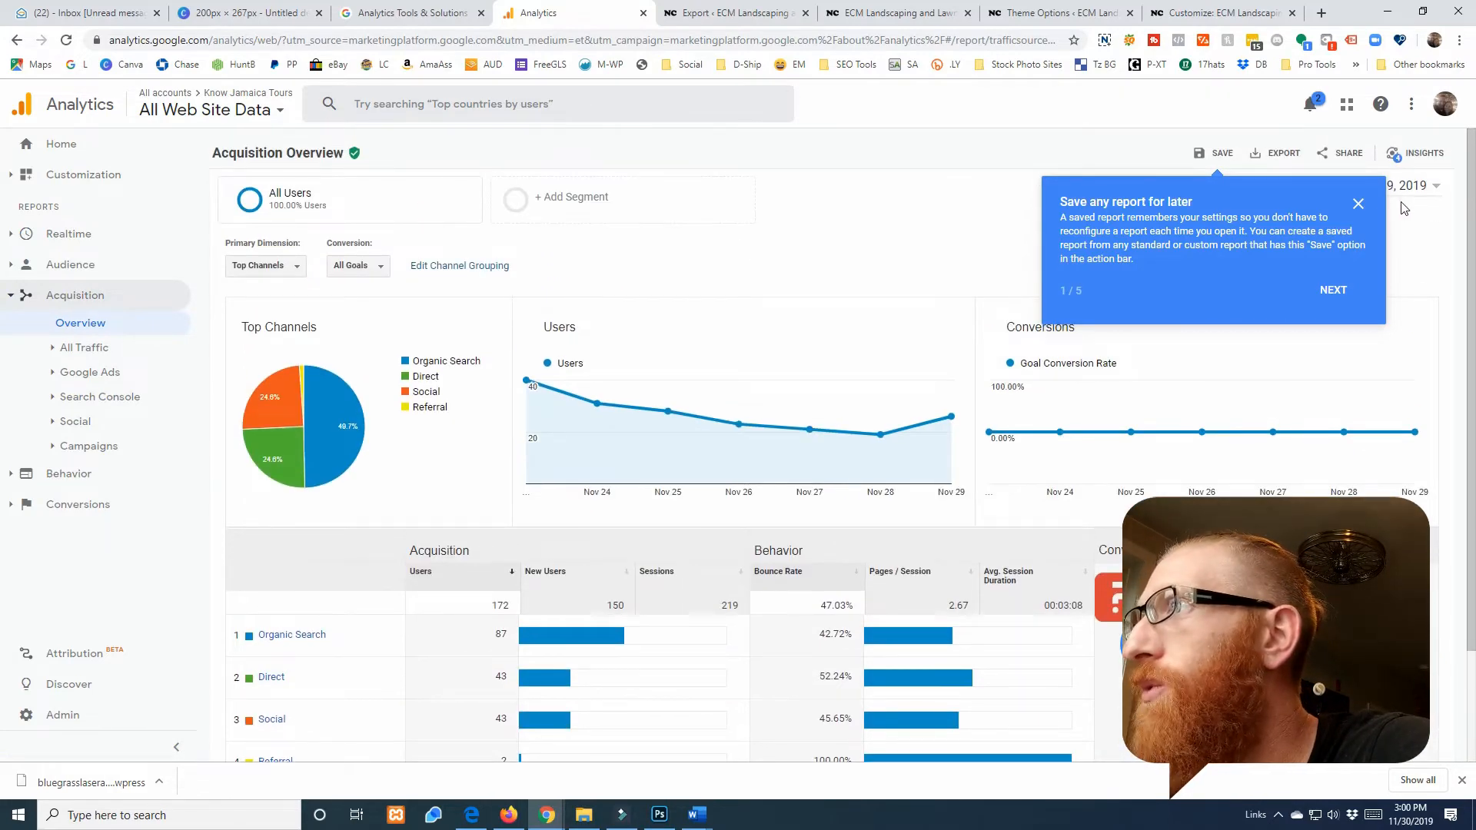
pyautogui.click(1356, 203)
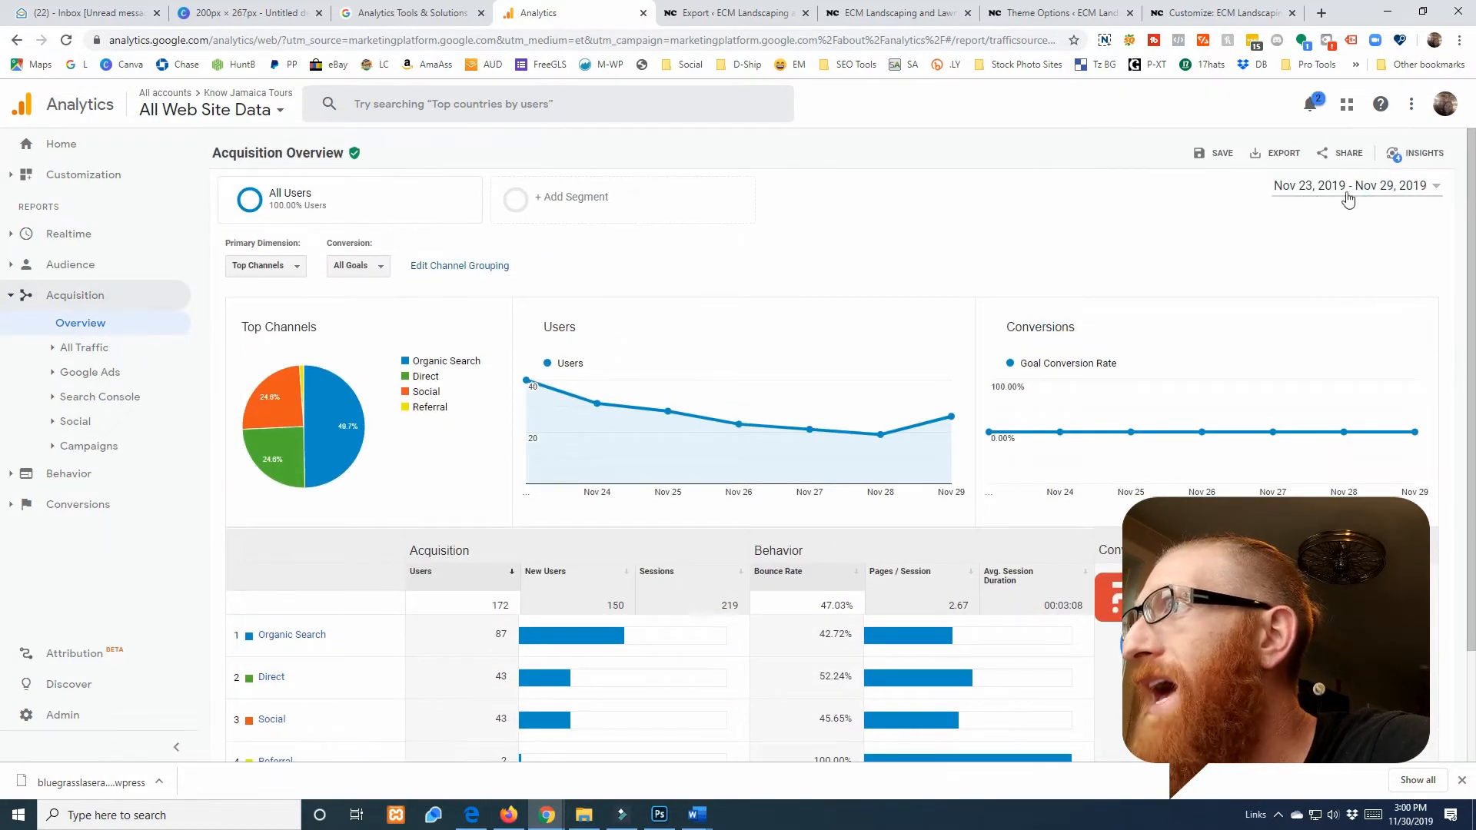
pyautogui.scroll(-3)
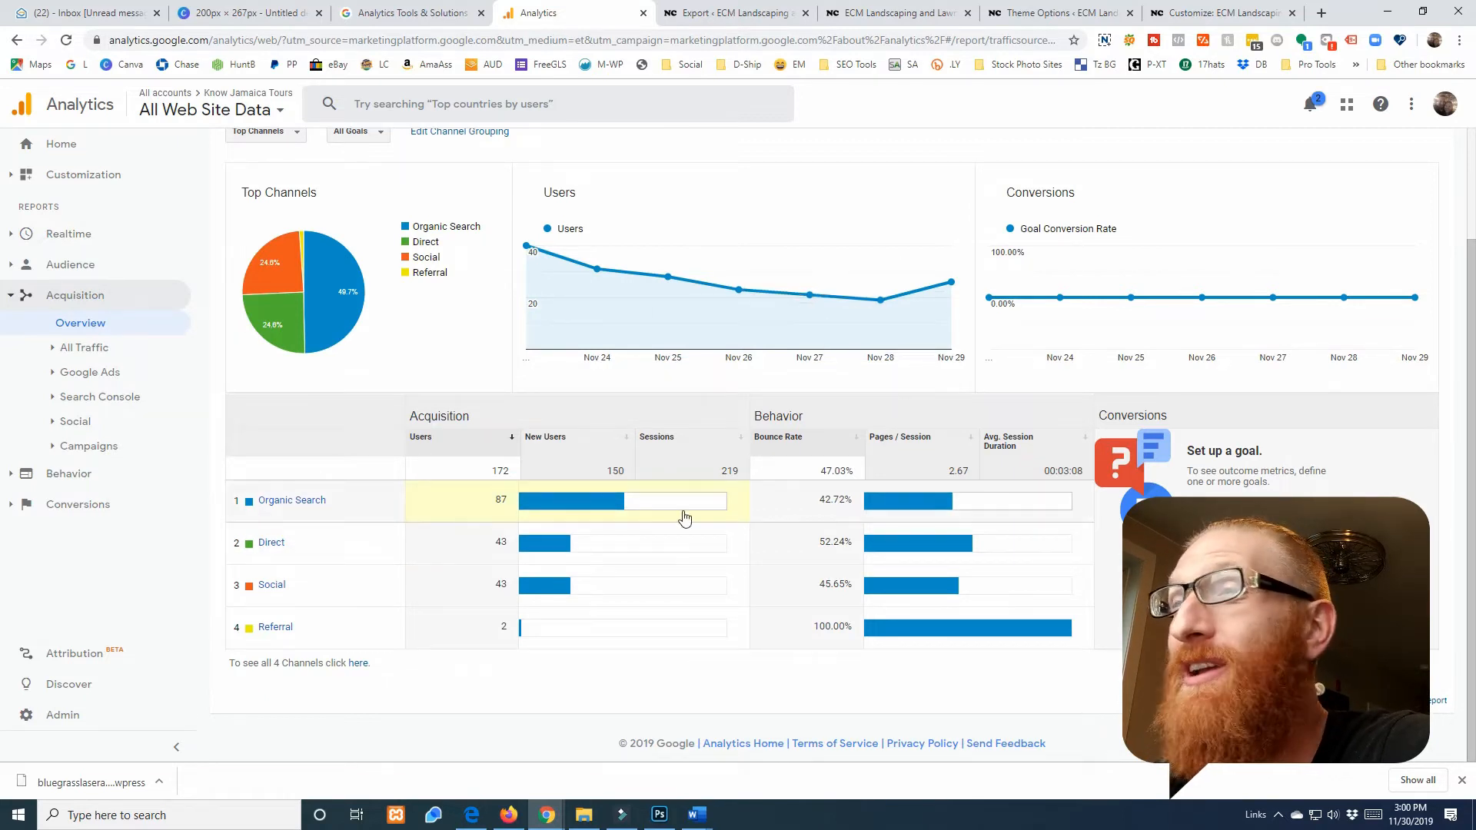
pyautogui.moveTo(475, 514)
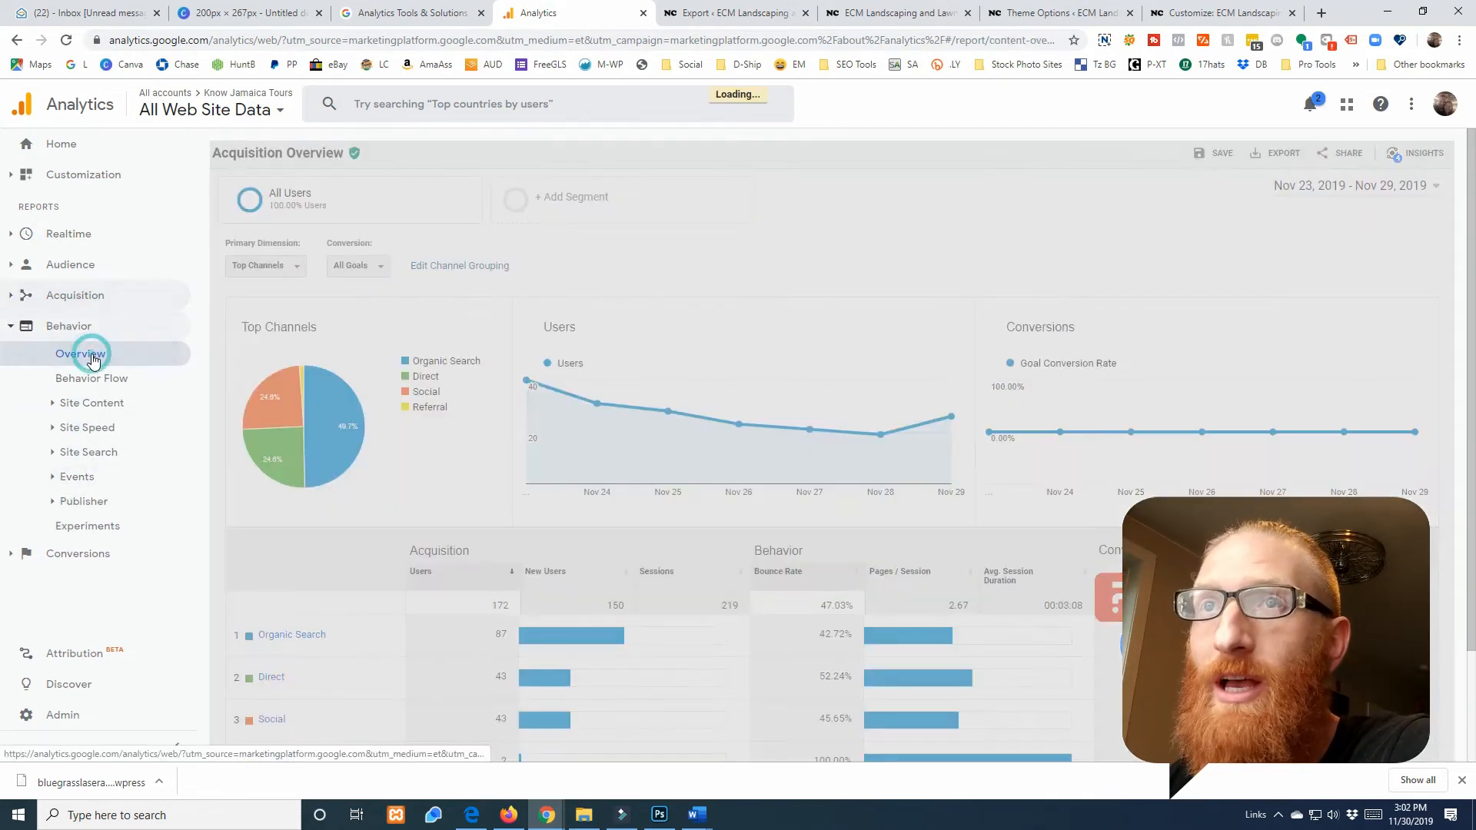
# Review the Behavior Overview (584 pageviews), then view the Behavior Flow of 219 sessions
pyautogui.click(82, 354)
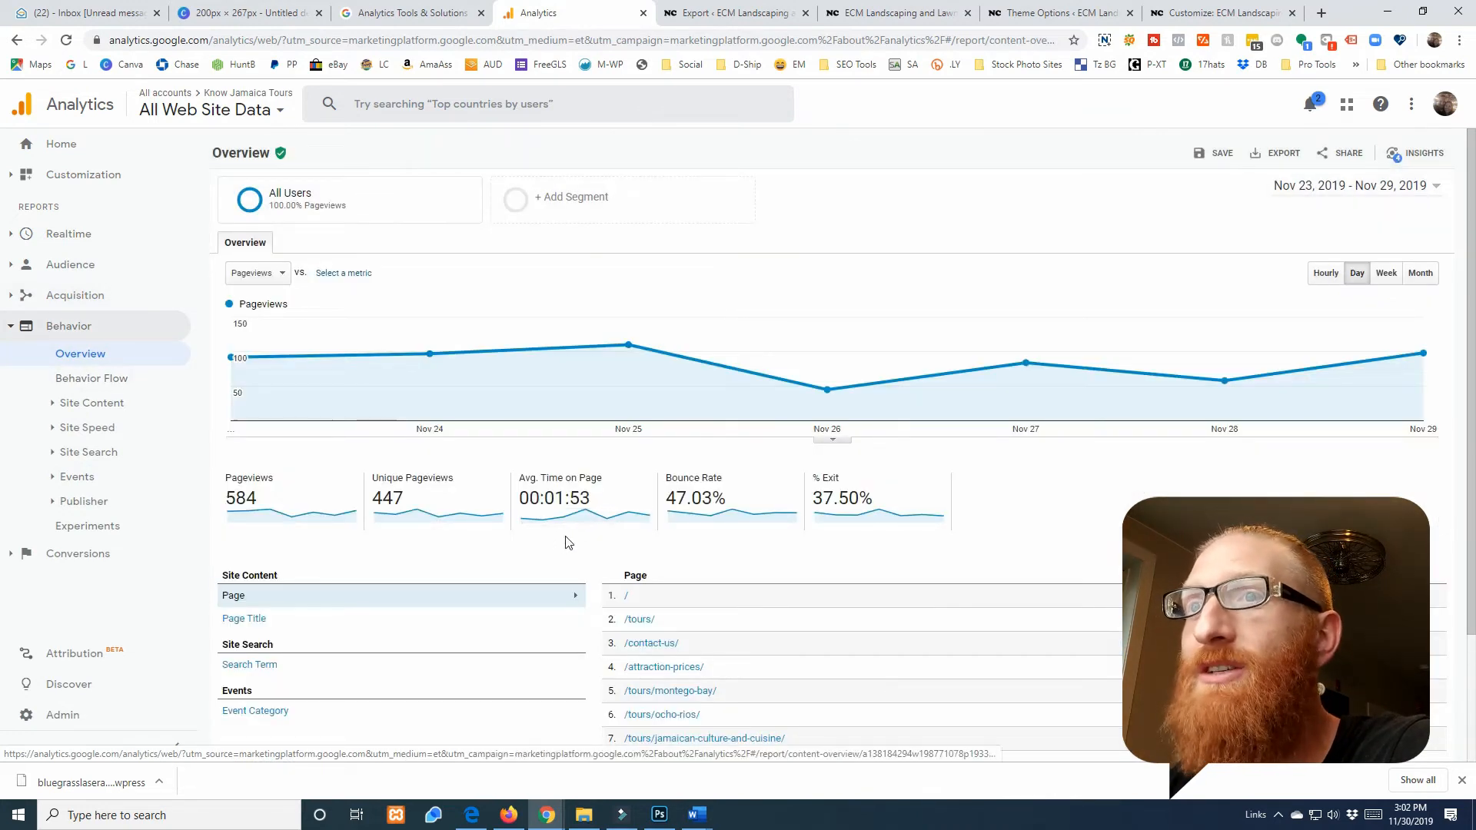
pyautogui.scroll(-3)
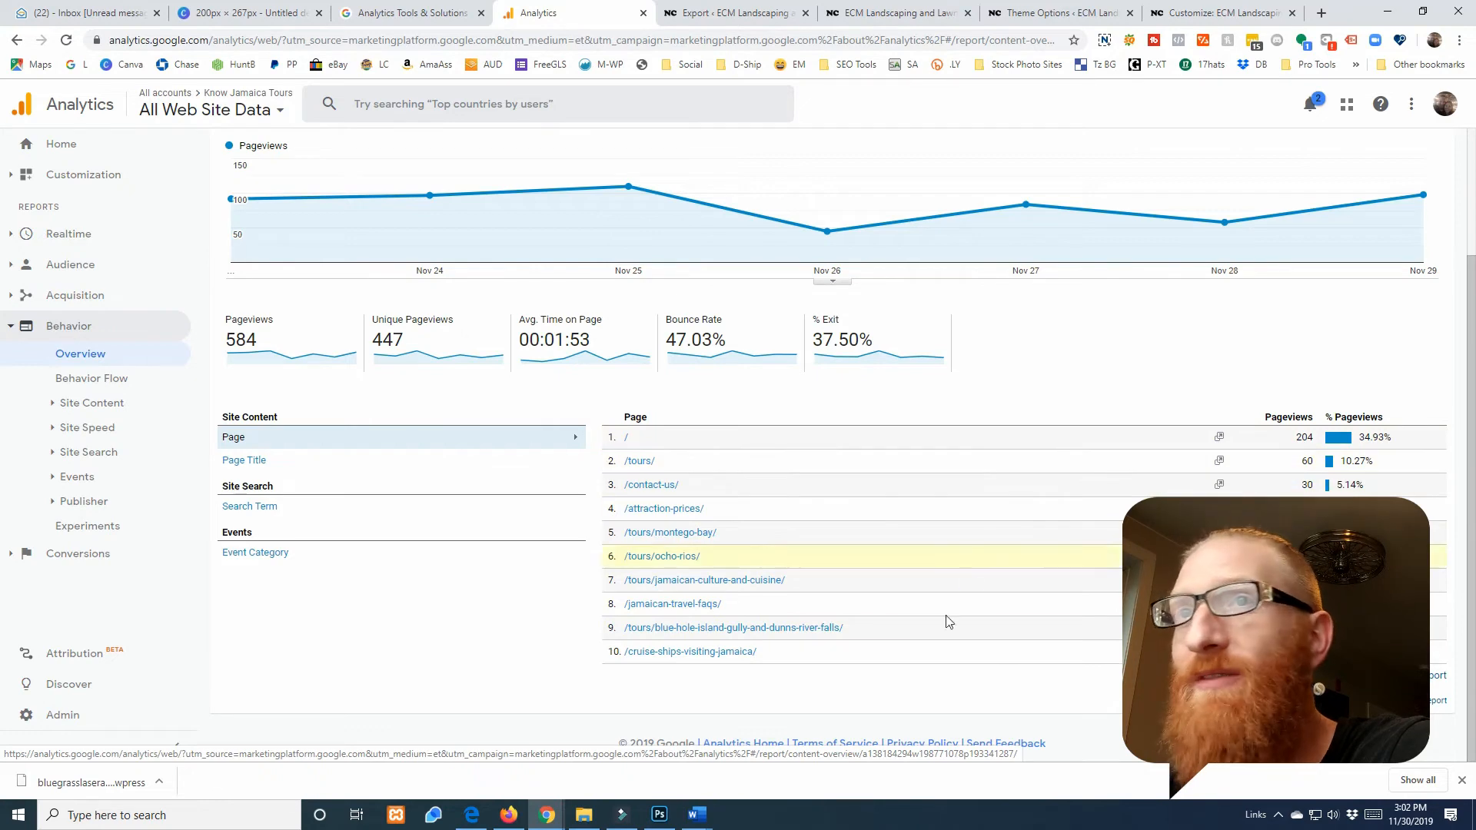
pyautogui.click(91, 378)
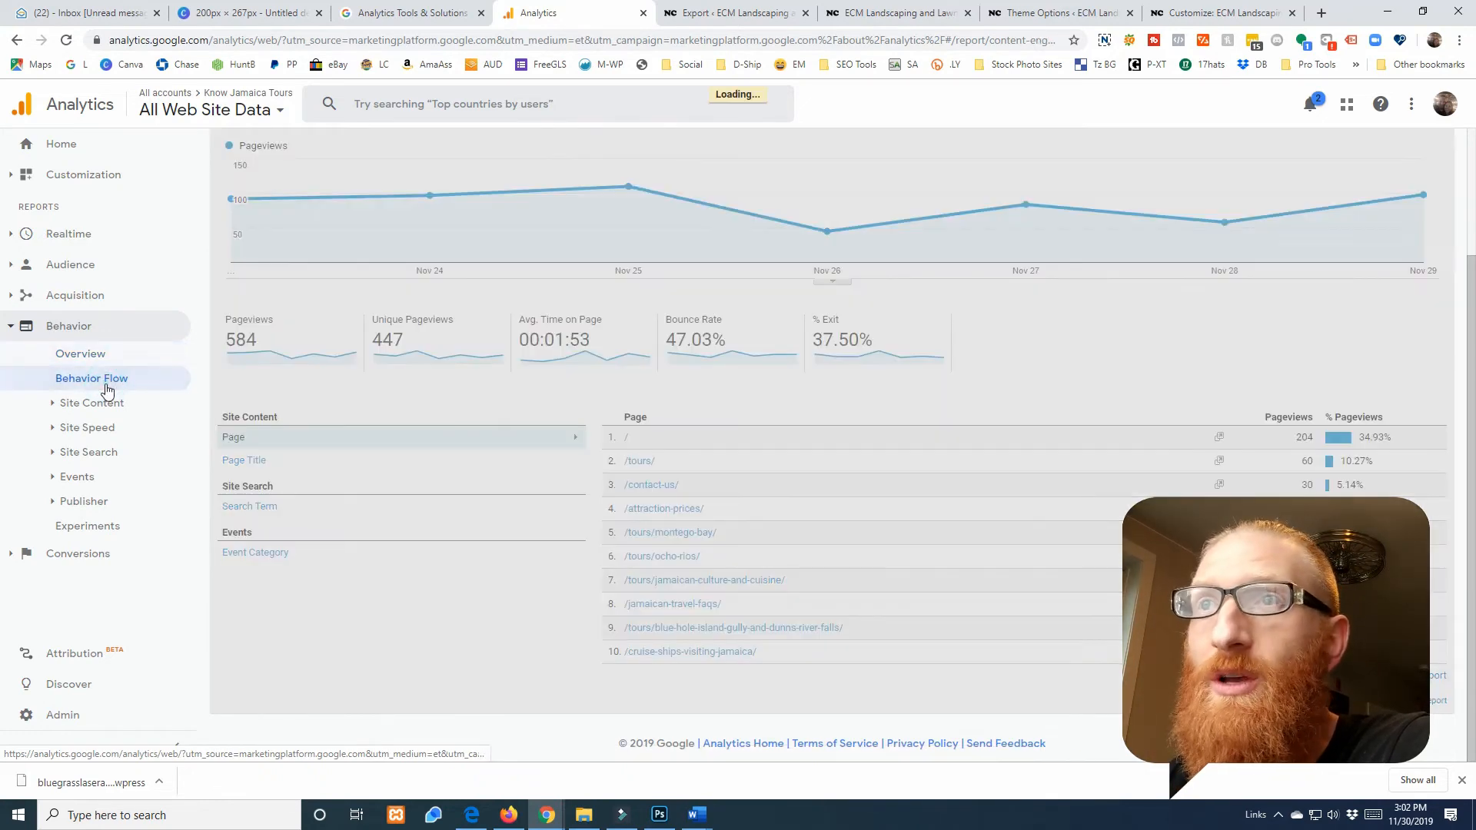
pyautogui.click(93, 378)
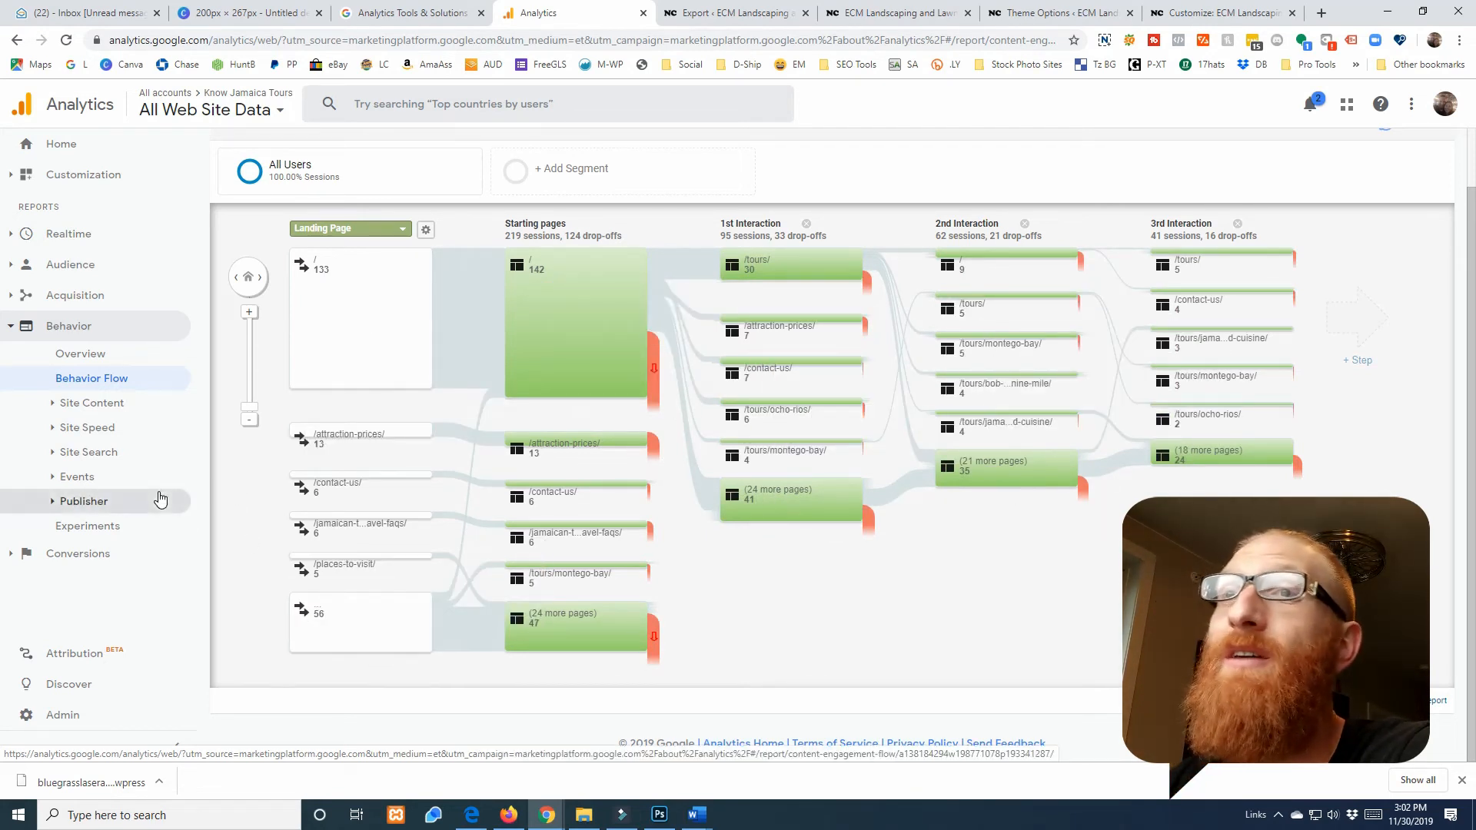
# Expand the Conversions and Audience report groups in the sidebar
pyautogui.click(77, 552)
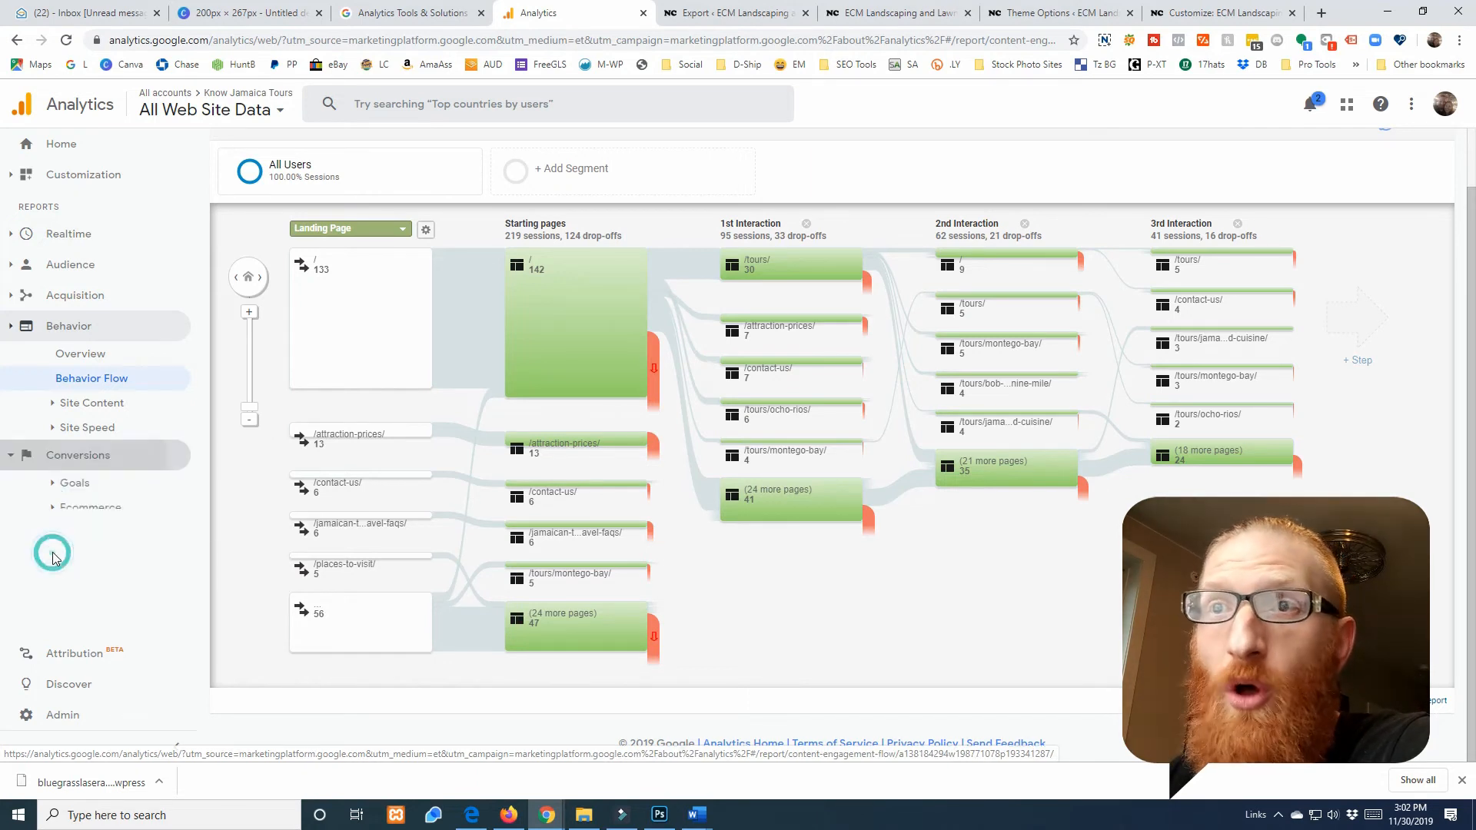
pyautogui.click(69, 326)
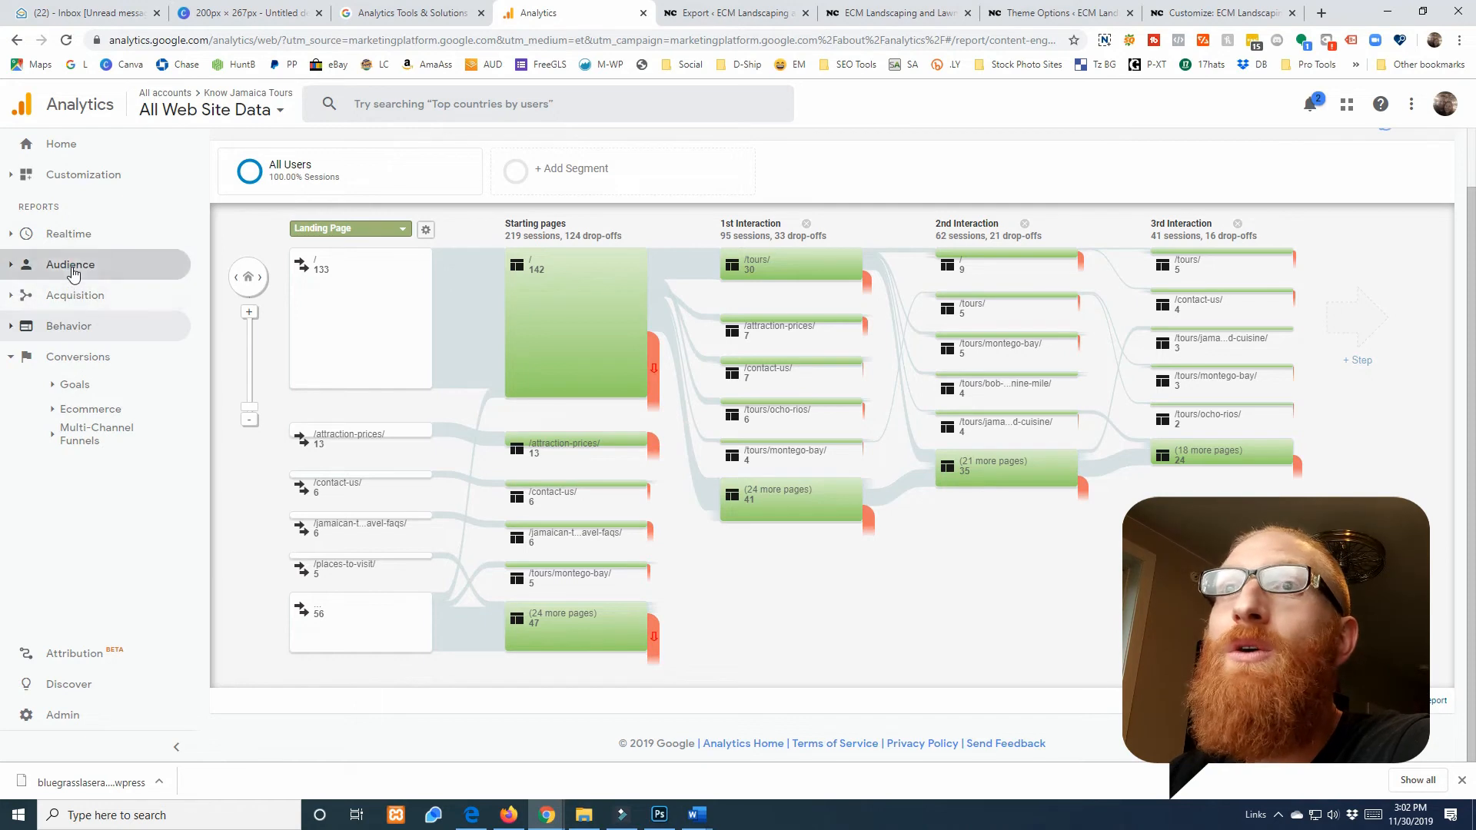
pyautogui.click(71, 264)
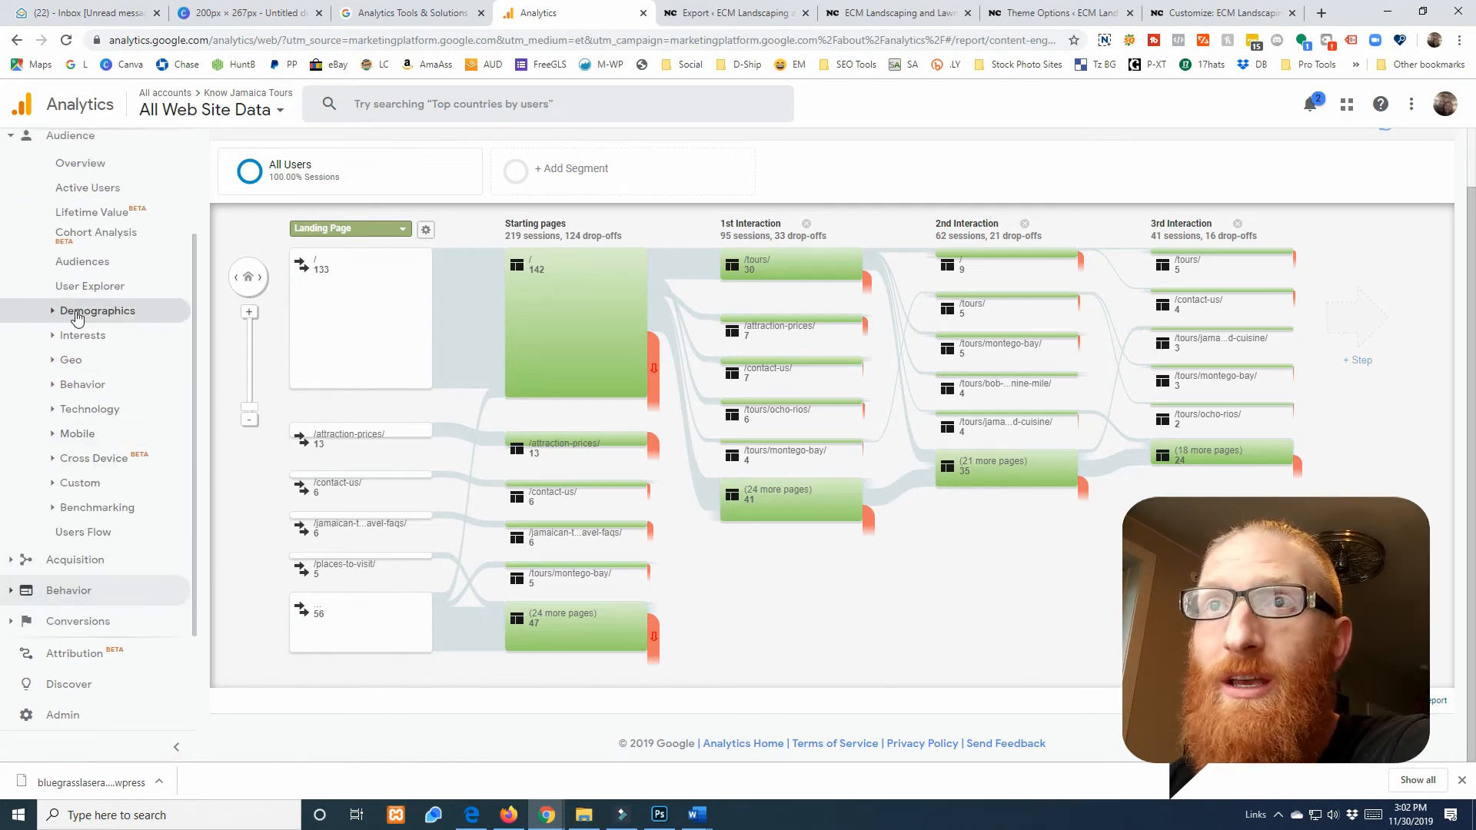
pyautogui.moveTo(92, 370)
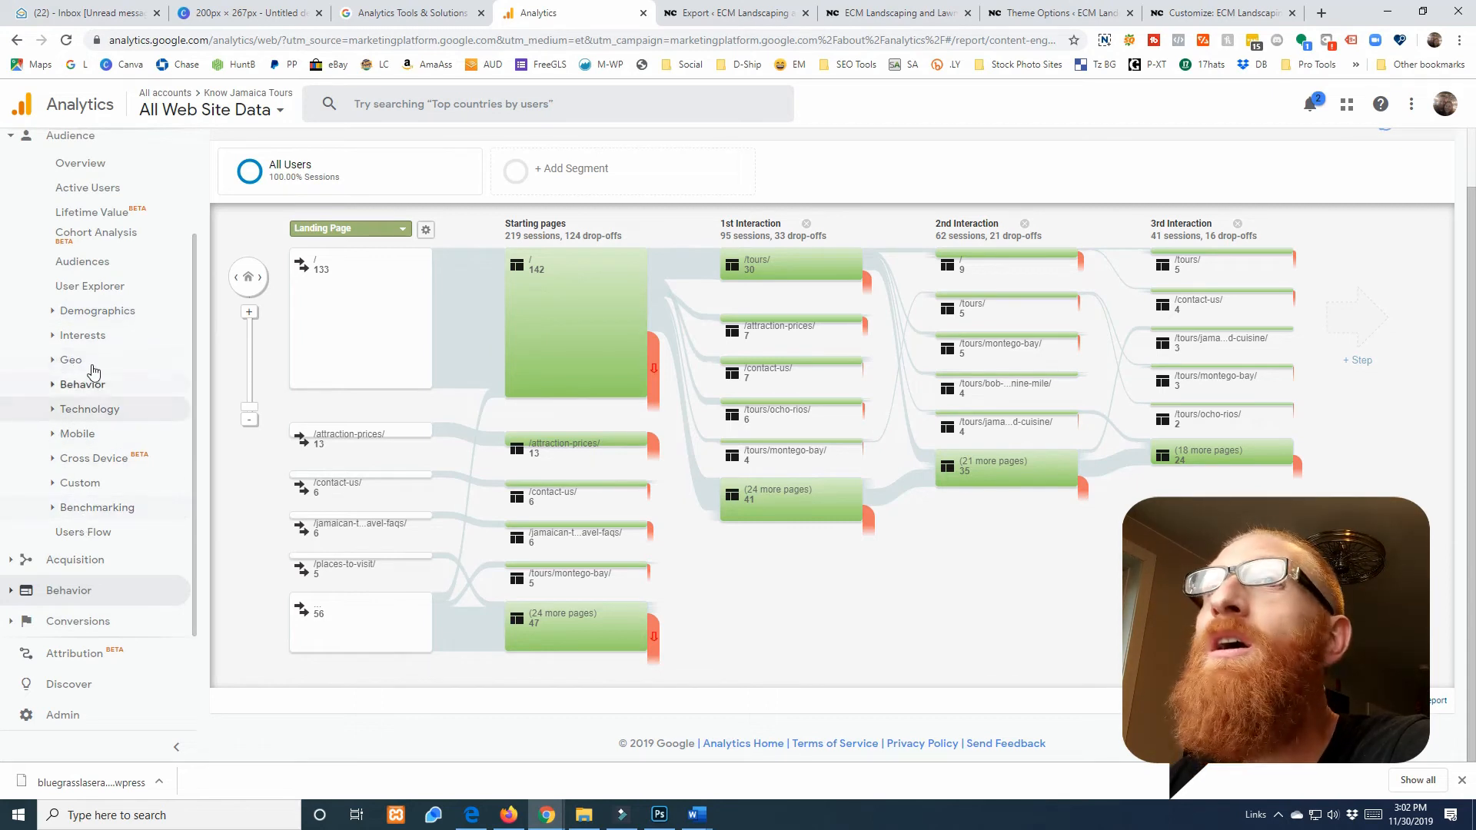